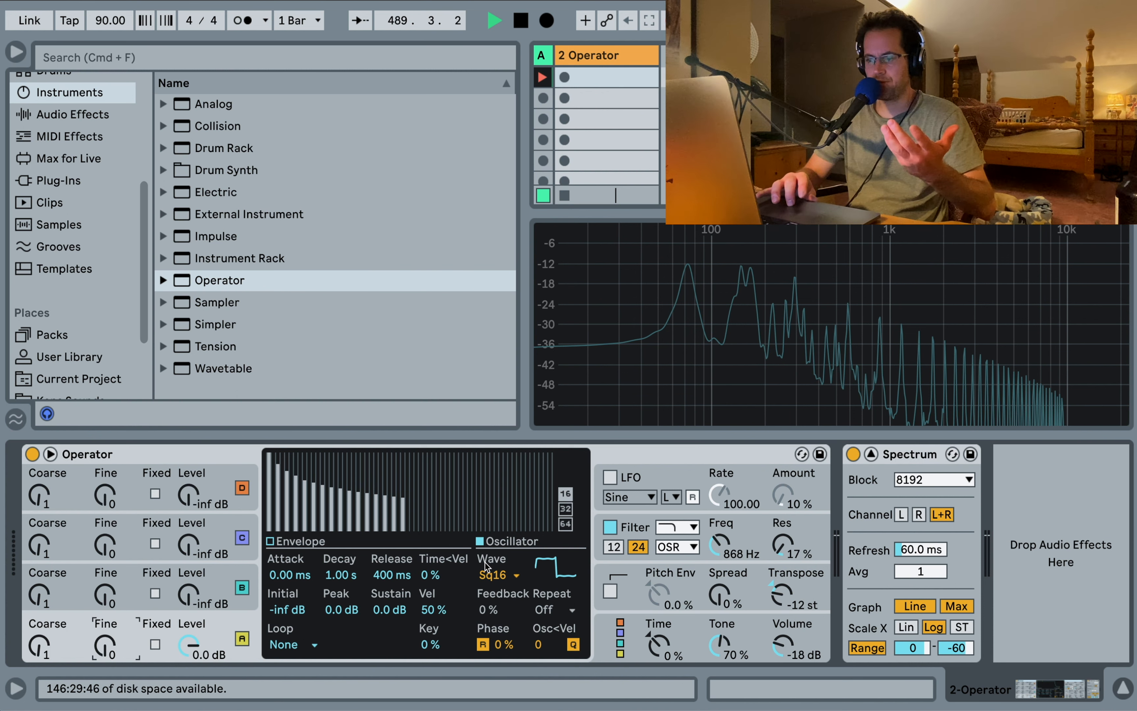
Bring up Operator's oscillator waveform list to review the available shapes
{"action": "left_click", "coordinate": [498, 575]}
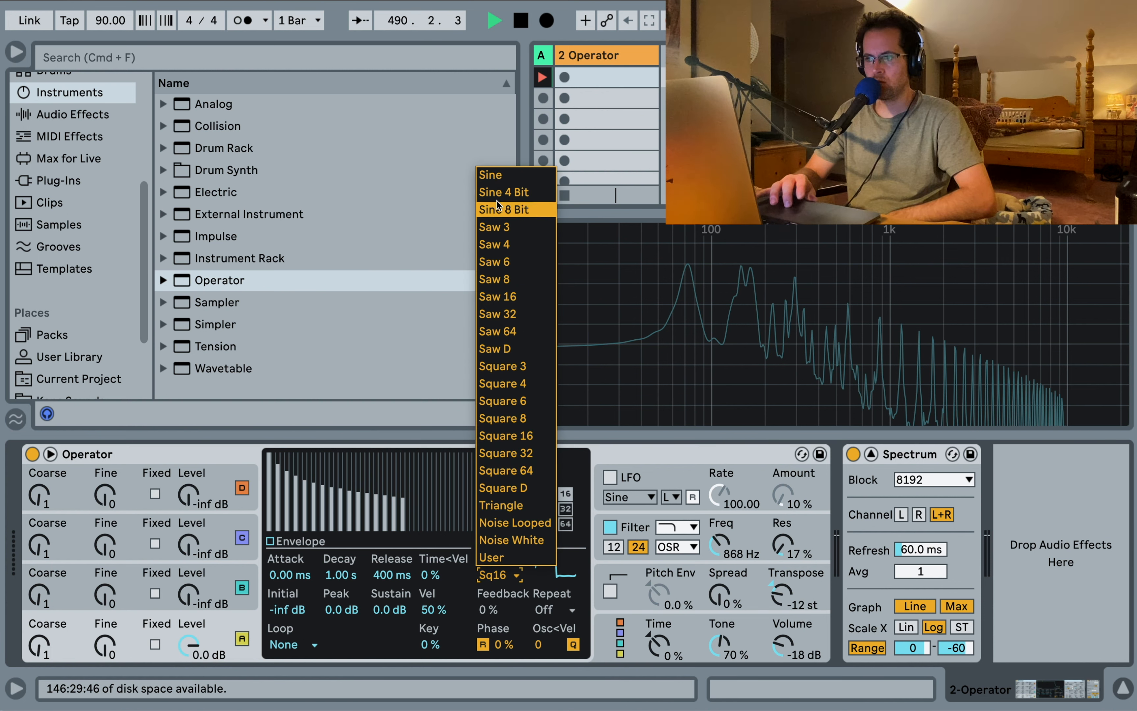
{"action": "mouse_move", "coordinate": [517, 331]}
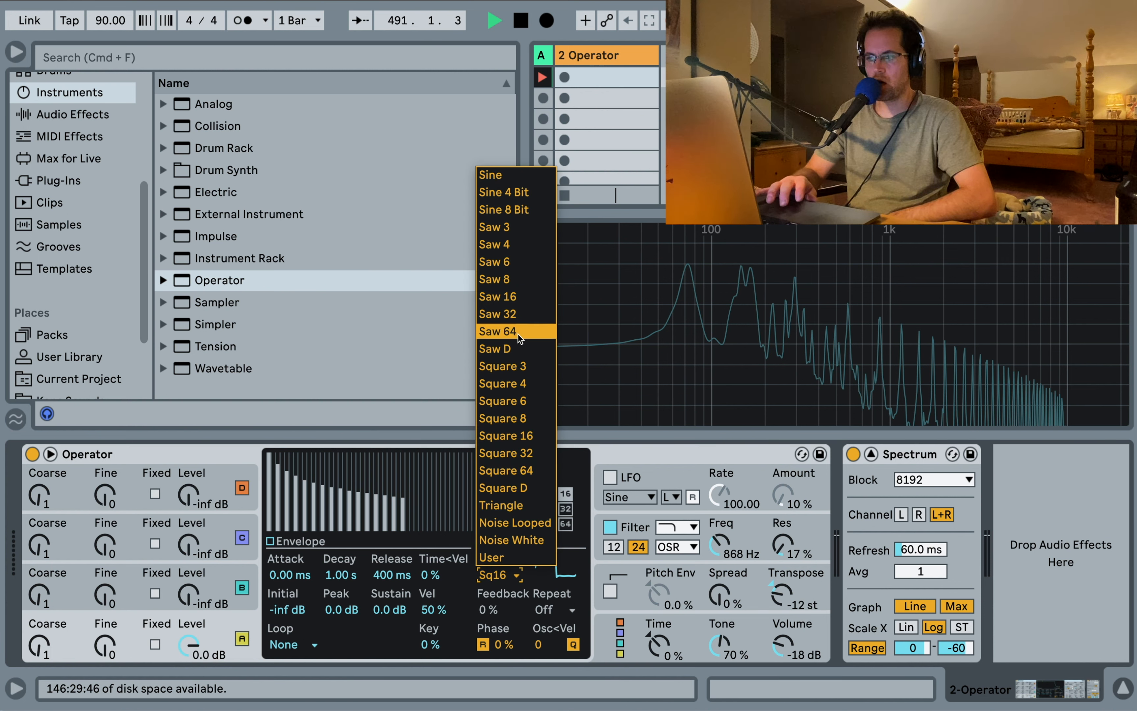
{"action": "mouse_move", "coordinate": [511, 245]}
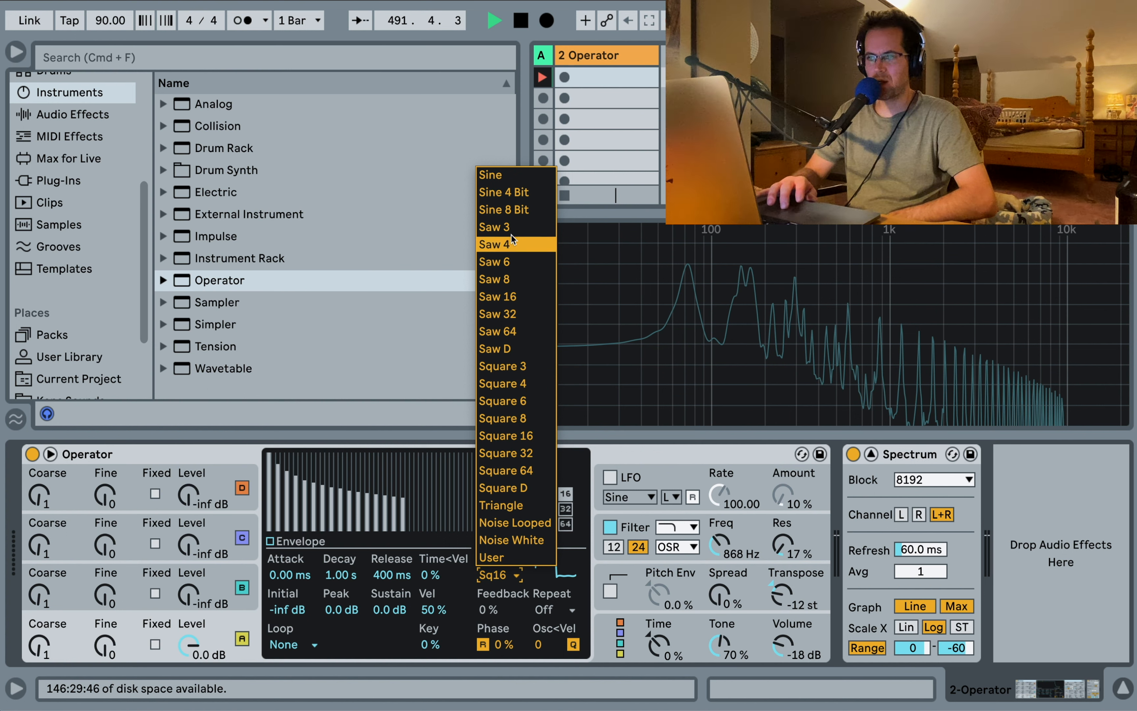
{"action": "mouse_move", "coordinate": [515, 332]}
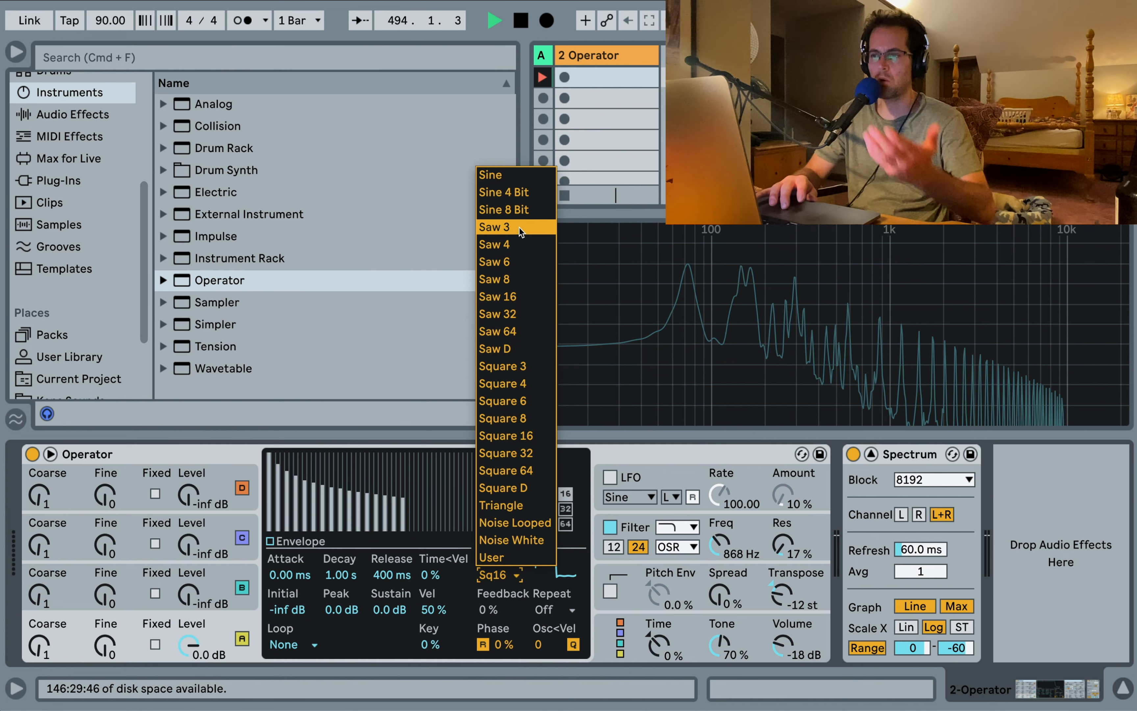
{"action": "mouse_move", "coordinate": [515, 331]}
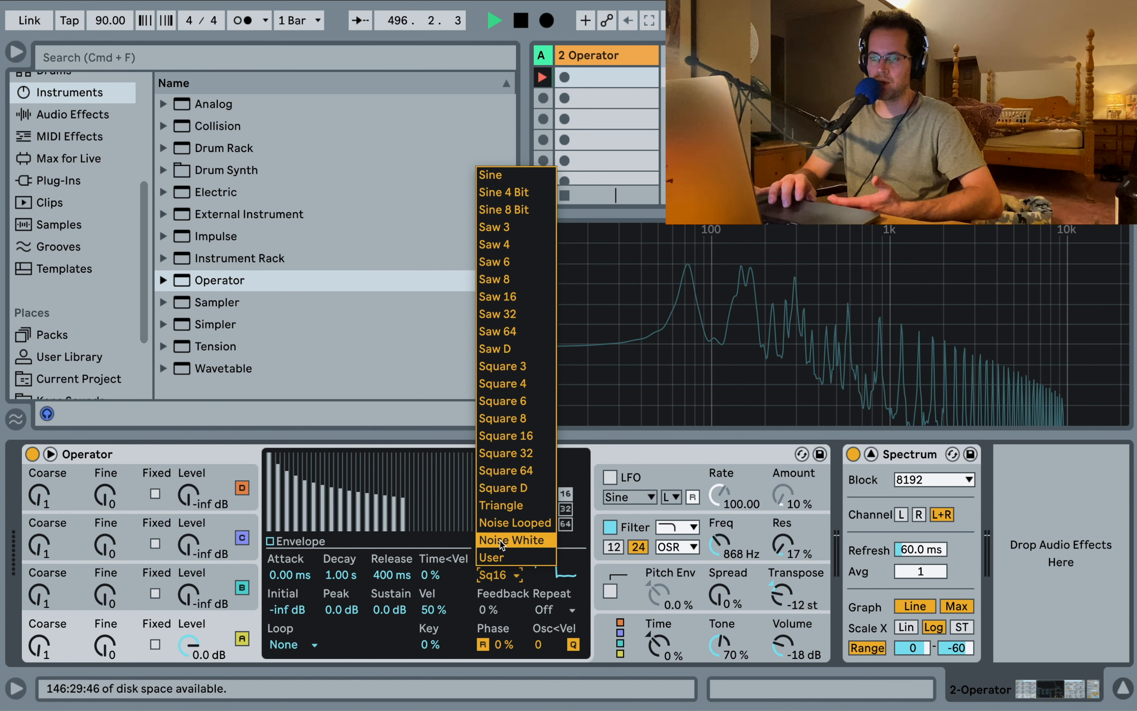
{"action": "mouse_move", "coordinate": [515, 522]}
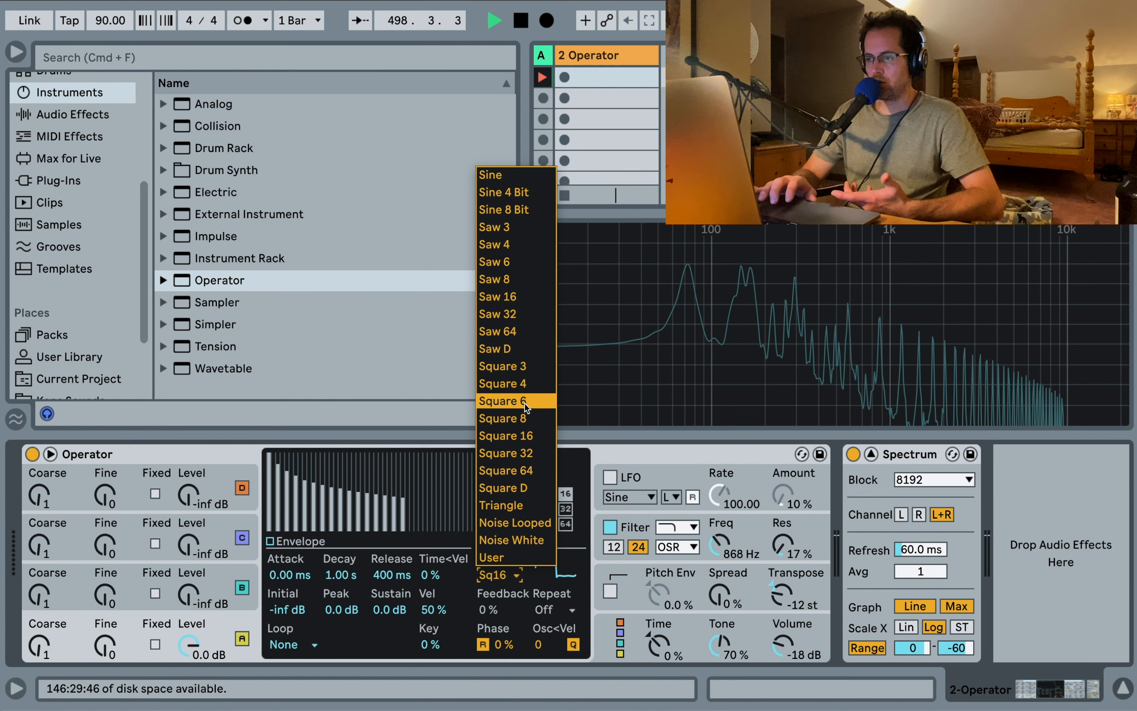
{"action": "mouse_move", "coordinate": [507, 227]}
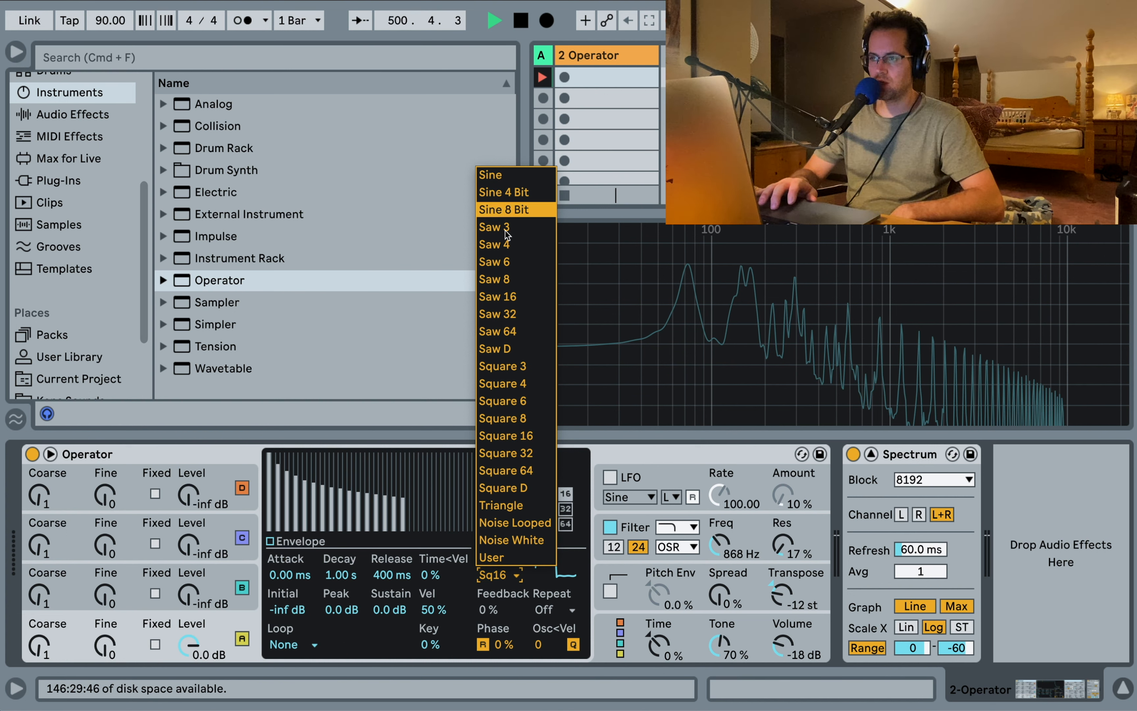
{"action": "mouse_move", "coordinate": [507, 348]}
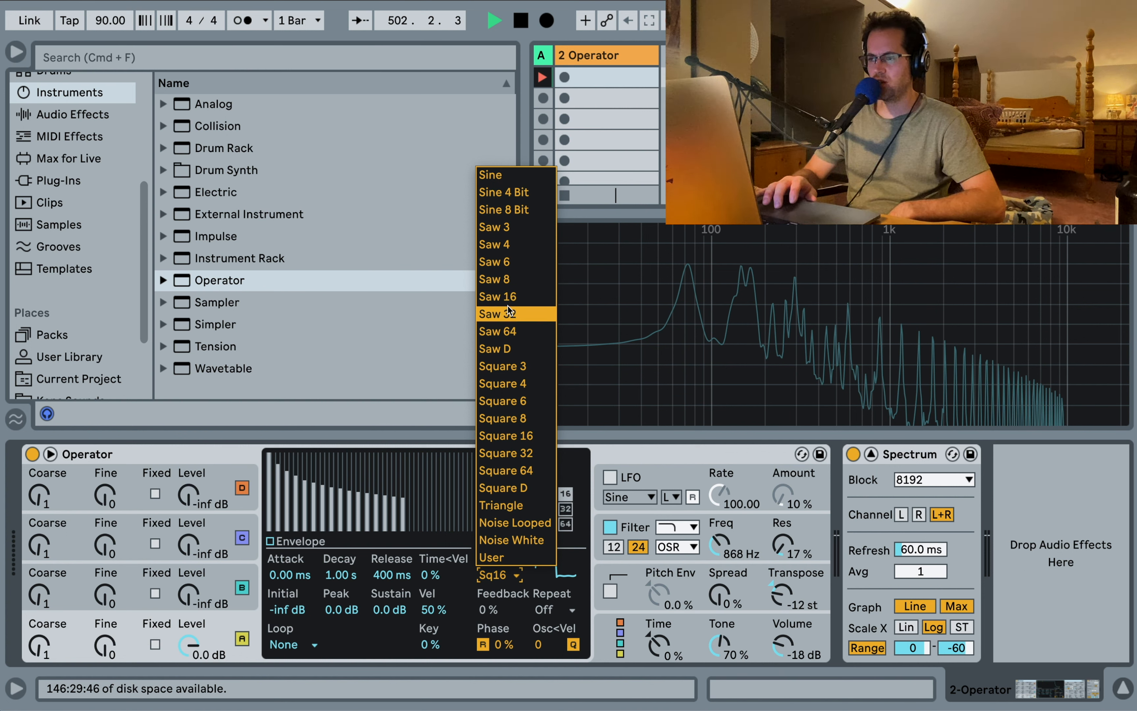
{"action": "mouse_move", "coordinate": [517, 400]}
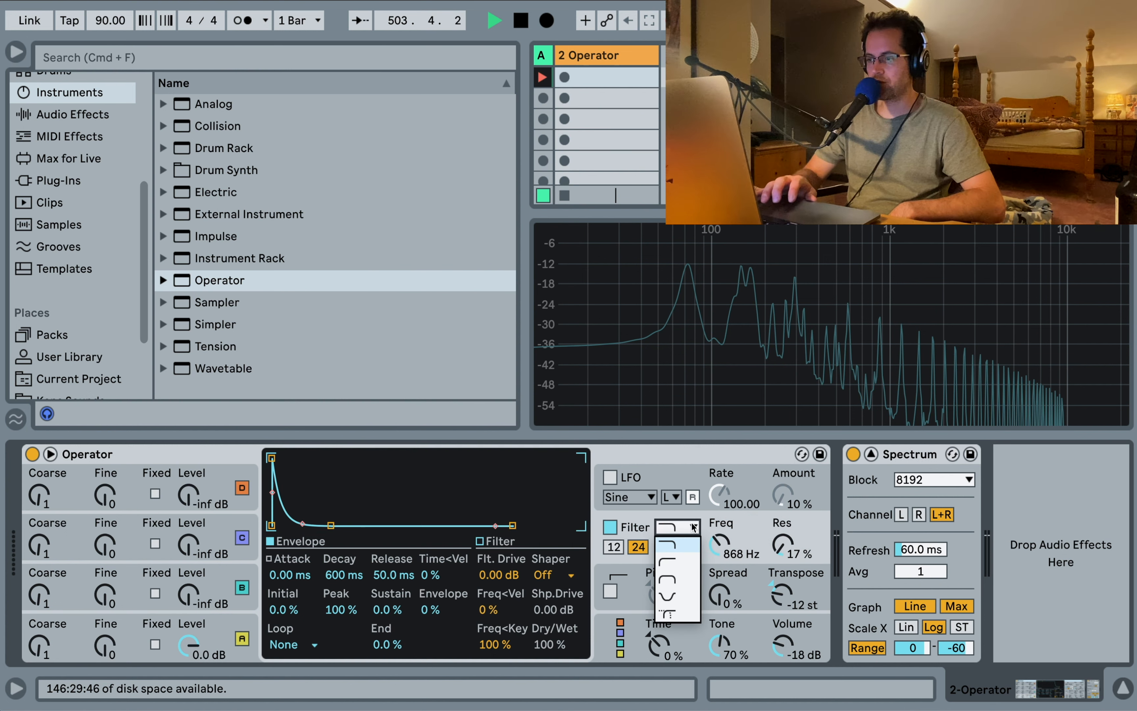
Leave the filter type chooser and return to oscillator A's Square 16 wave display
{"action": "left_click", "coordinate": [670, 558]}
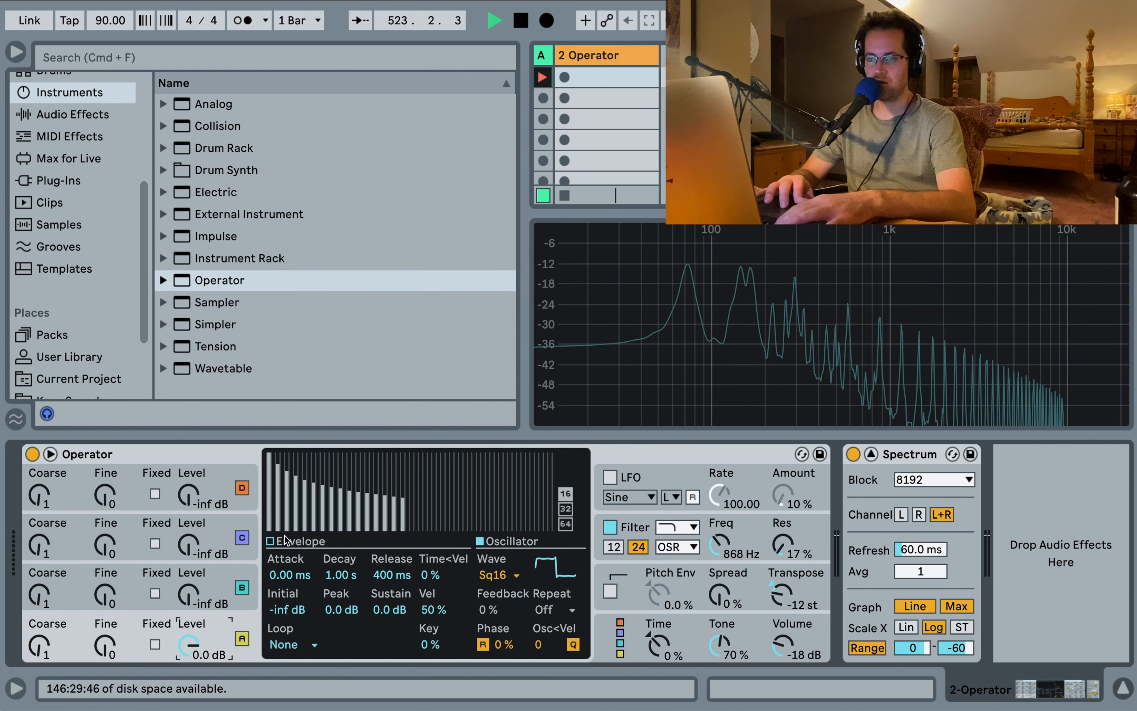
Activate oscillator B as a sine modulator with its level raised from -inf to about -18 dB
{"action": "left_click", "coordinate": [499, 574]}
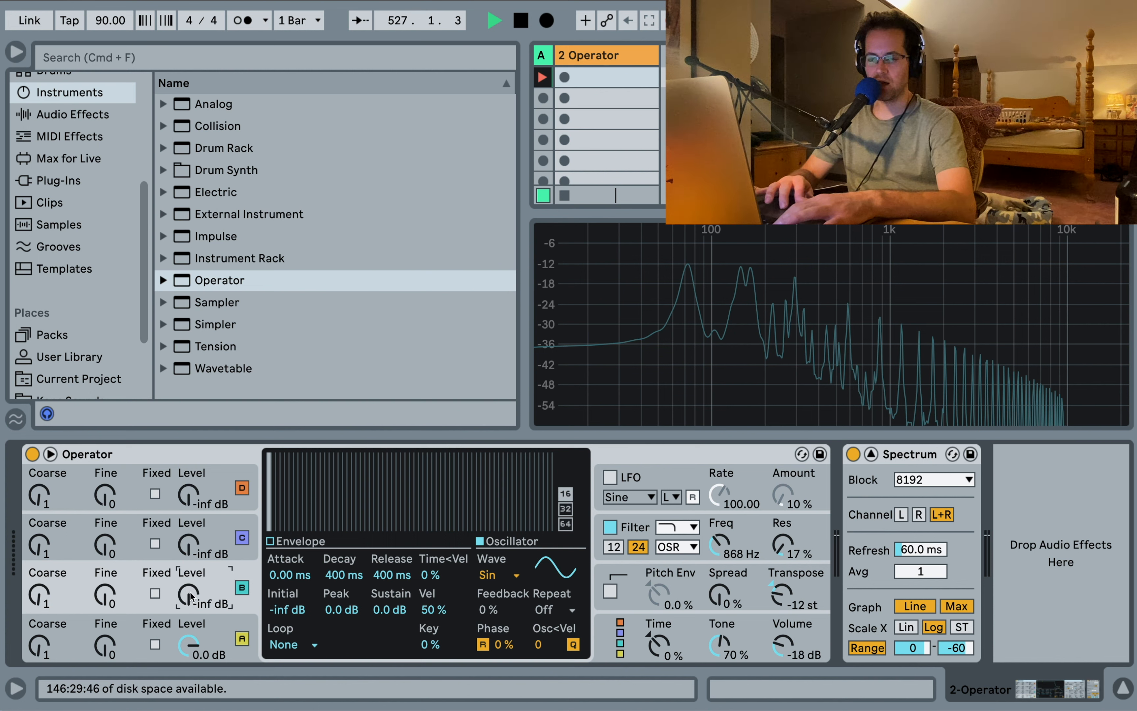
{"action": "left_click", "coordinate": [498, 575]}
{"action": "type", "text": "48"}
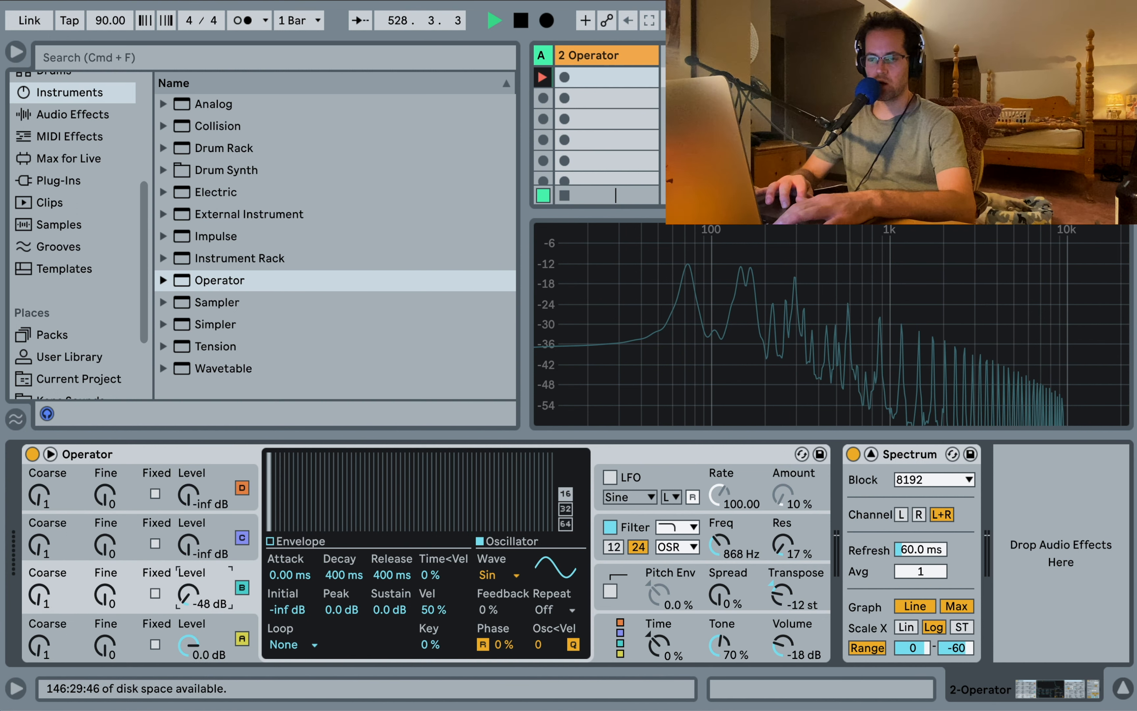
{"action": "left_click_drag", "start_coordinate": [189, 596], "coordinate": [192, 587]}
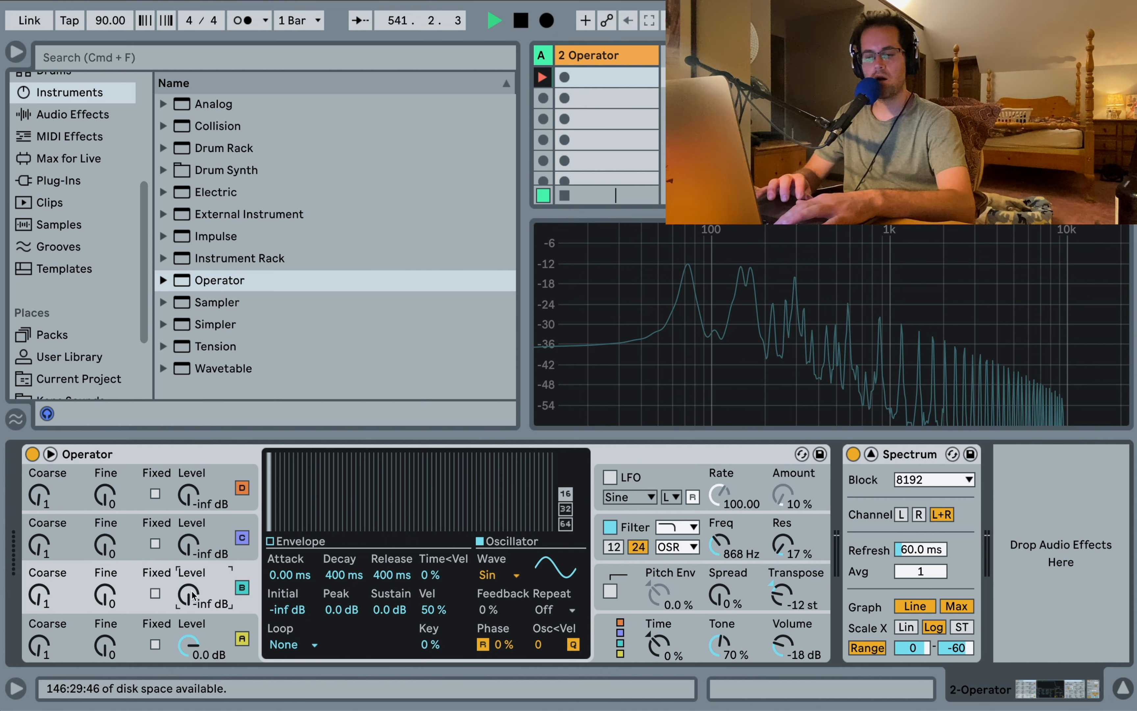
{"action": "left_click_drag", "start_coordinate": [189, 603], "coordinate": [189, 591]}
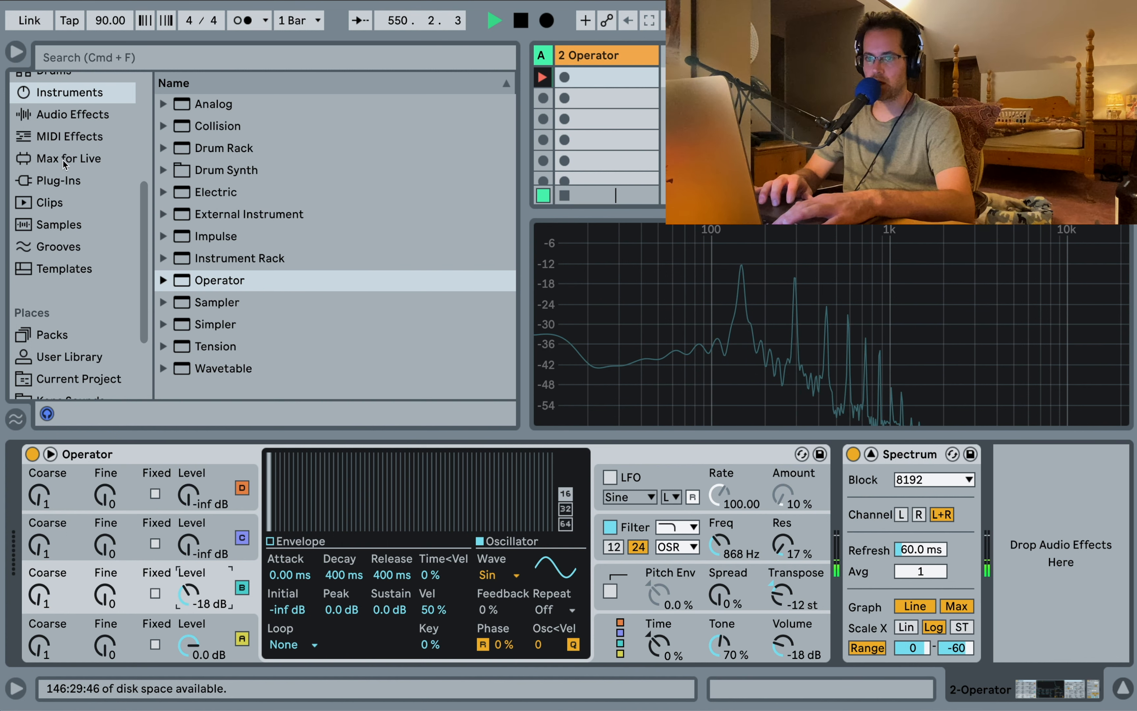
Add an LFO modulator after Operator mapped to Osc-B Level at 0.04 Hz, and lengthen B's release to about 2.5 s
{"action": "left_click", "coordinate": [72, 115]}
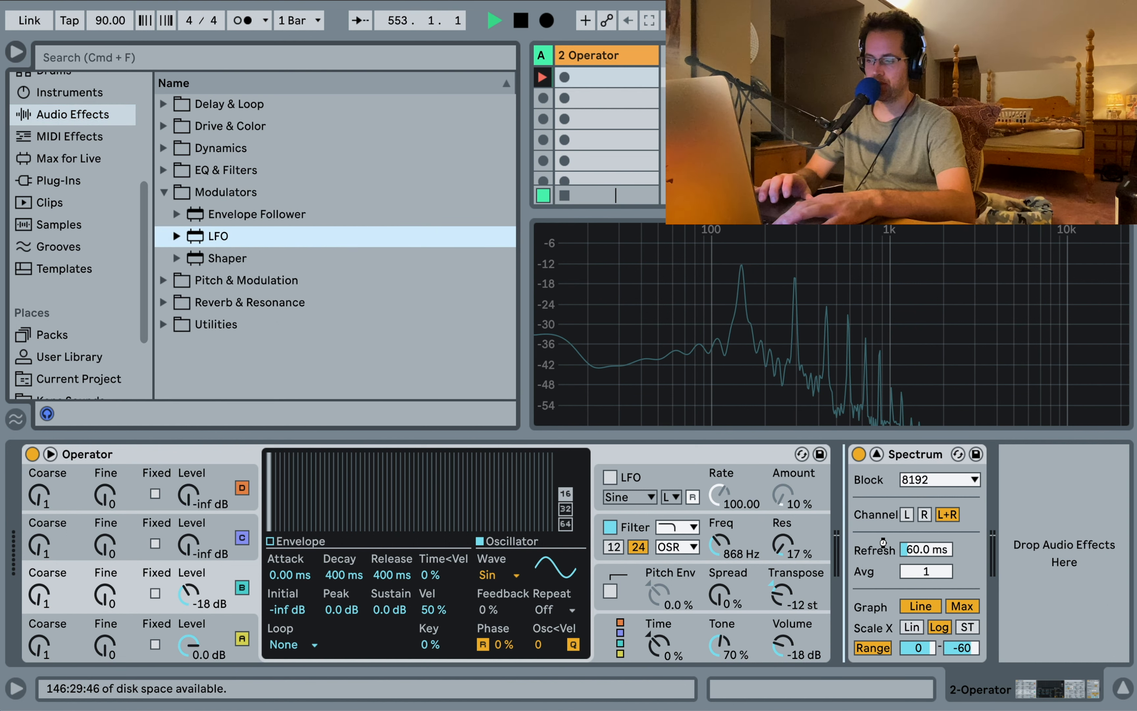
{"action": "double_click", "coordinate": [216, 235]}
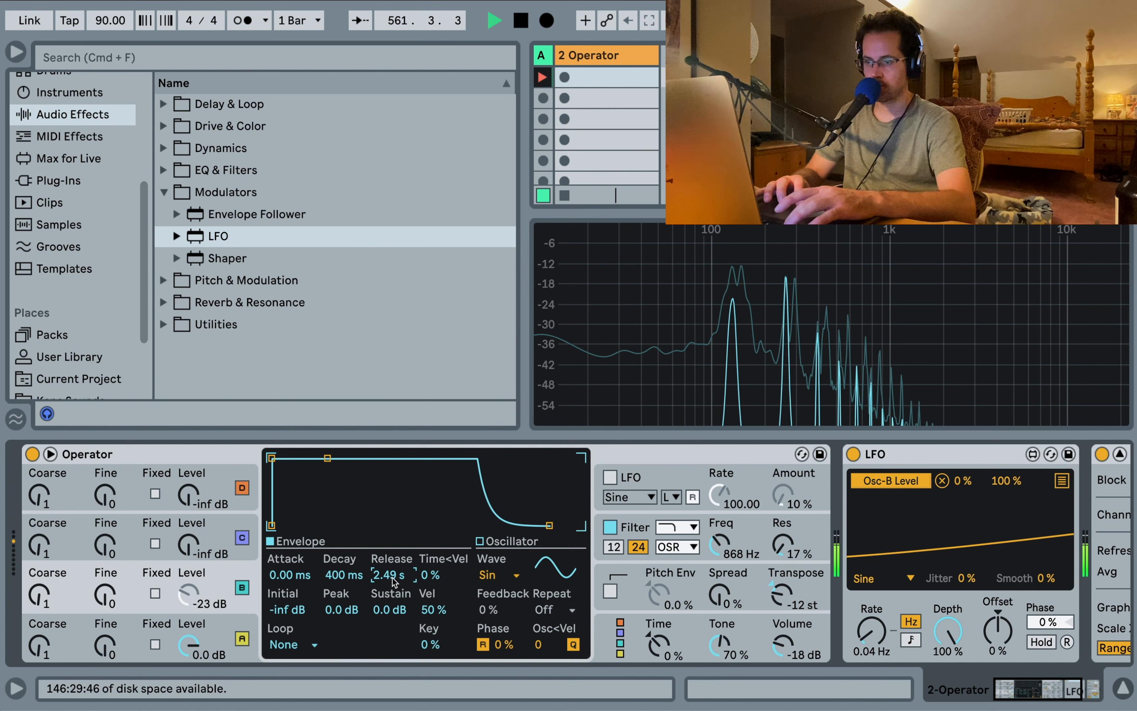
{"action": "left_click_drag", "start_coordinate": [190, 595], "coordinate": [190, 580]}
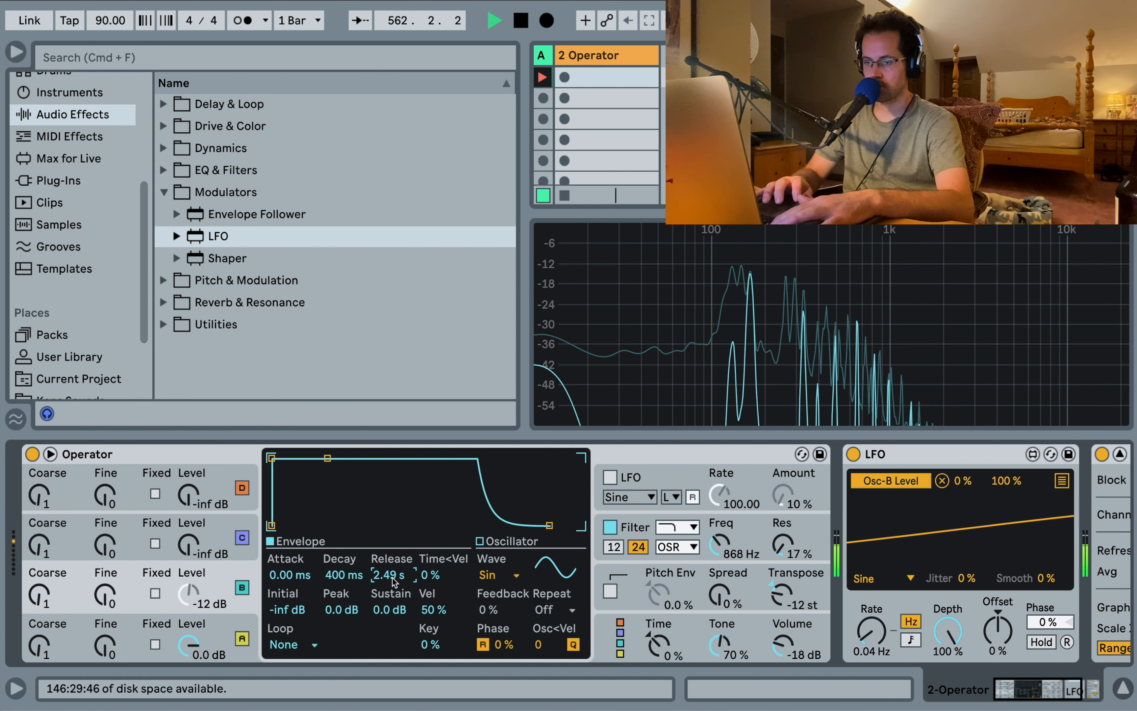
{"action": "left_click_drag", "start_coordinate": [190, 595], "coordinate": [190, 580]}
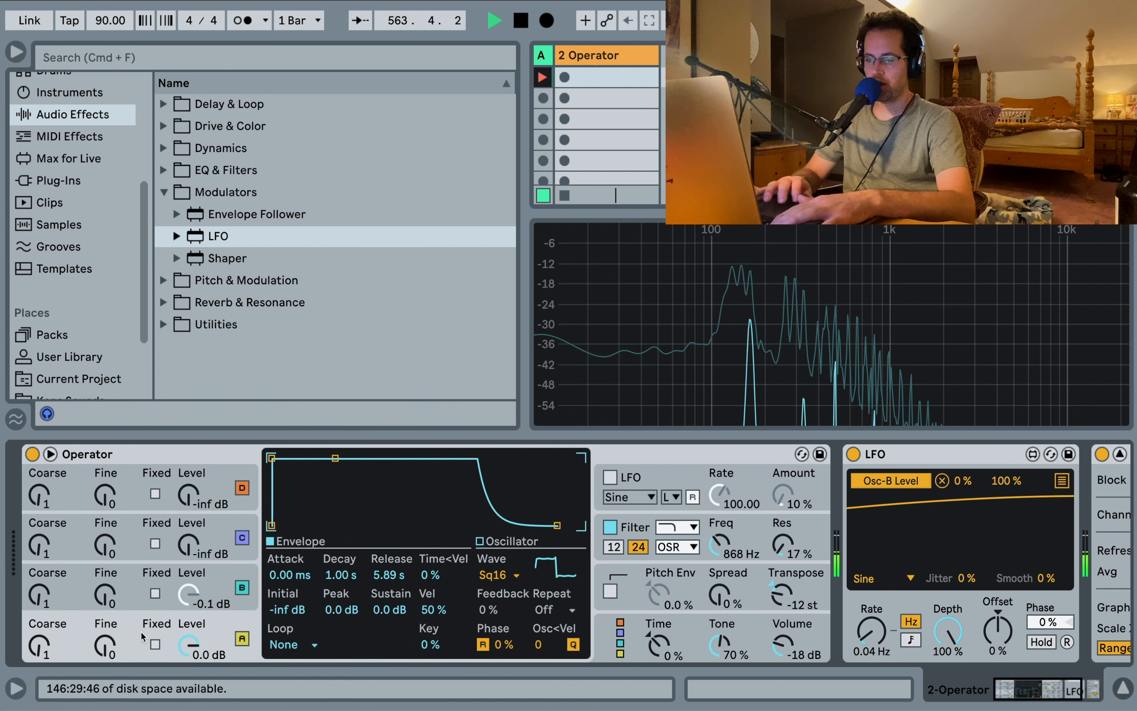
{"action": "left_click", "coordinate": [498, 575]}
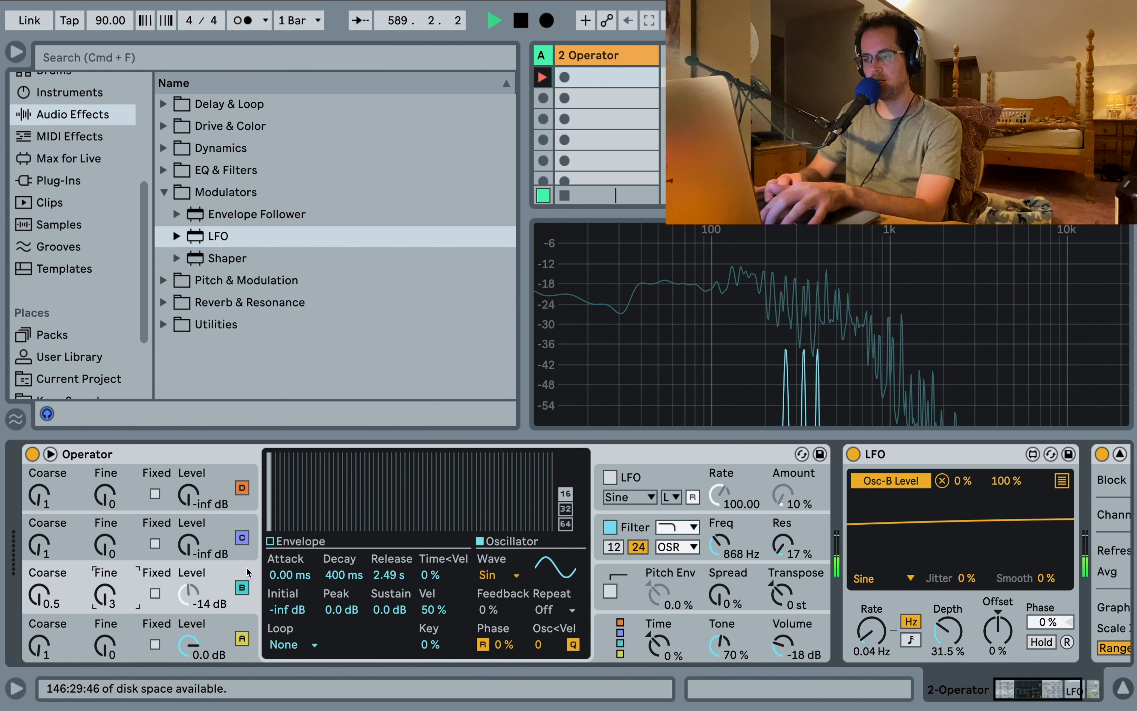
Adjust oscillator B's level knob while shaping its slower attack-decay envelope
{"action": "left_click_drag", "start_coordinate": [189, 542], "coordinate": [189, 529]}
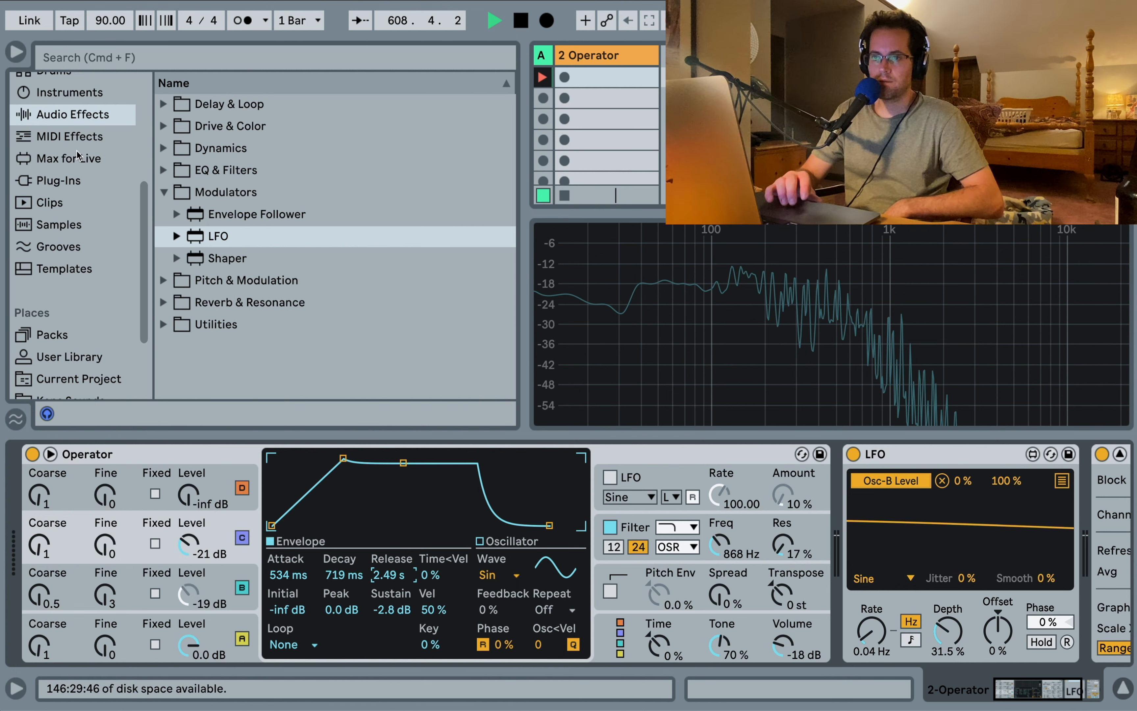
Load the Analog instrument from the browser's Instruments category, replacing Operator on the track
{"action": "left_click", "coordinate": [70, 121]}
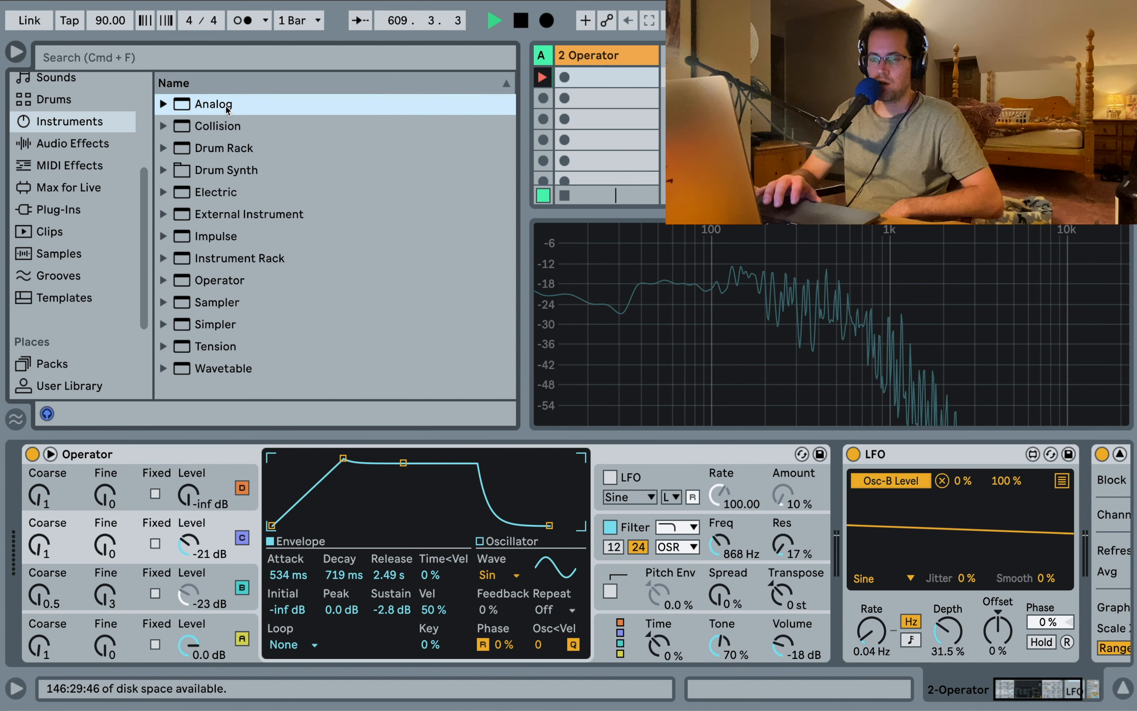
{"action": "double_click", "coordinate": [213, 104]}
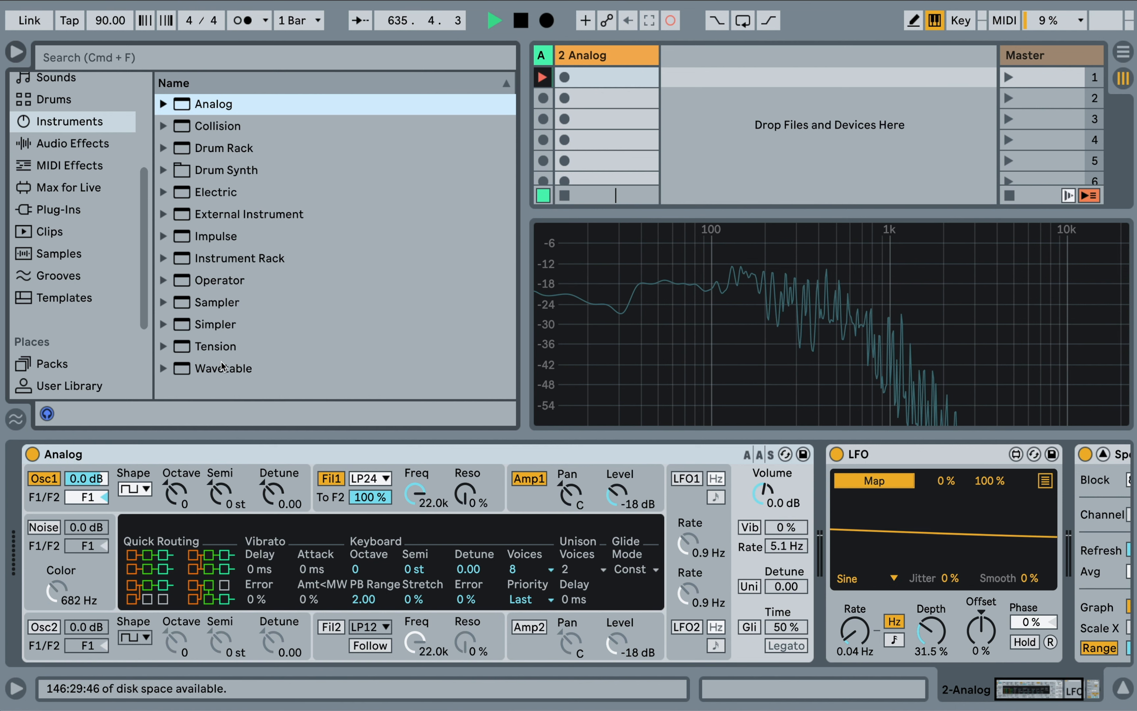
Load Wavetable onto the track, lower its filter cutoff to around 1.4 kHz and browse the oscillator table categories
{"action": "left_click", "coordinate": [222, 369]}
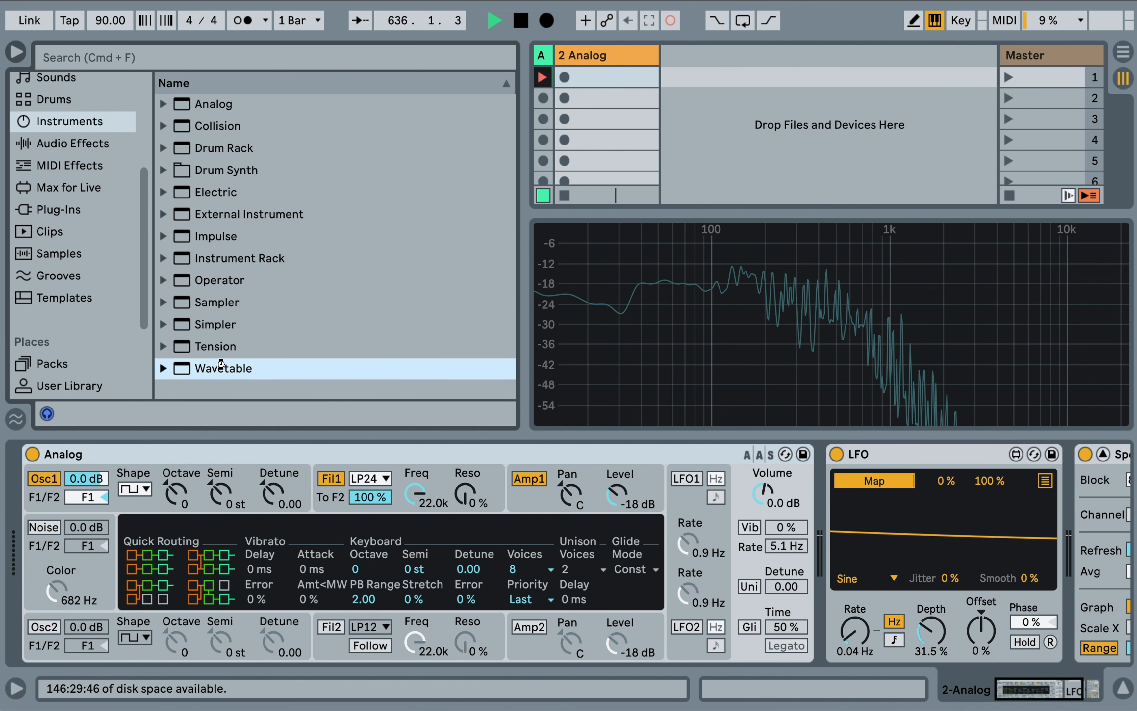
{"action": "double_click", "coordinate": [224, 368]}
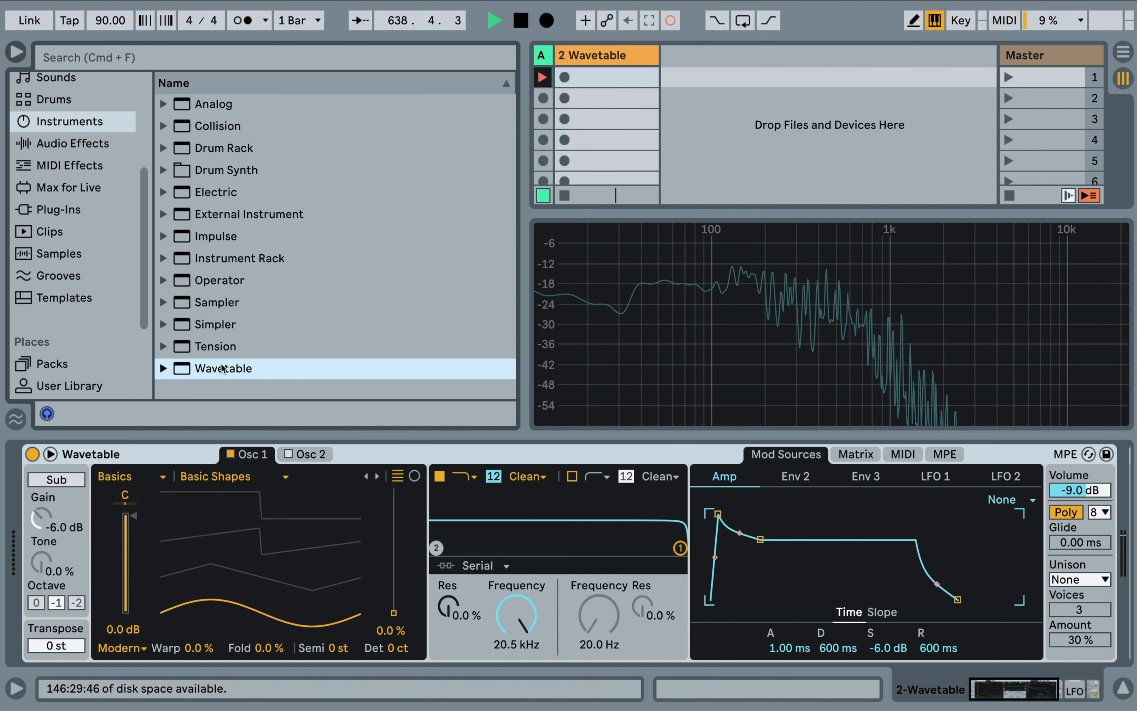
{"action": "left_click", "coordinate": [121, 475]}
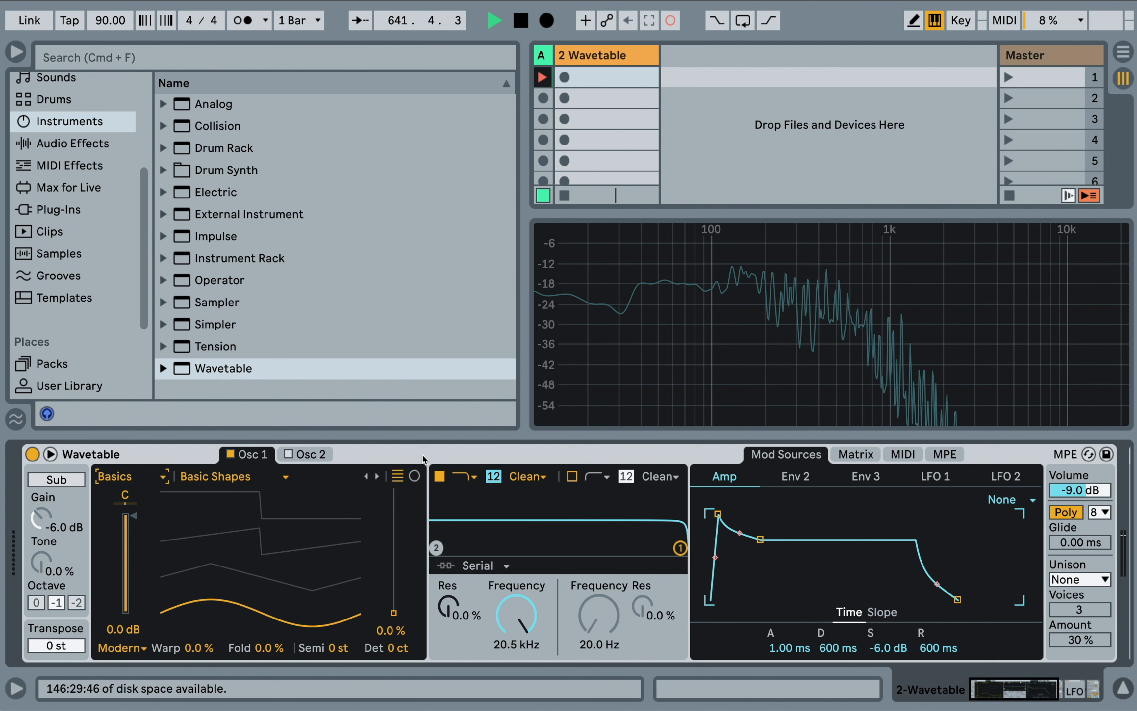
{"action": "mouse_move", "coordinate": [546, 589]}
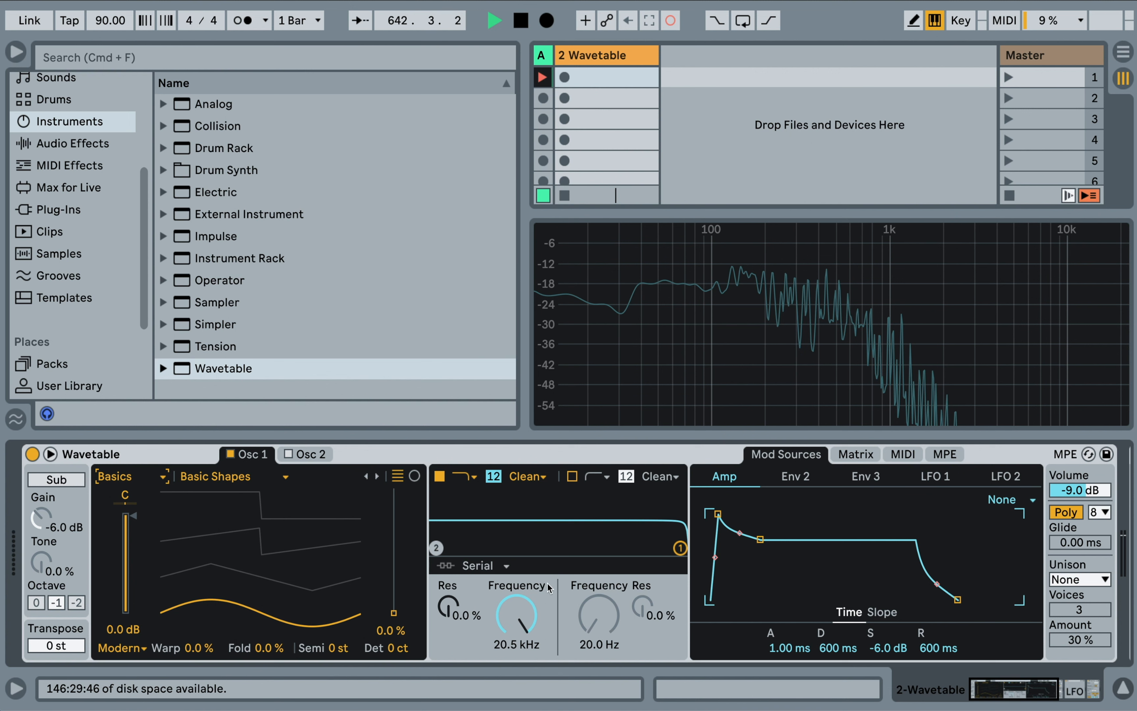
{"action": "left_click_drag", "start_coordinate": [516, 620], "coordinate": [516, 645]}
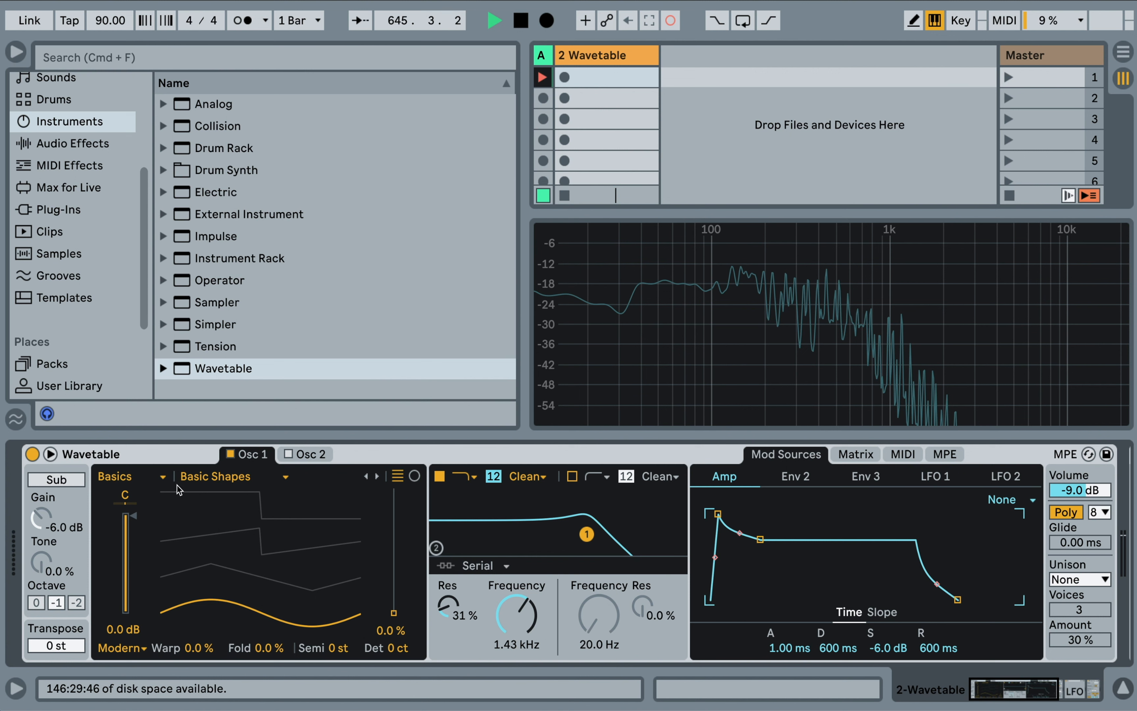
{"action": "left_click", "coordinate": [129, 475]}
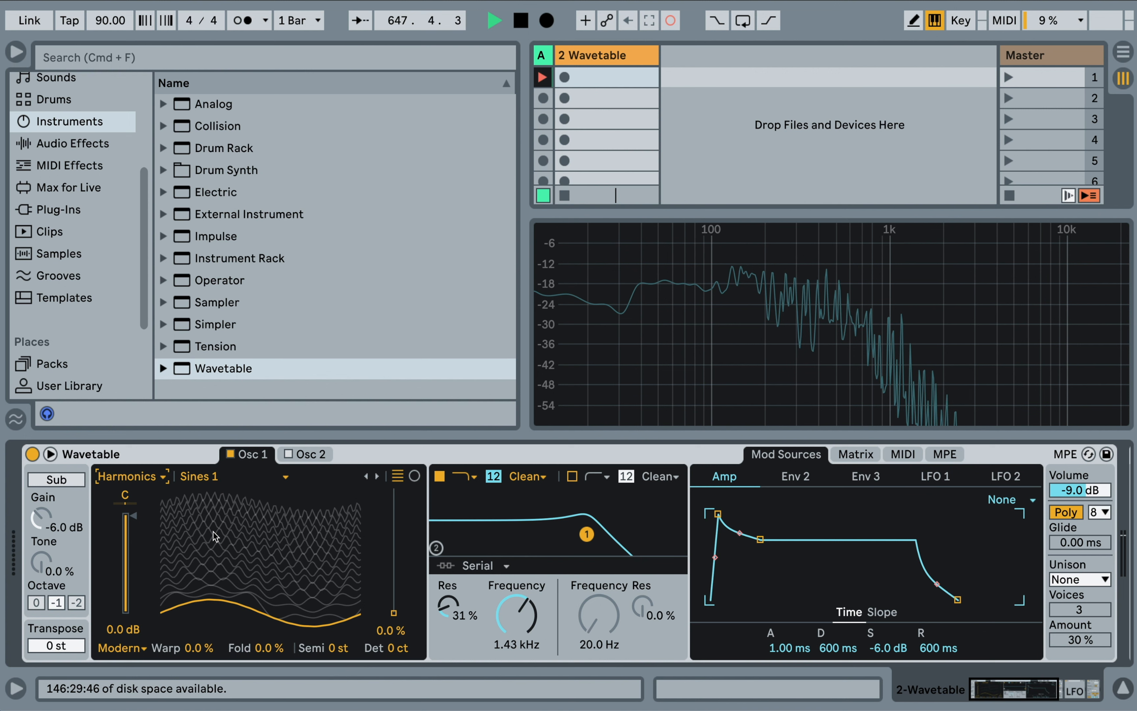
Sweep the wavetable position back and forth with the modulation matrix shown, then put Analog back on the track
{"action": "left_click_drag", "start_coordinate": [392, 587], "coordinate": [391, 608]}
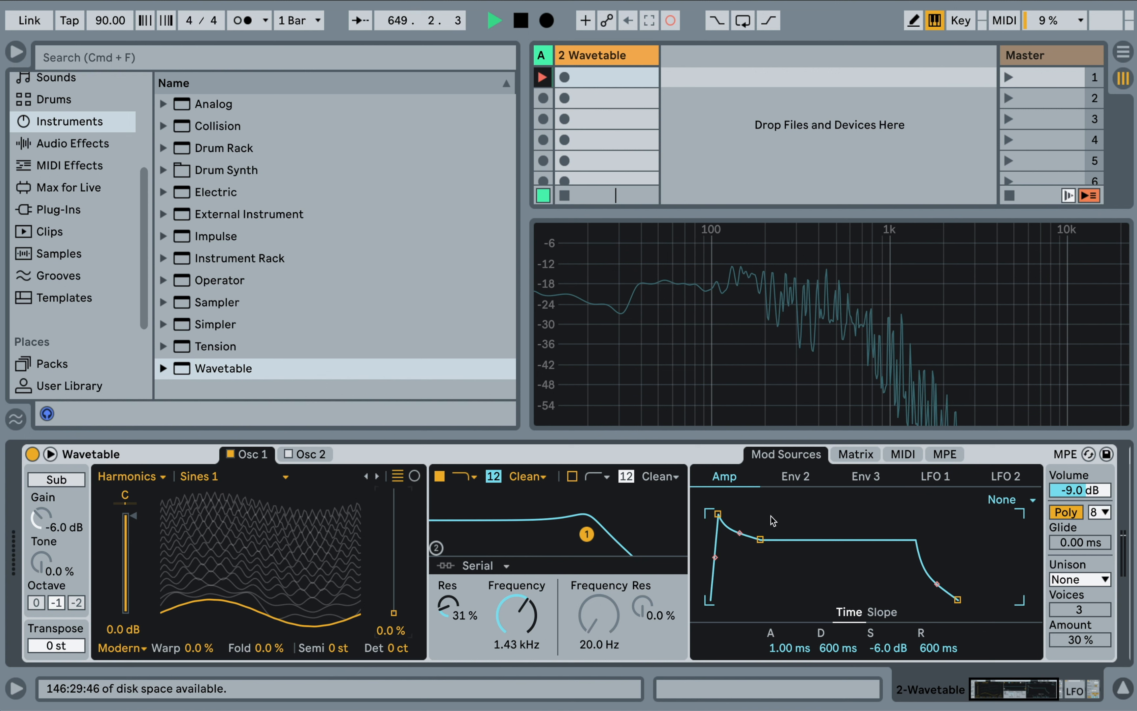
{"action": "left_click", "coordinate": [856, 454]}
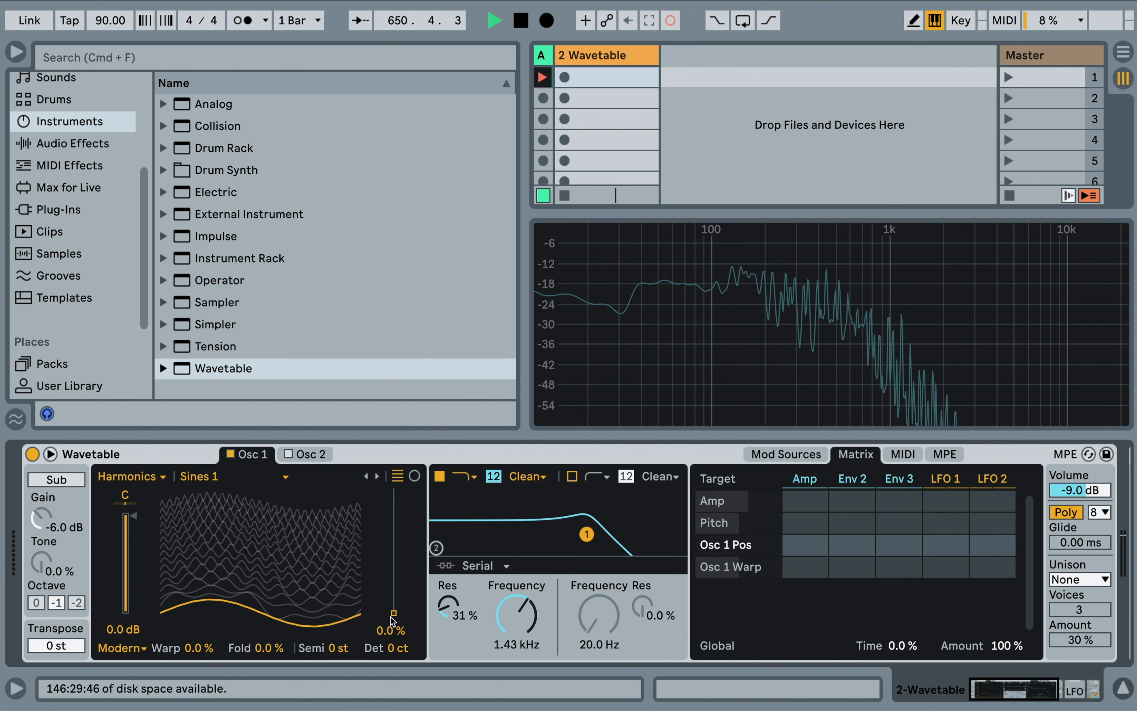
{"action": "left_click_drag", "start_coordinate": [395, 622], "coordinate": [396, 503]}
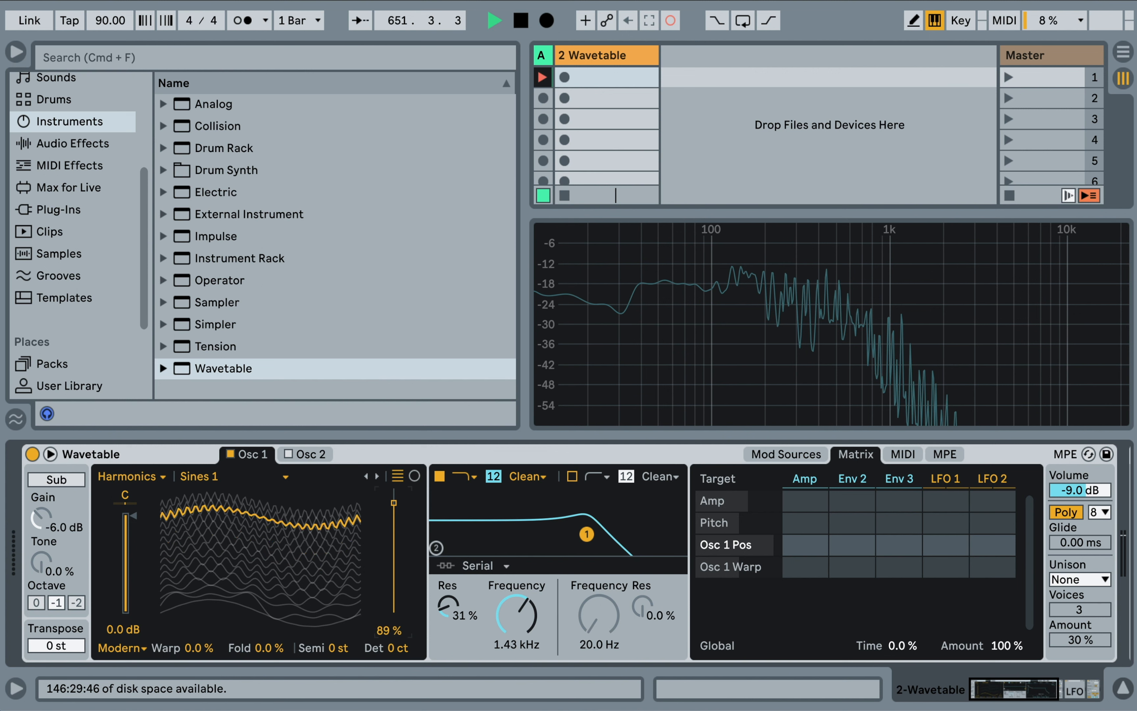
{"action": "left_click_drag", "start_coordinate": [396, 502], "coordinate": [395, 608]}
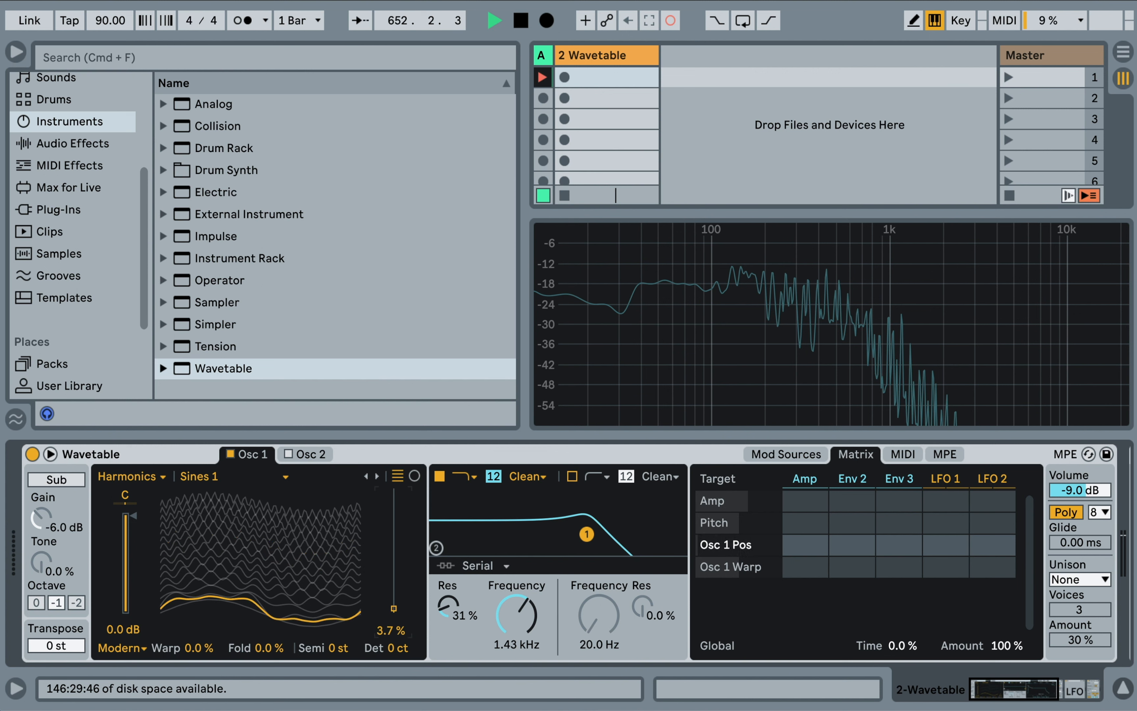
{"action": "left_click_drag", "start_coordinate": [393, 607], "coordinate": [393, 506]}
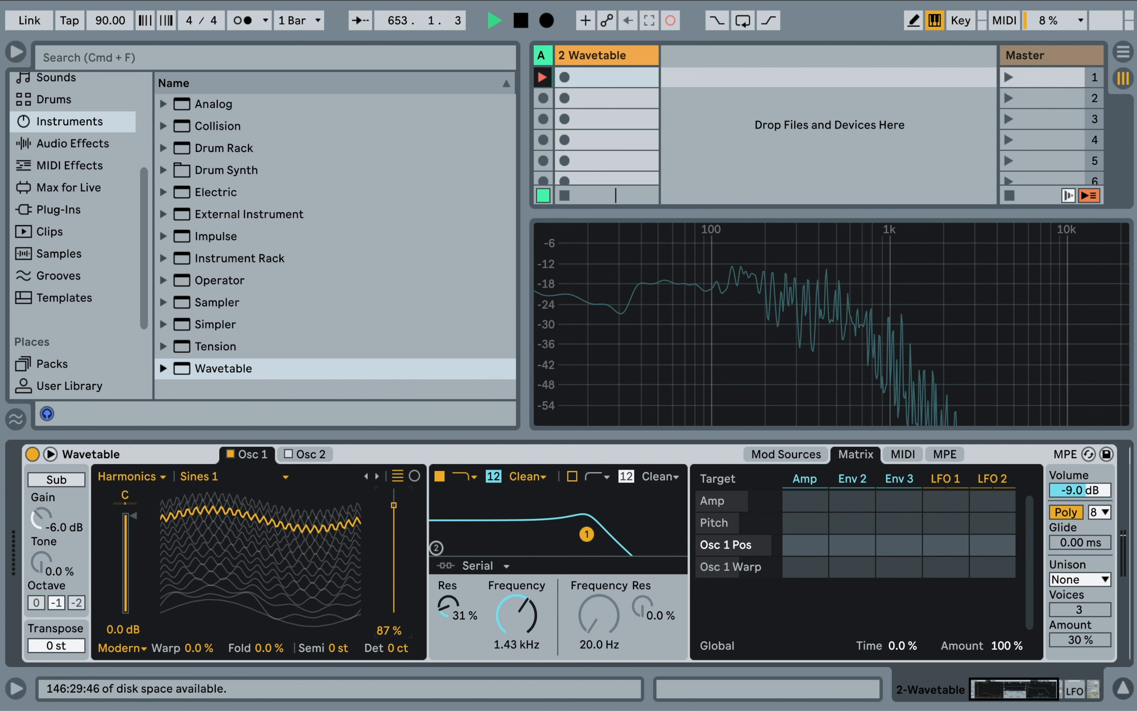
{"action": "left_click_drag", "start_coordinate": [394, 505], "coordinate": [393, 613]}
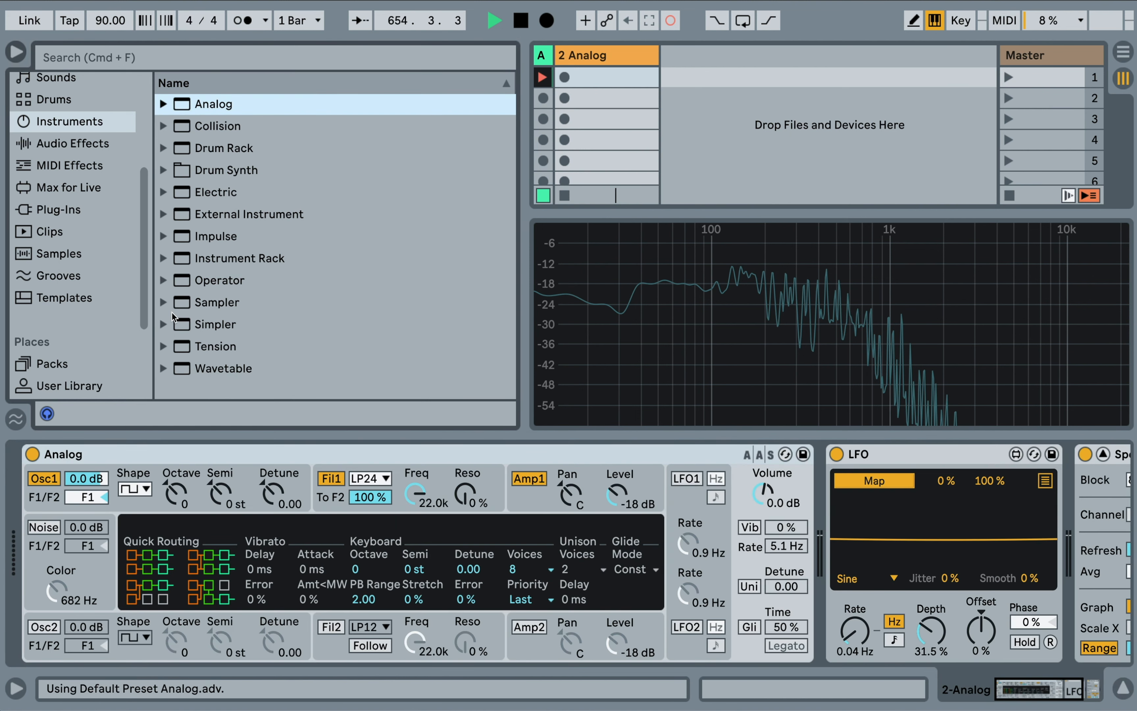
Load Operator in place of Analog, choose a sine waveform for it, and select Wavetable in the browser
{"action": "left_click", "coordinate": [143, 488]}
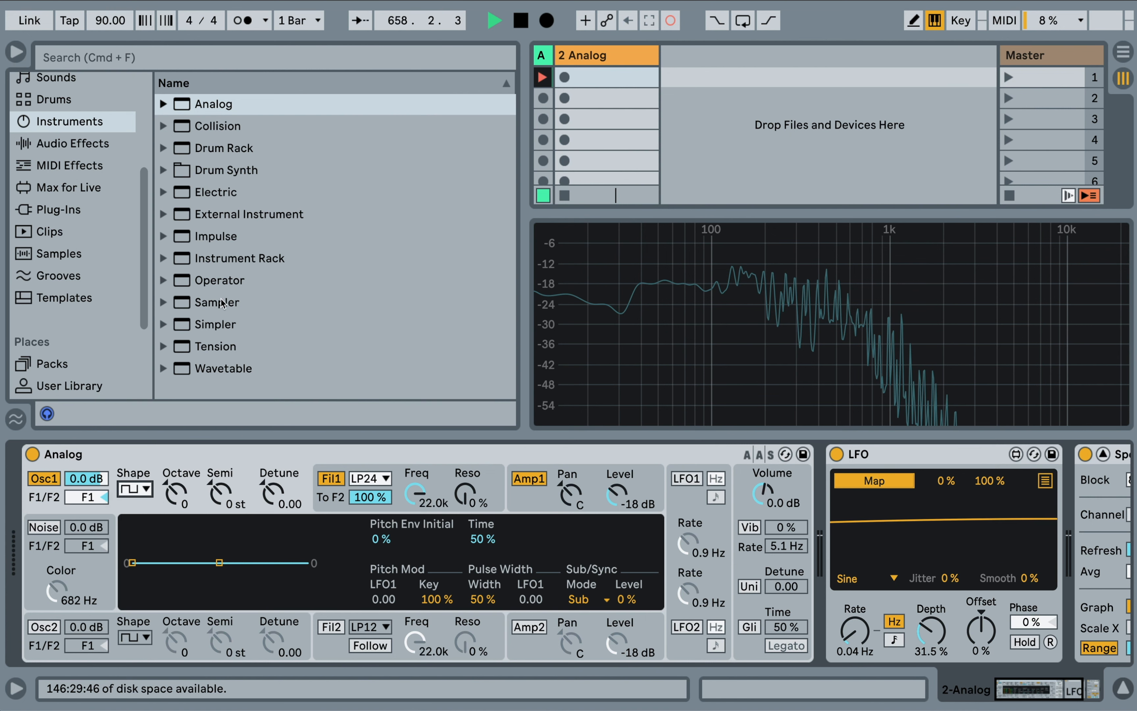
{"action": "double_click", "coordinate": [213, 280]}
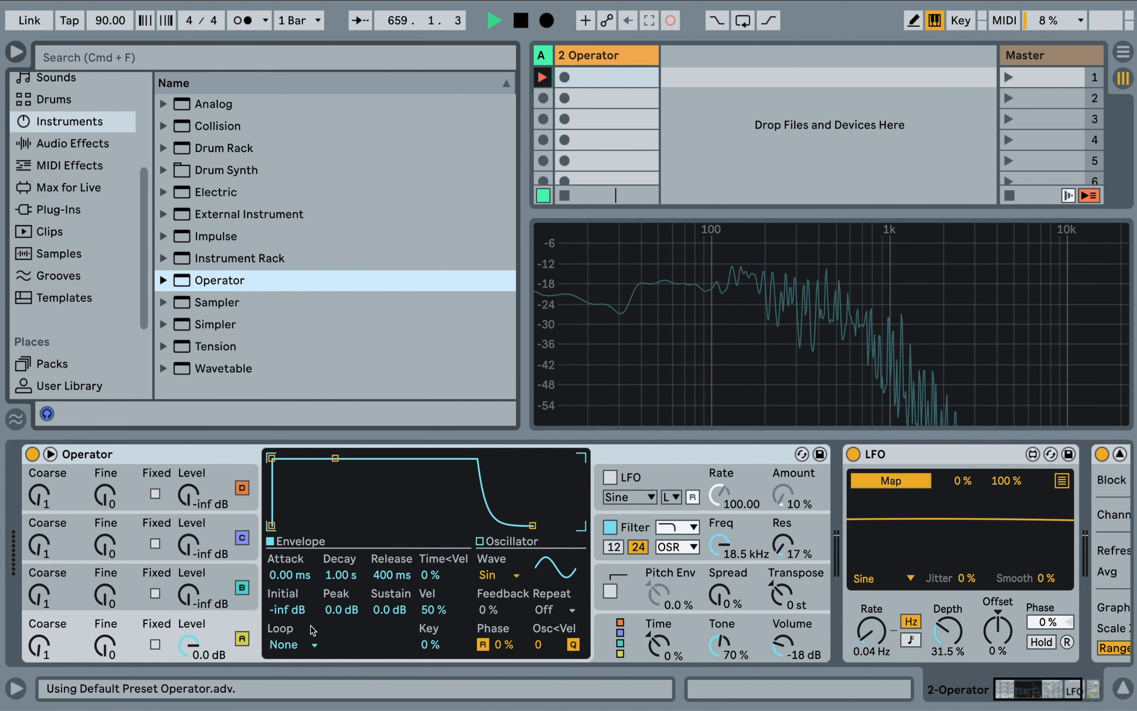
{"action": "left_click", "coordinate": [498, 575]}
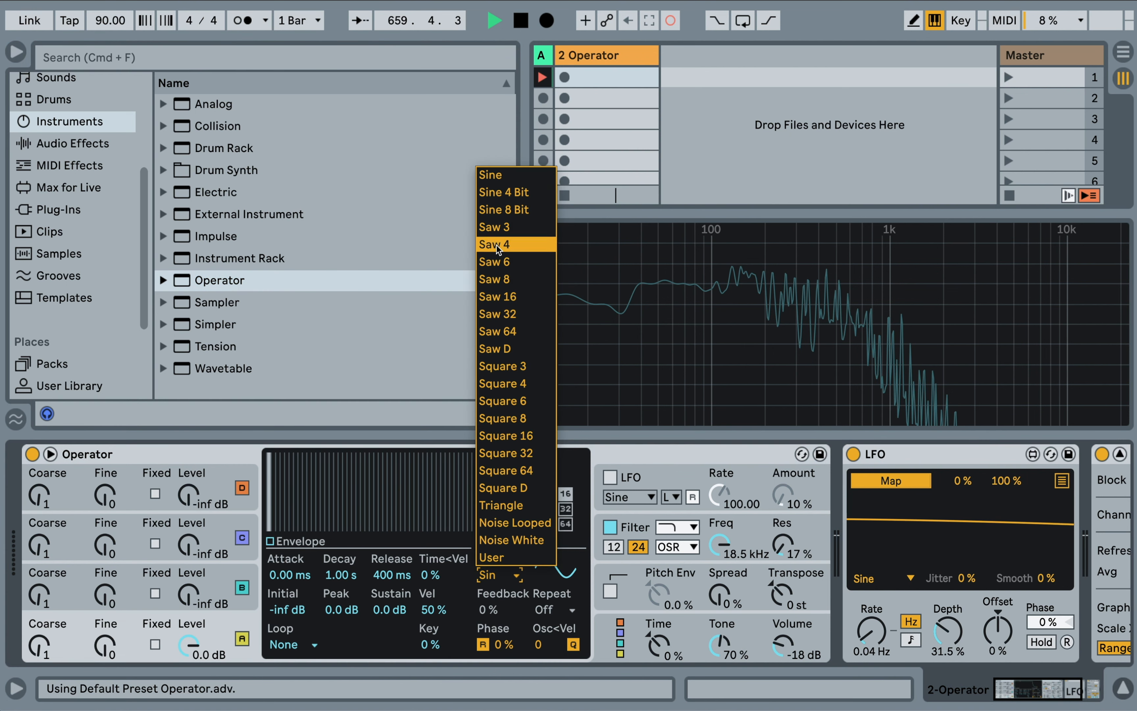
{"action": "left_click", "coordinate": [495, 244]}
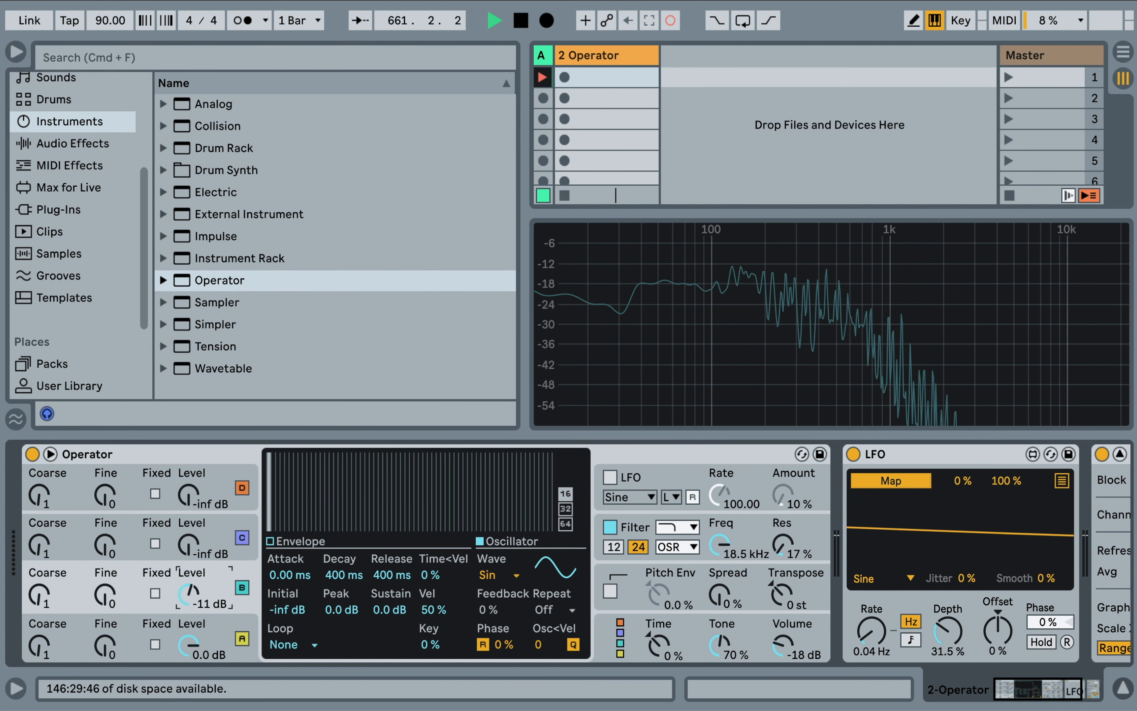
{"action": "left_click", "coordinate": [223, 368]}
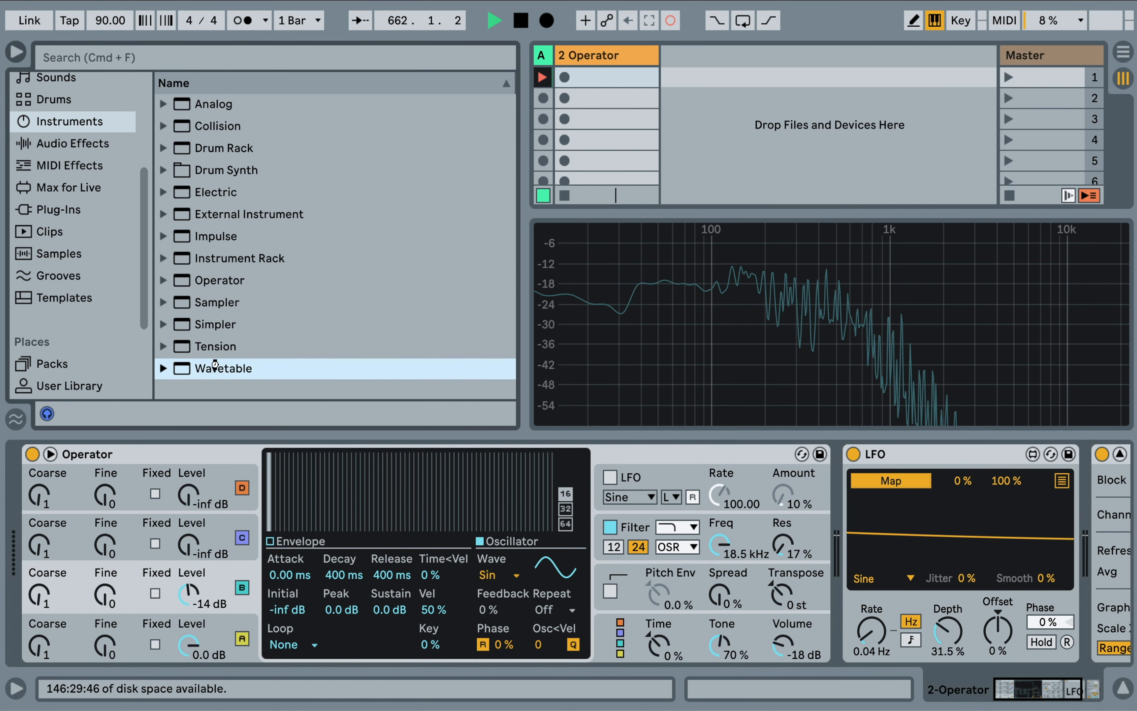
Reload Wavetable, audition a Noise > Crash table, then return oscillator 1 to Basic Shapes at 25% position
{"action": "double_click", "coordinate": [222, 368]}
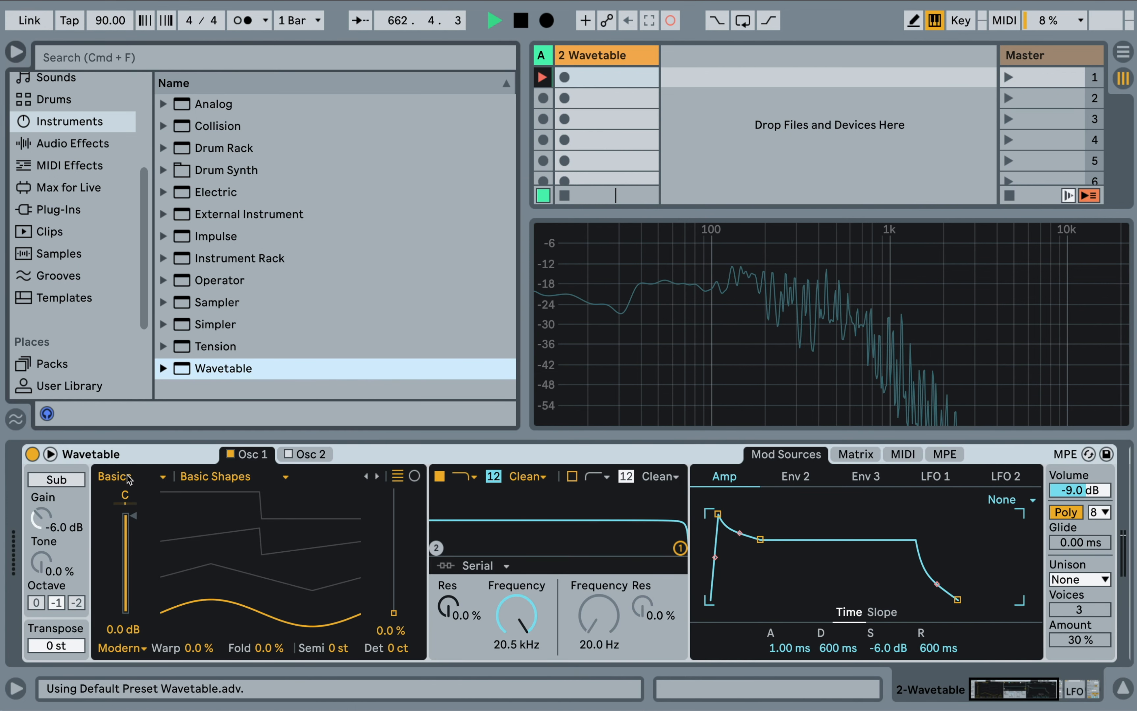
{"action": "left_click", "coordinate": [121, 475]}
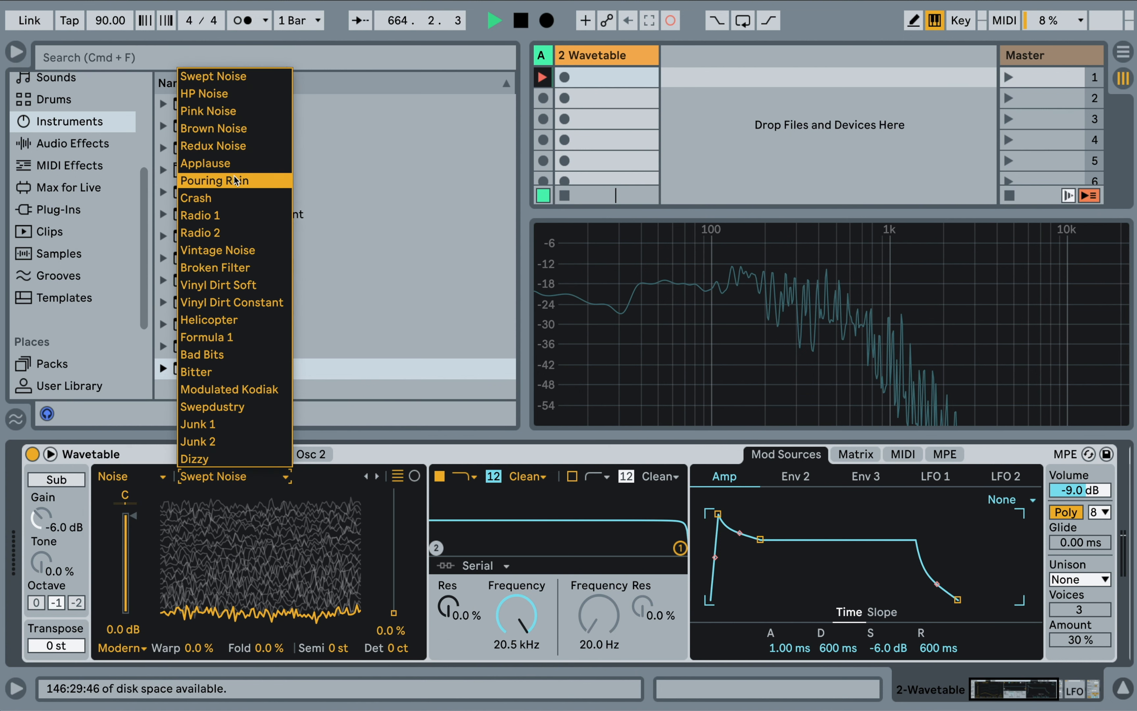
{"action": "left_click", "coordinate": [194, 198]}
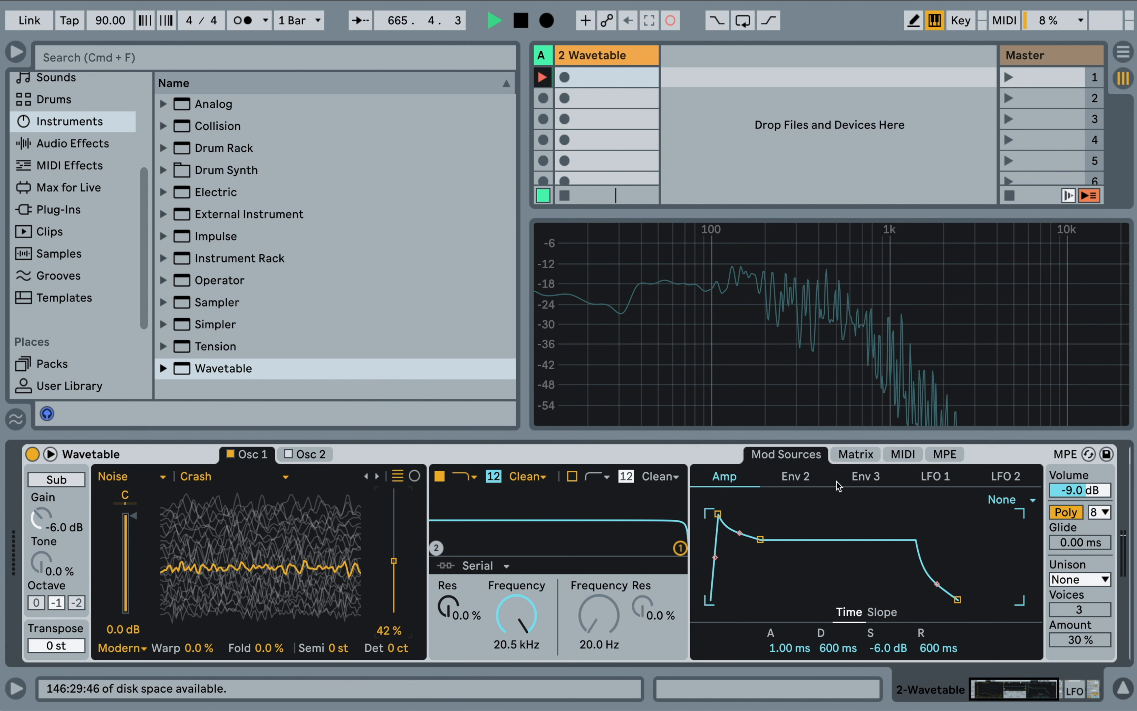
{"action": "left_click", "coordinate": [854, 454]}
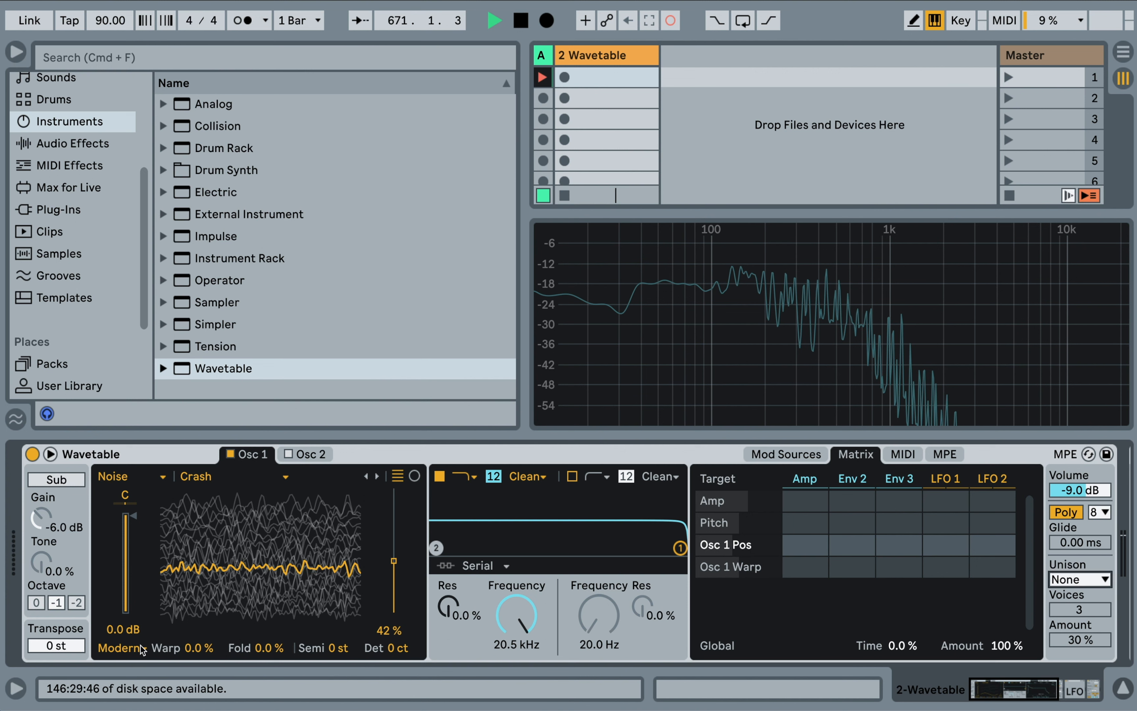
{"action": "left_click", "coordinate": [119, 648]}
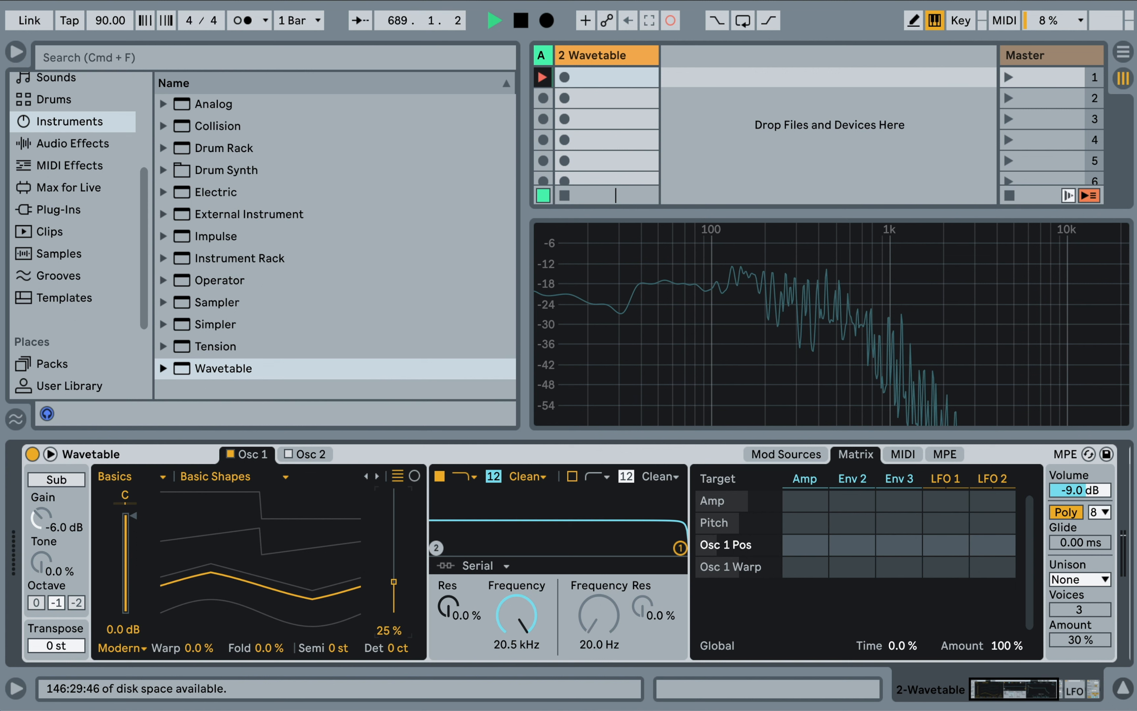
Lower Wavetable's filter cutoff to about 300 Hz and raise resonance to about 27%
{"action": "left_click_drag", "start_coordinate": [394, 582], "coordinate": [394, 488]}
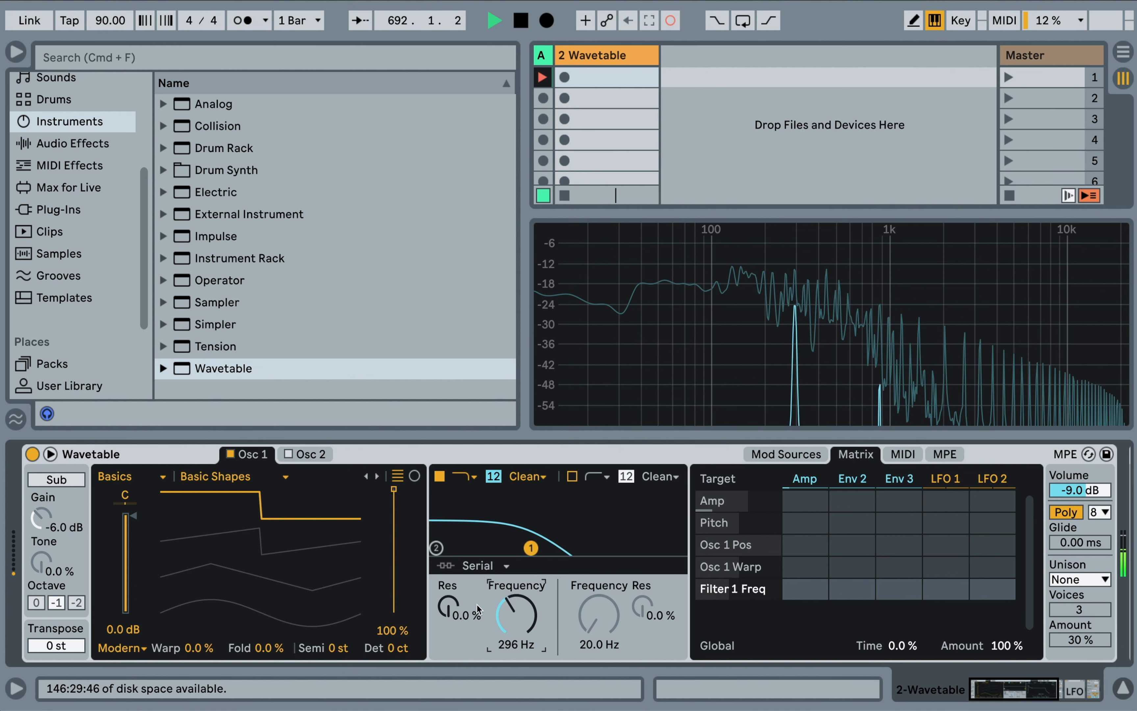
{"action": "left_click_drag", "start_coordinate": [456, 609], "coordinate": [455, 595]}
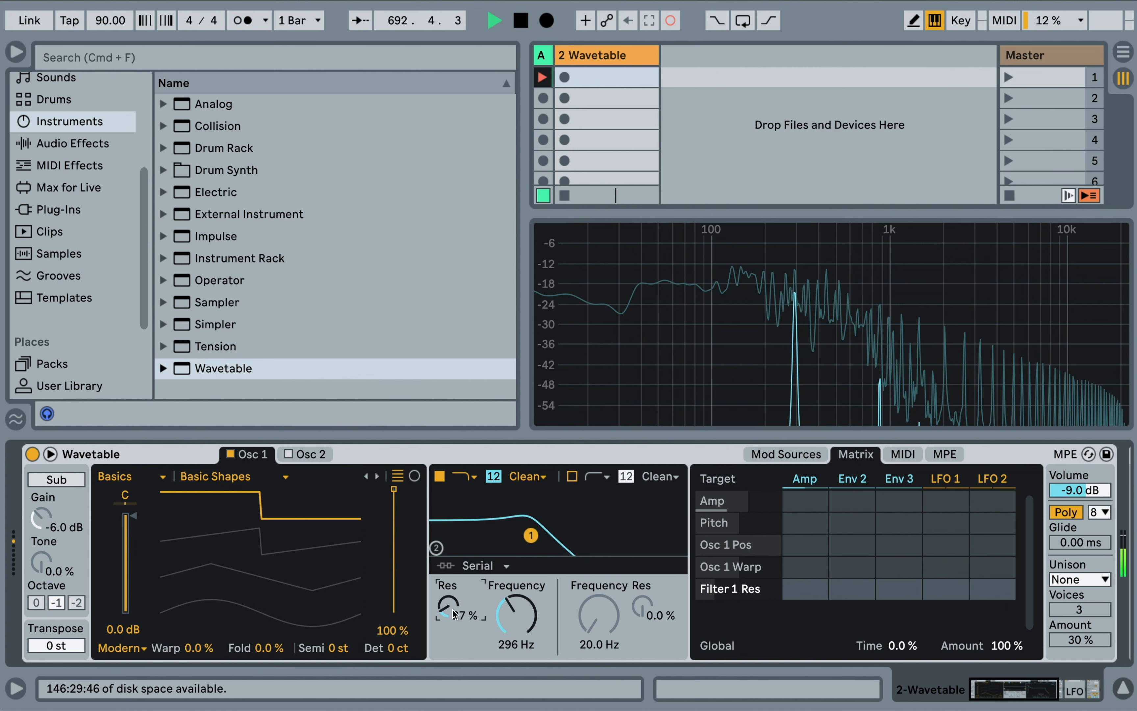
{"action": "left_click_drag", "start_coordinate": [453, 609], "coordinate": [453, 595]}
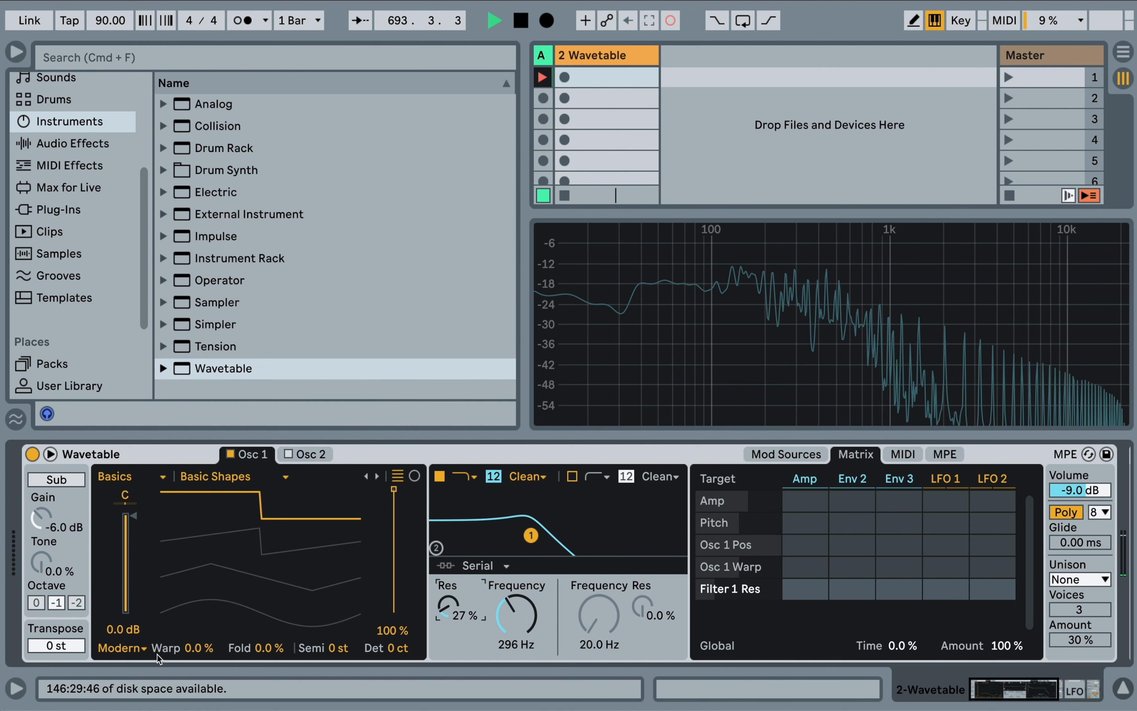
Switch oscillator 1's effect mode to FM with about -12% tune and 54% amount
{"action": "left_click", "coordinate": [122, 647]}
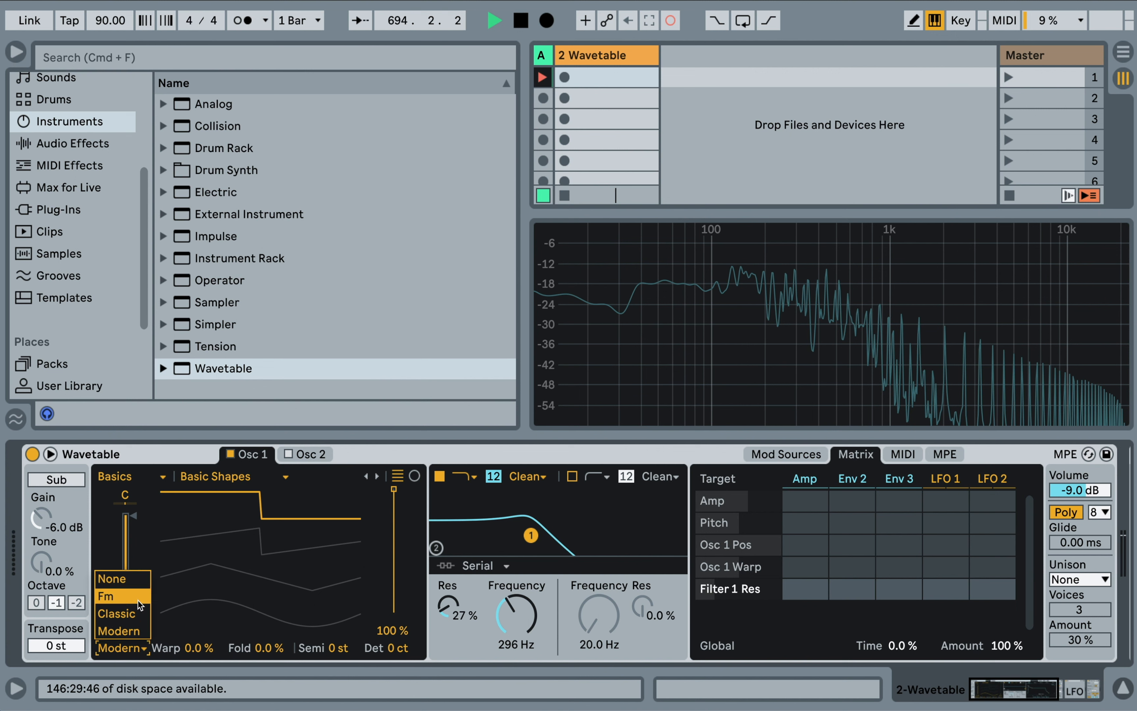
{"action": "left_click", "coordinate": [106, 596]}
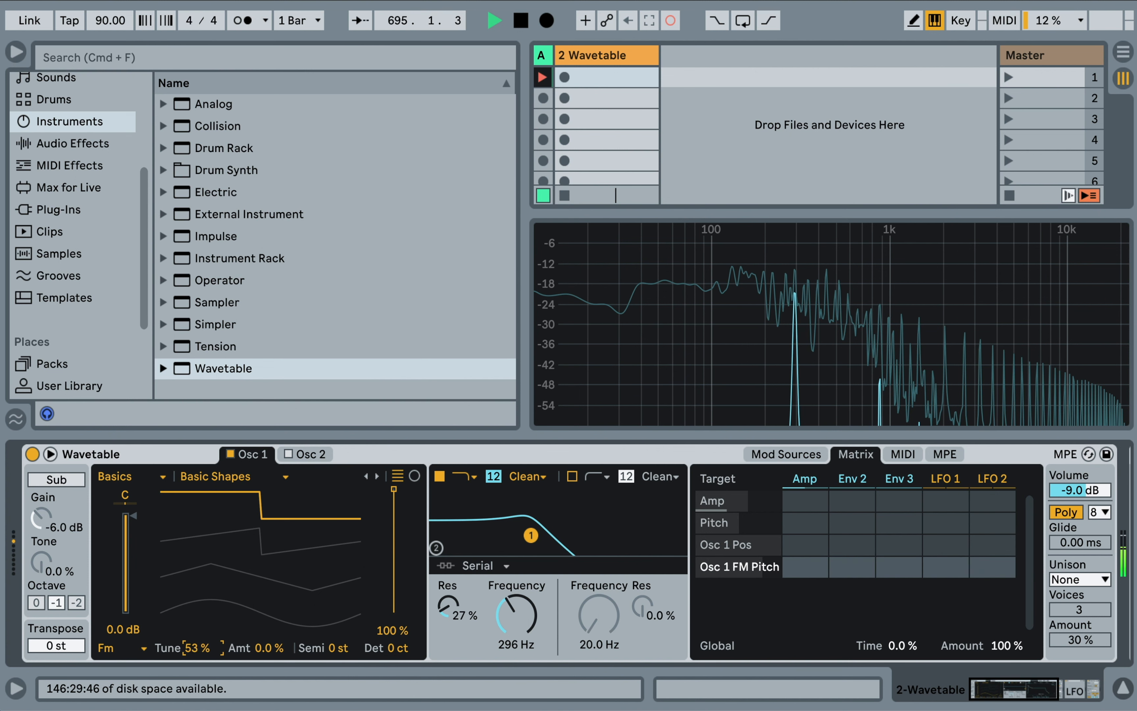
{"action": "left_click_drag", "start_coordinate": [194, 647], "coordinate": [194, 638]}
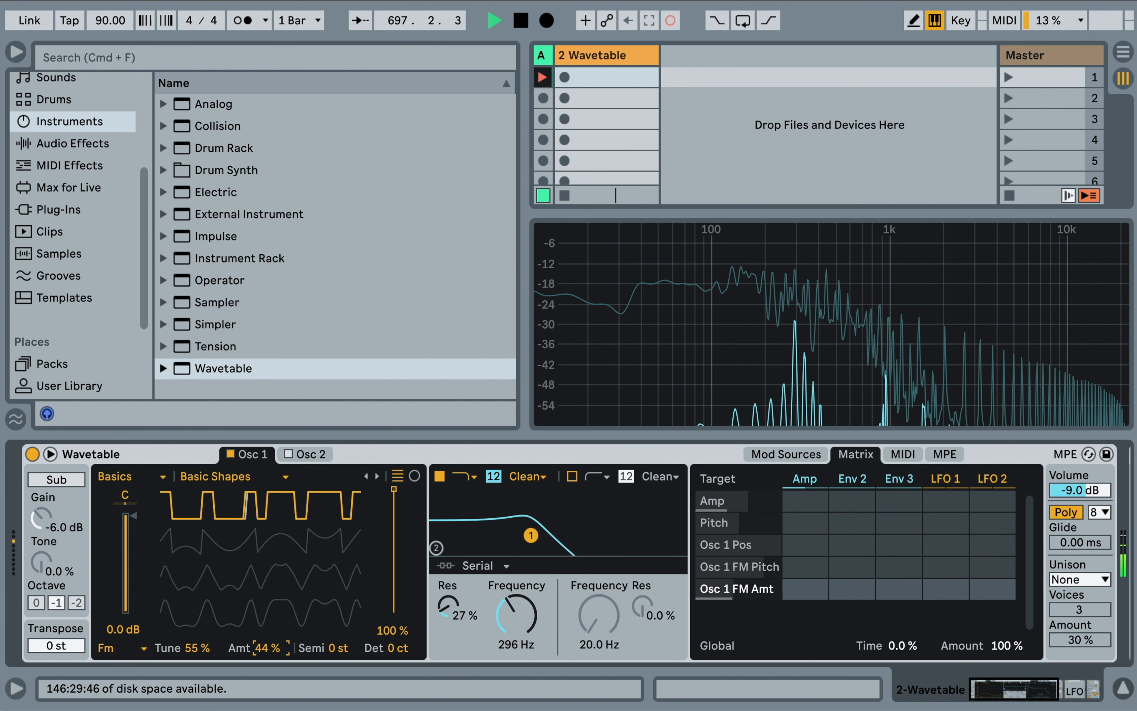
{"action": "left_click_drag", "start_coordinate": [265, 646], "coordinate": [264, 667]}
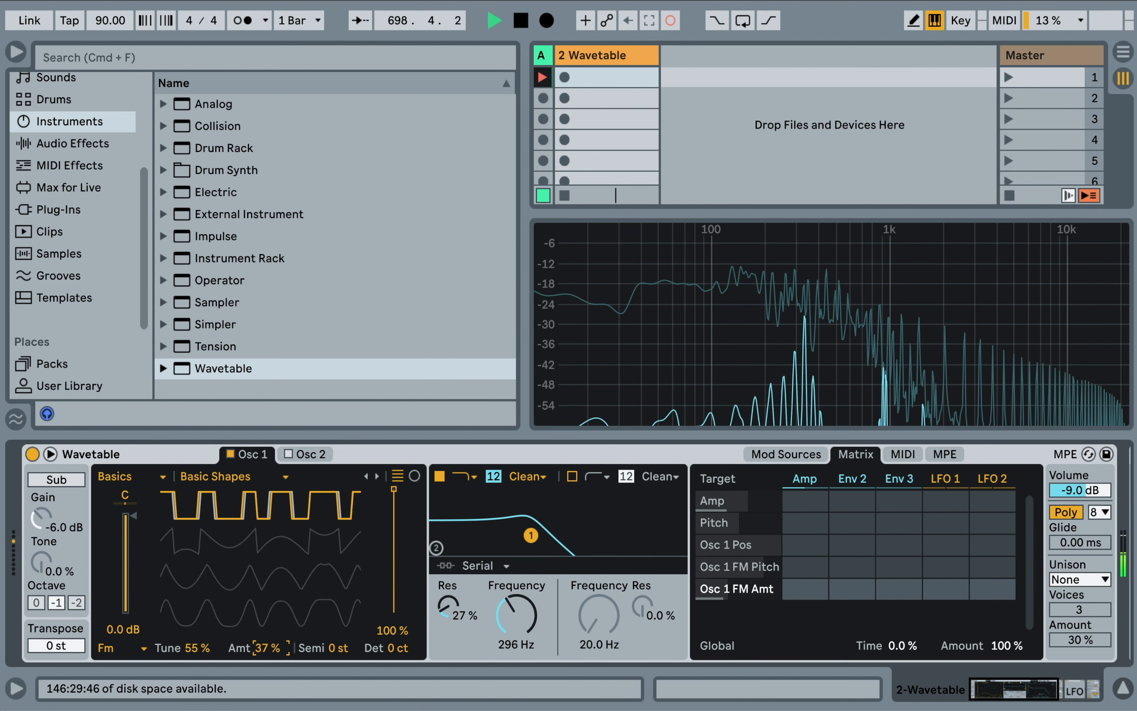
{"action": "left_click_drag", "start_coordinate": [261, 646], "coordinate": [262, 634]}
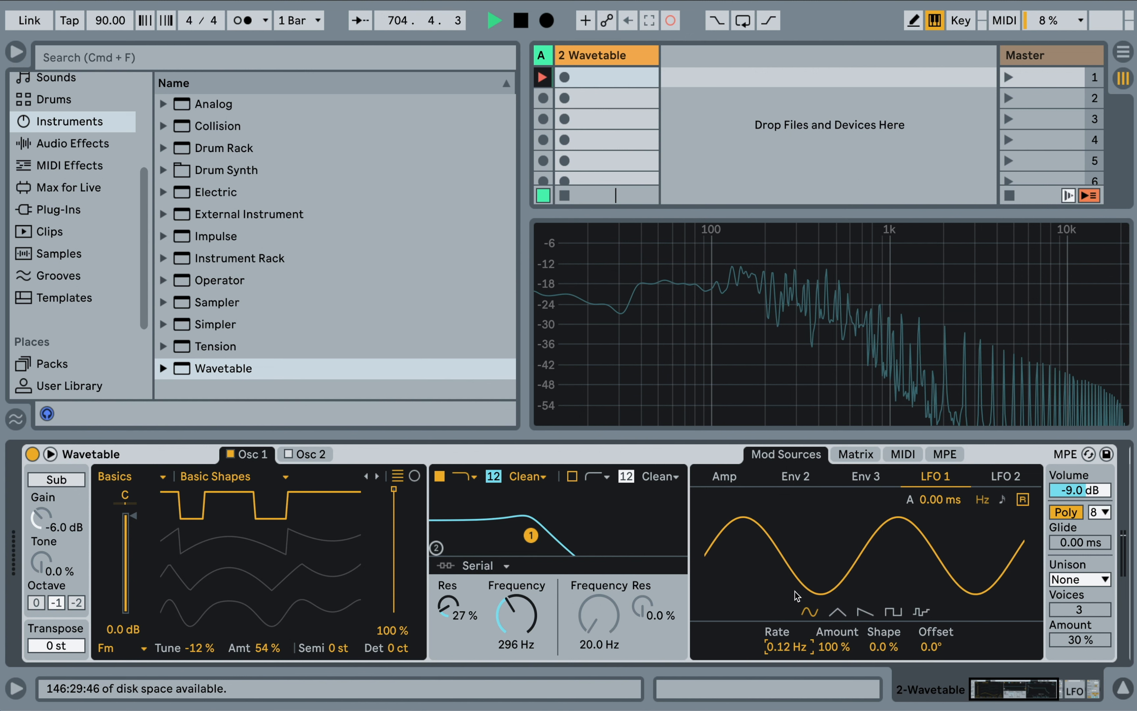
Show Wavetable's modulation matrix to route LFO 1 to Osc 1 FM pitch and amount at 4.7
{"action": "left_click", "coordinate": [855, 454]}
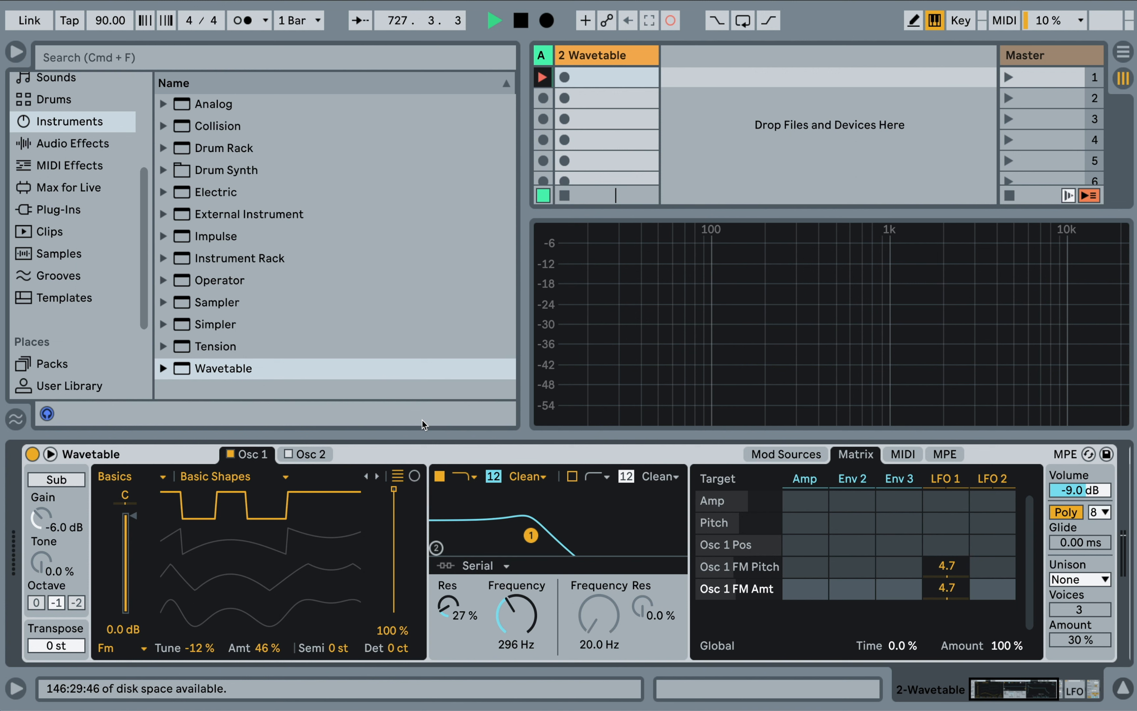
{"action": "mouse_move", "coordinate": [583, 473]}
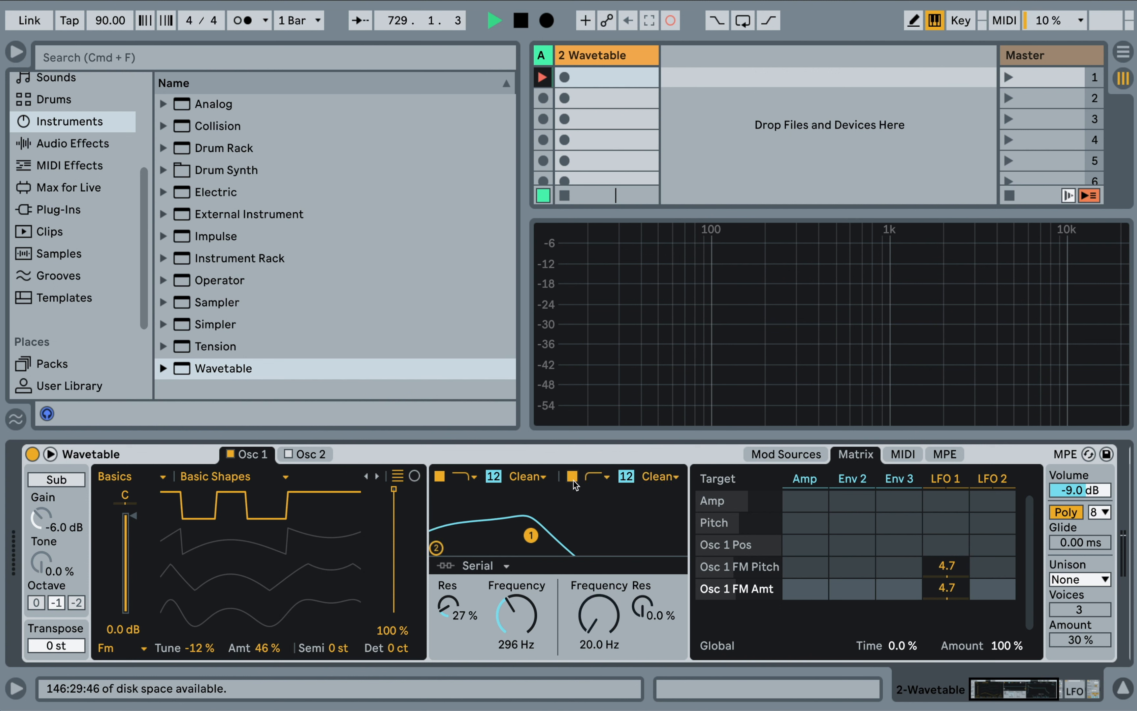
Enable filter 2 with parallel routing and switch it to the OSR circuit
{"action": "left_click", "coordinate": [483, 565]}
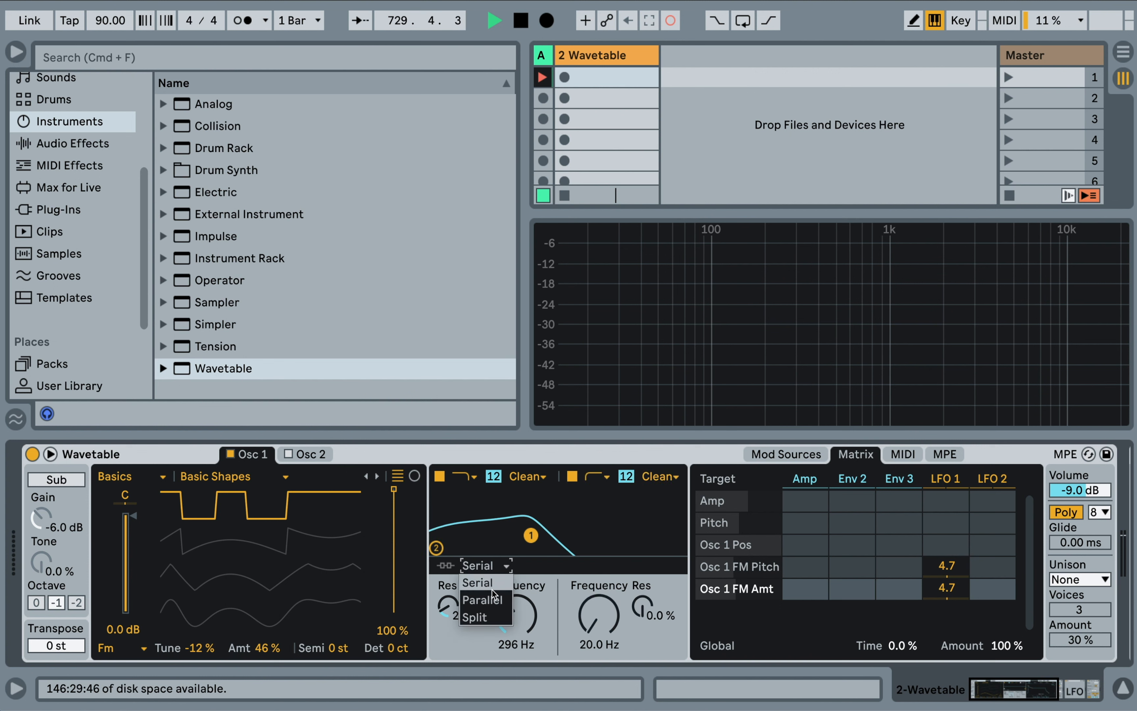
{"action": "left_click", "coordinate": [484, 599]}
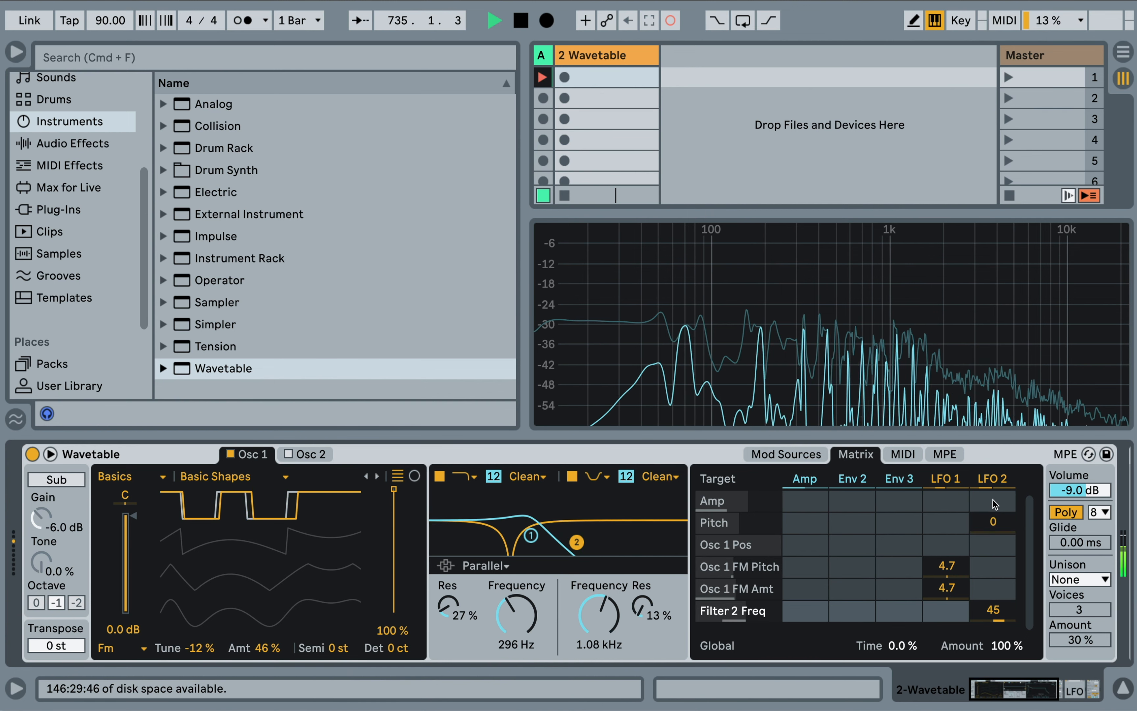
{"action": "left_click", "coordinate": [785, 454]}
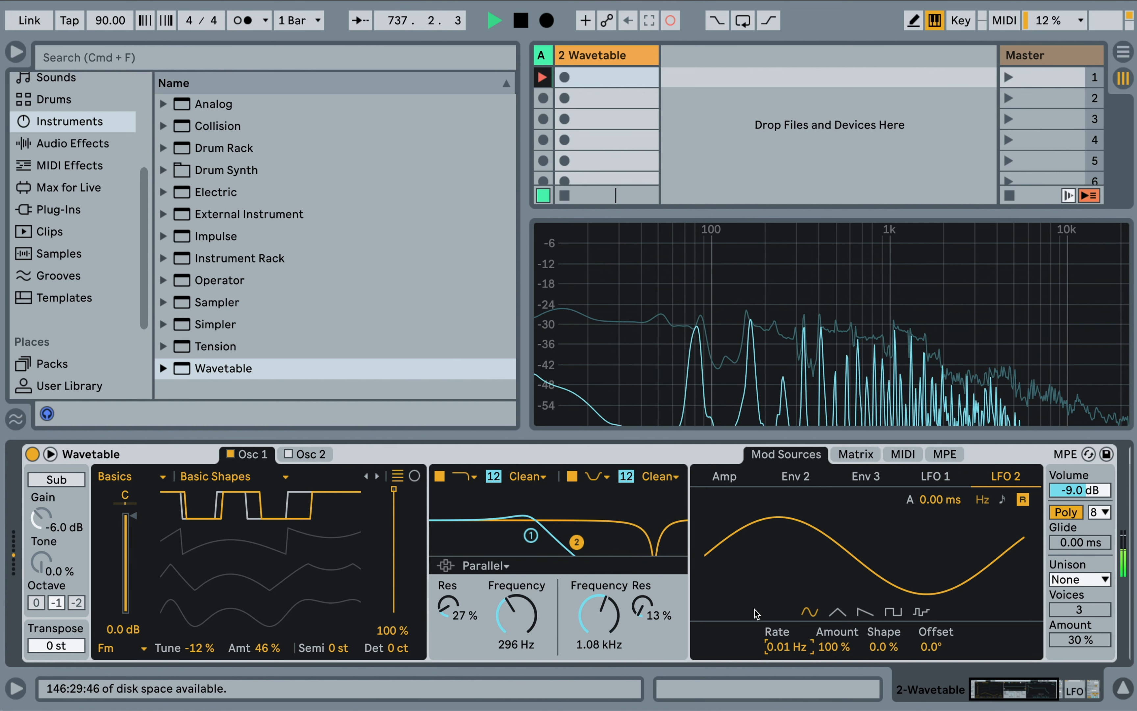
{"action": "left_click", "coordinate": [660, 476]}
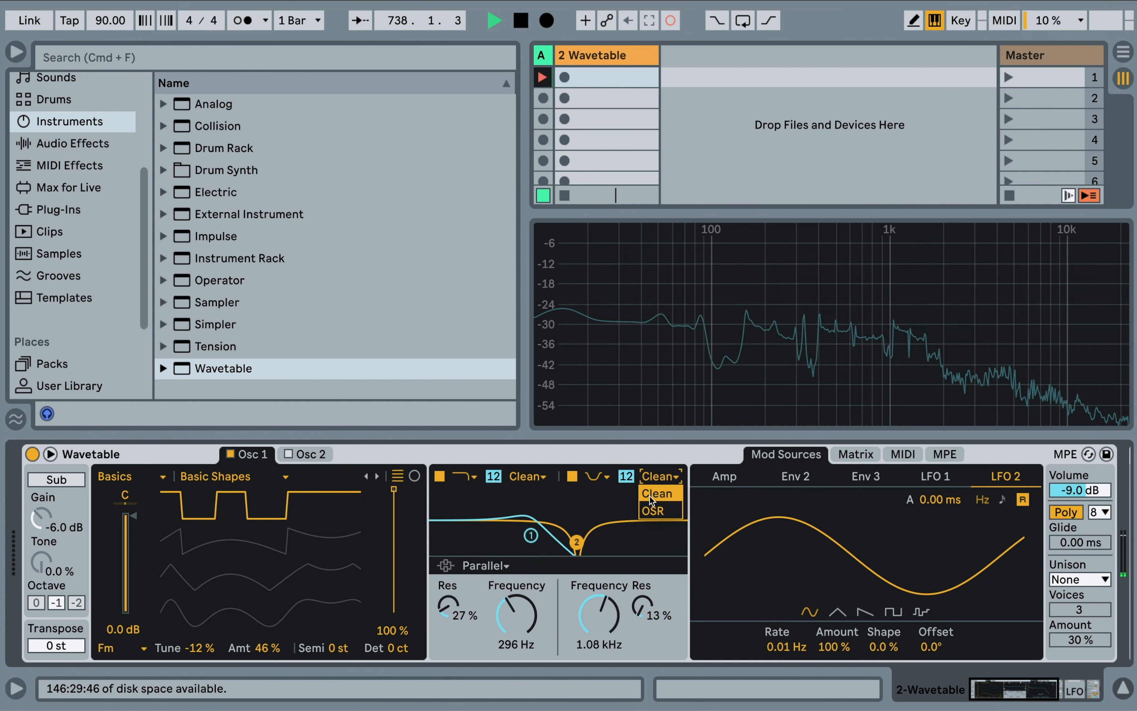
{"action": "left_click", "coordinate": [653, 510]}
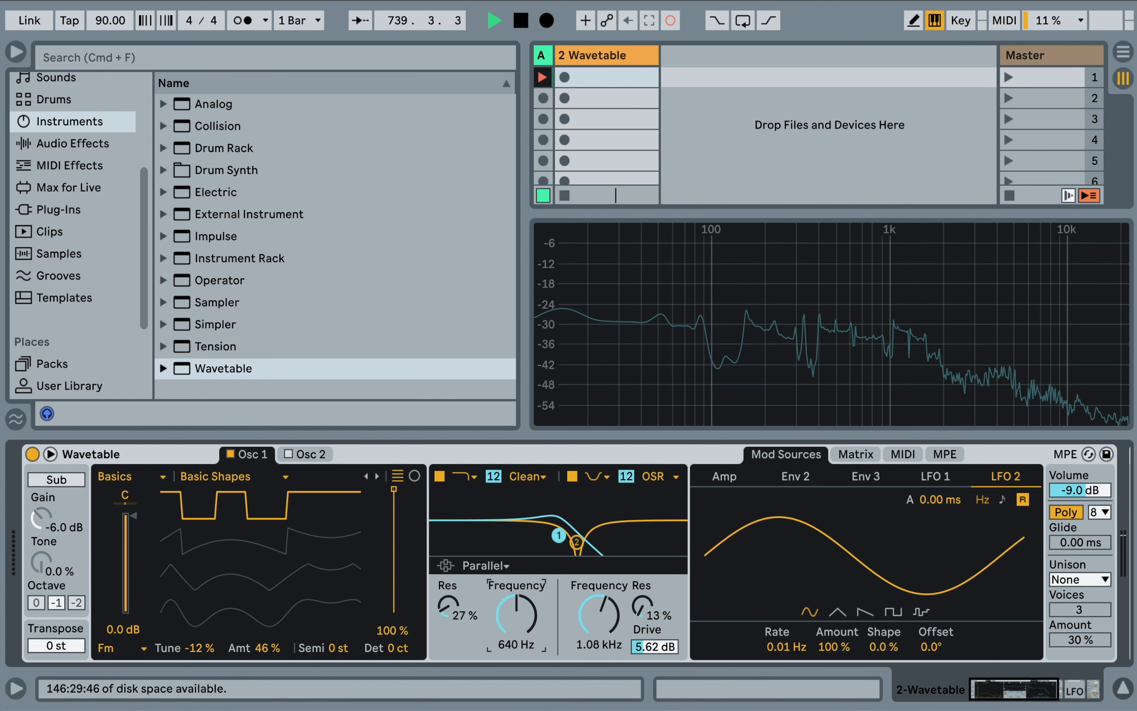
Lower filter 1's cutoff to about 296 Hz and assign LFO 1 to filter 1 frequency in the matrix
{"action": "left_click_drag", "start_coordinate": [517, 613], "coordinate": [517, 630]}
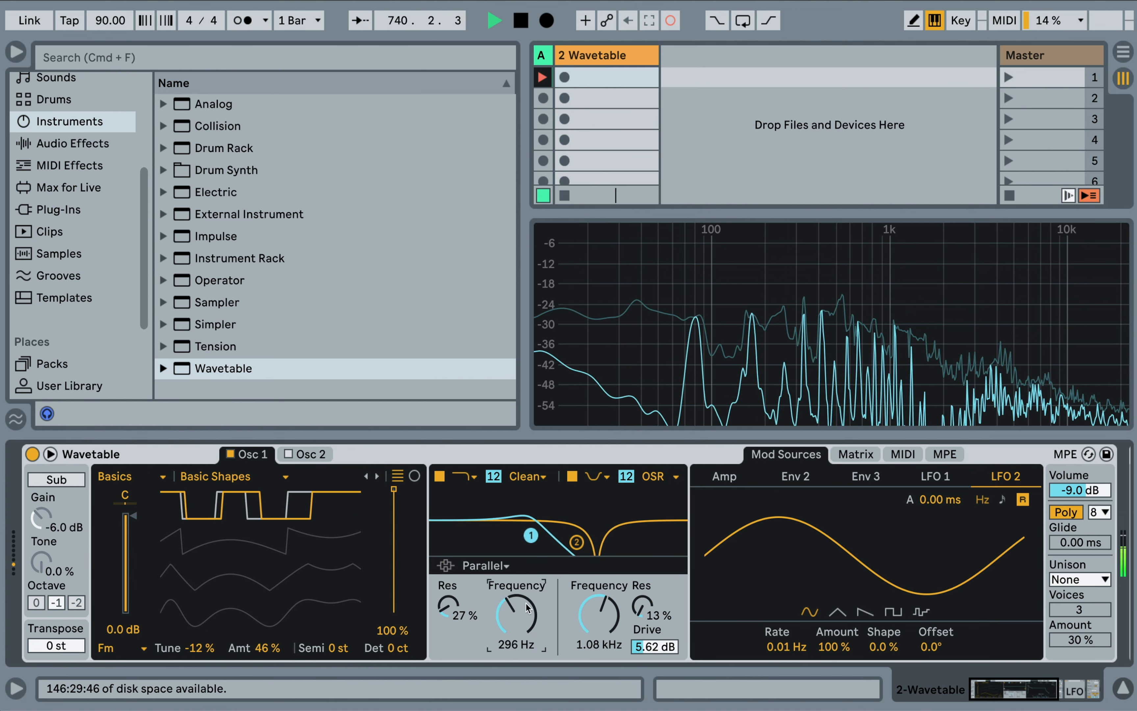
{"action": "left_click", "coordinate": [855, 453]}
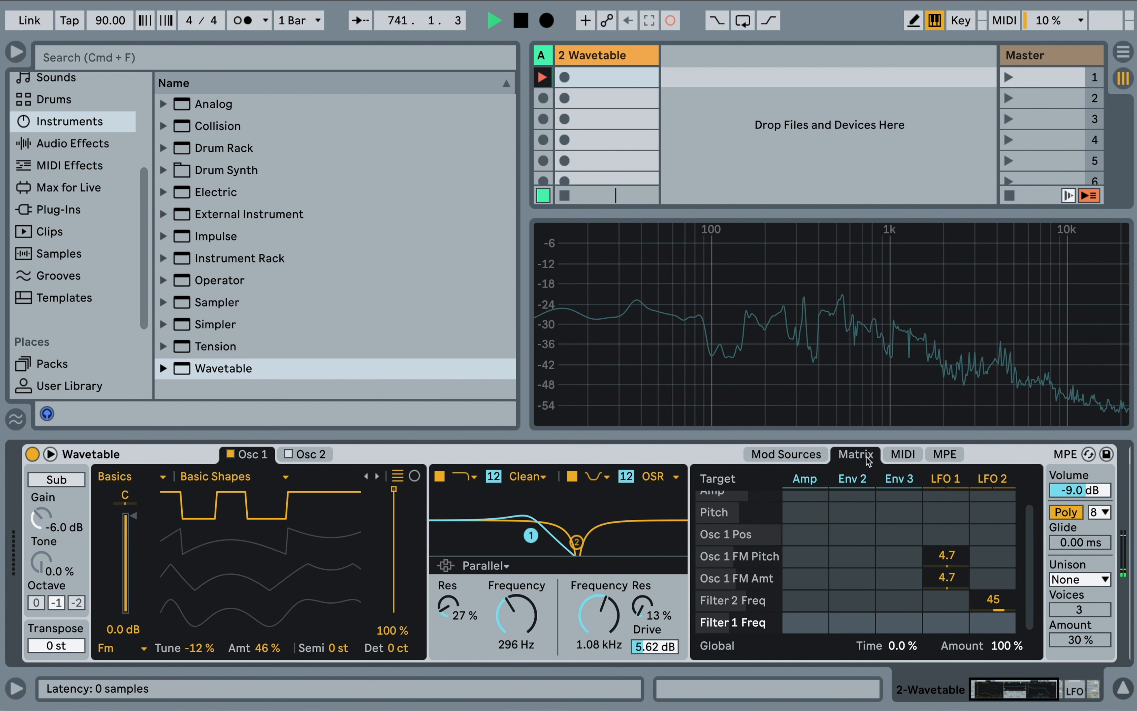
{"action": "left_click", "coordinate": [945, 621]}
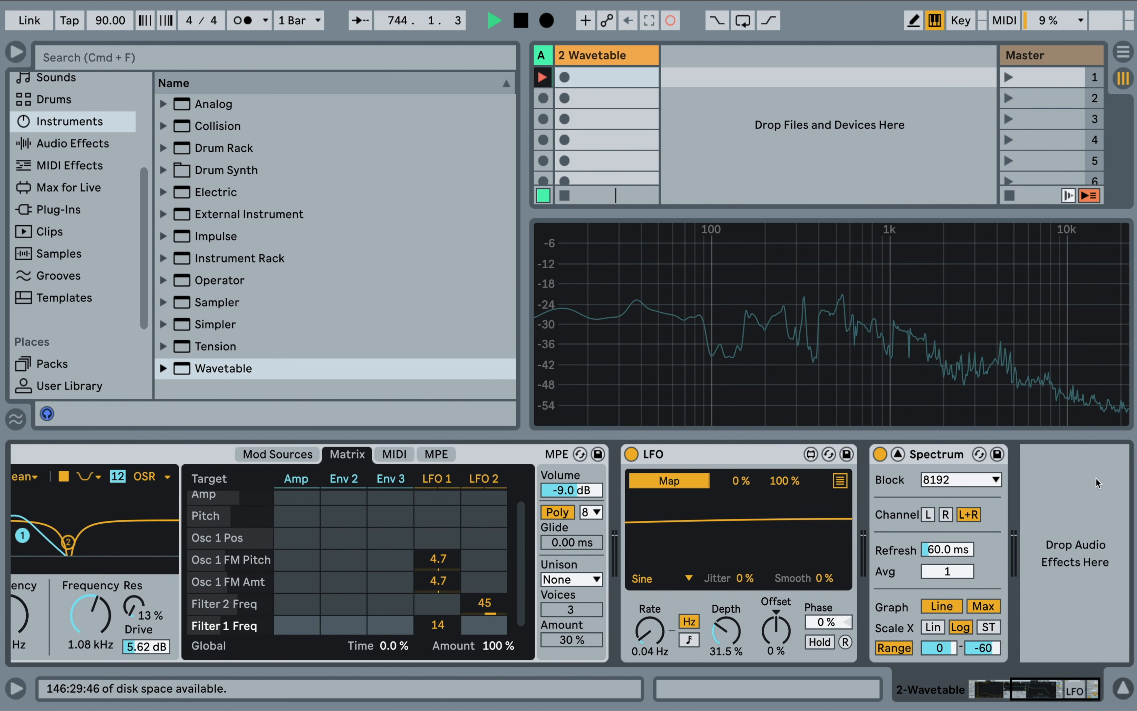
Load Auto Filter from Audio Effects > EQ & Filters onto the track
{"action": "left_click", "coordinate": [72, 143]}
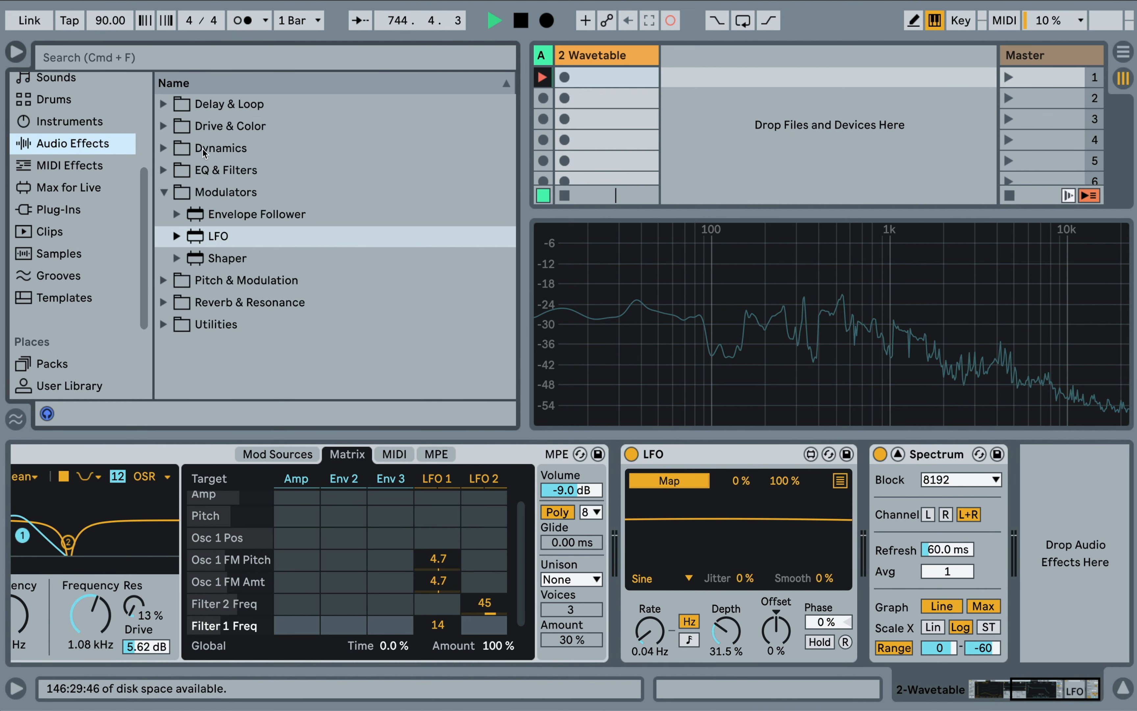
{"action": "left_click", "coordinate": [163, 170]}
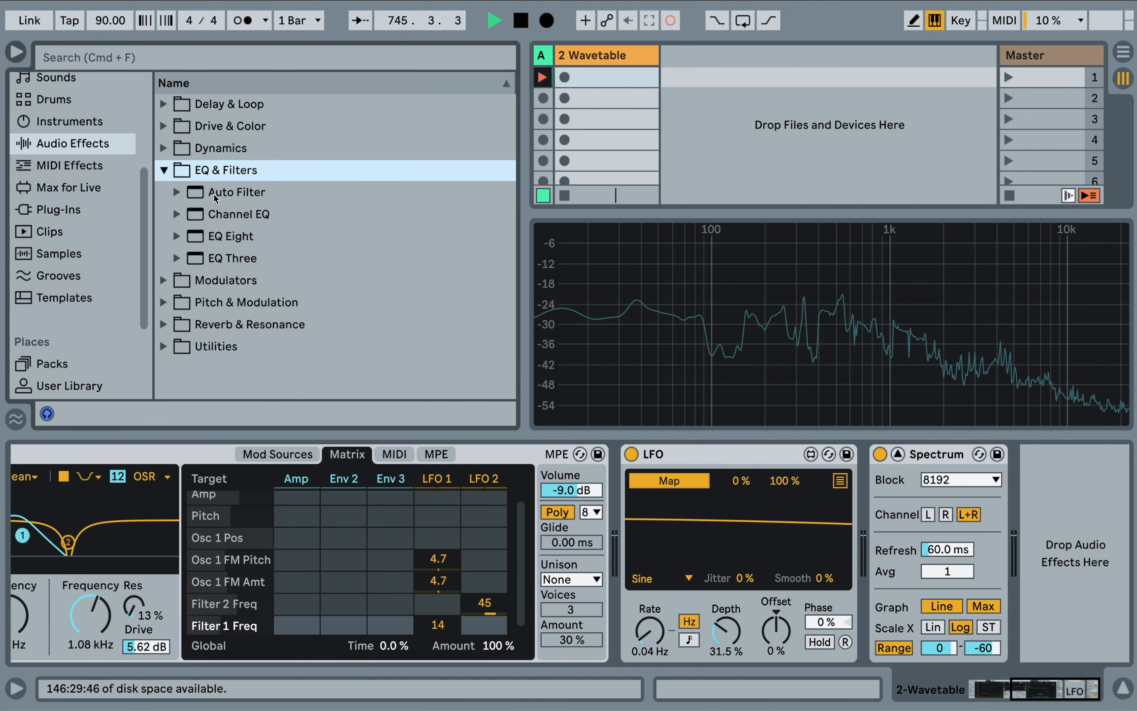
{"action": "left_click", "coordinate": [236, 192]}
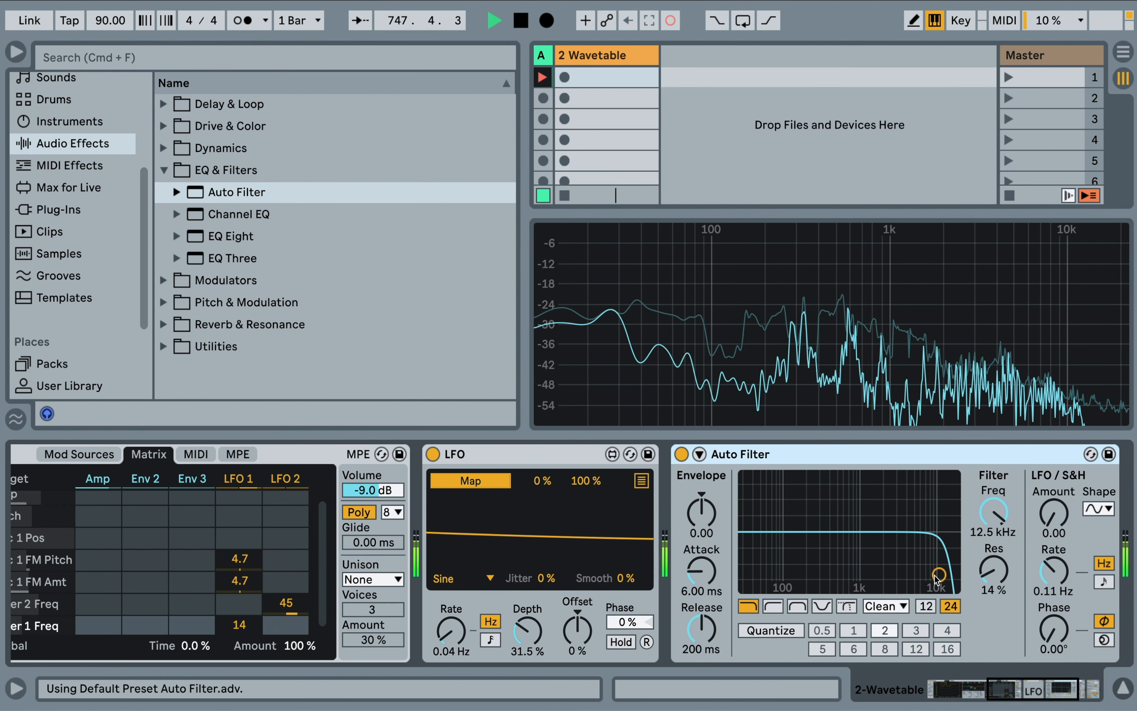
{"action": "left_click_drag", "start_coordinate": [939, 573], "coordinate": [877, 569]}
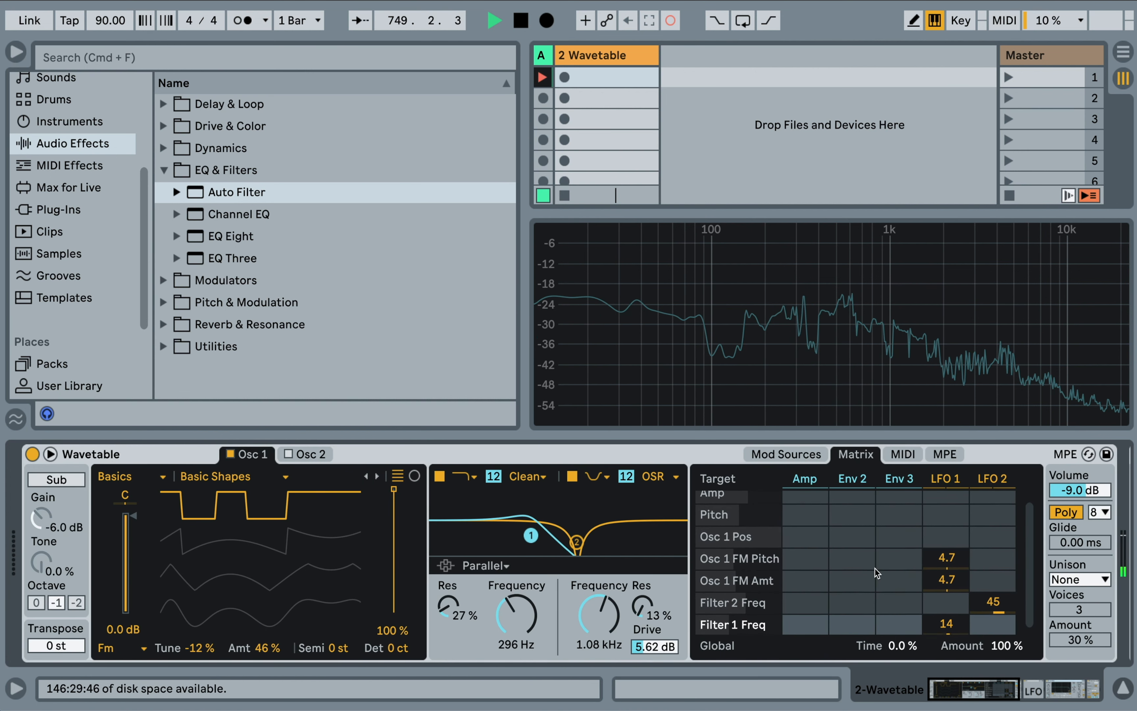
View LFO 1, then settle filter 1's cutoff down to about 162 Hz
{"action": "left_click", "coordinate": [784, 454]}
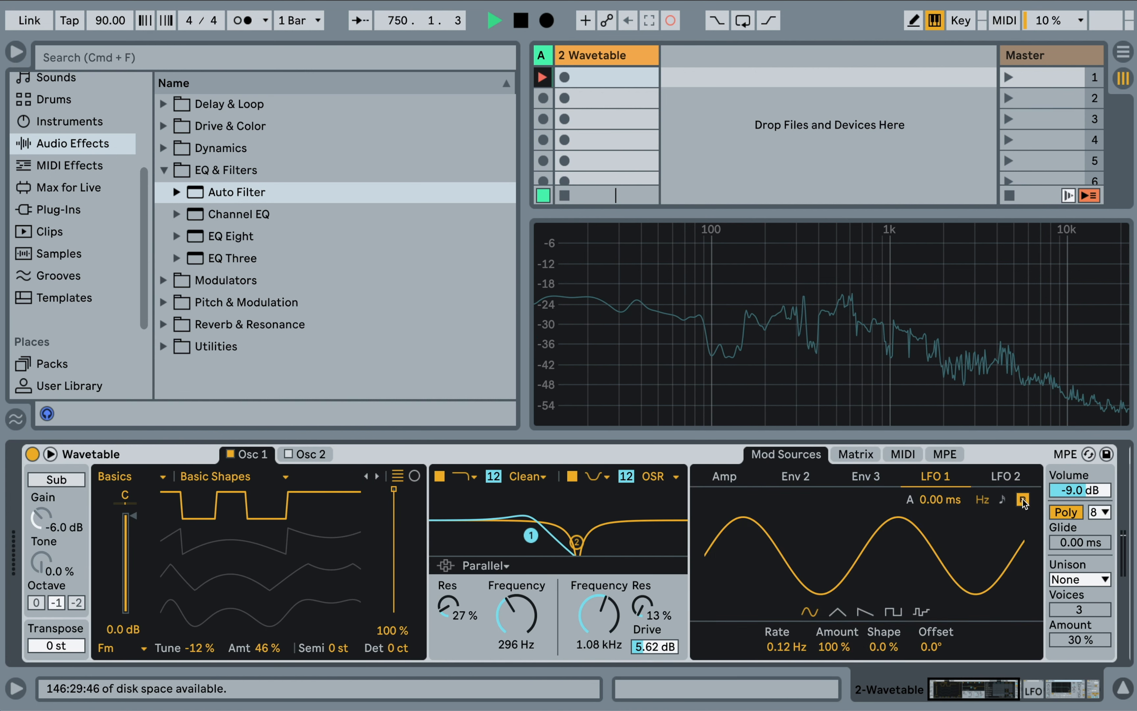
{"action": "mouse_move", "coordinate": [607, 321]}
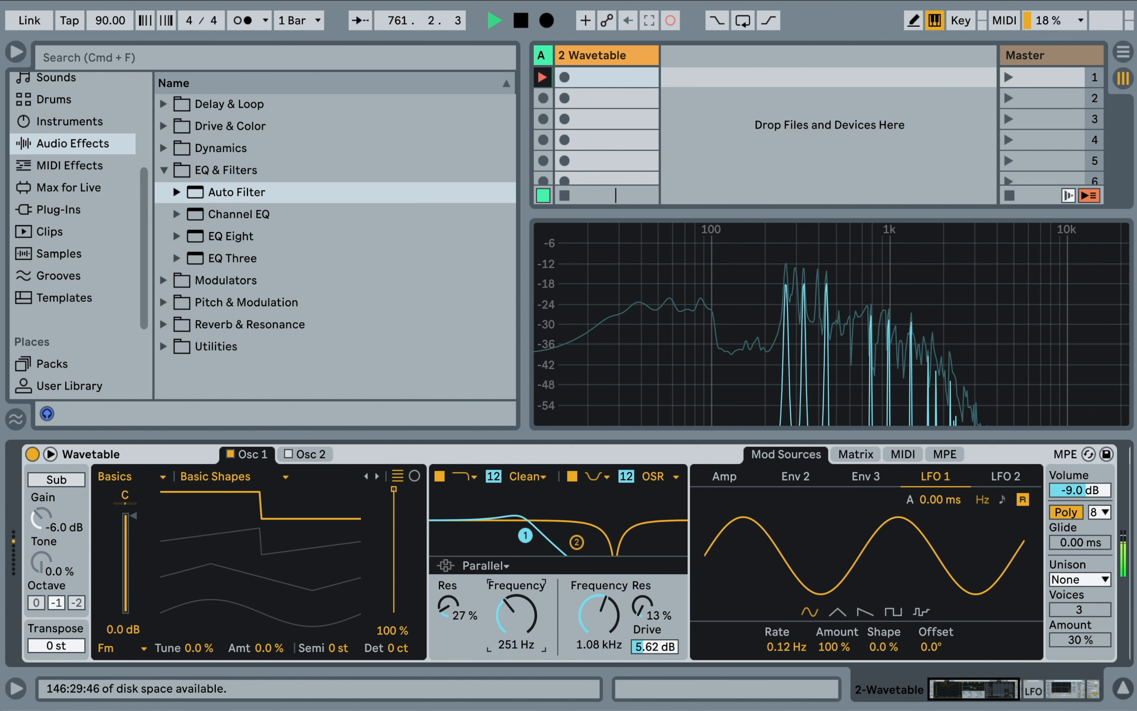
{"action": "left_click_drag", "start_coordinate": [512, 611], "coordinate": [512, 573]}
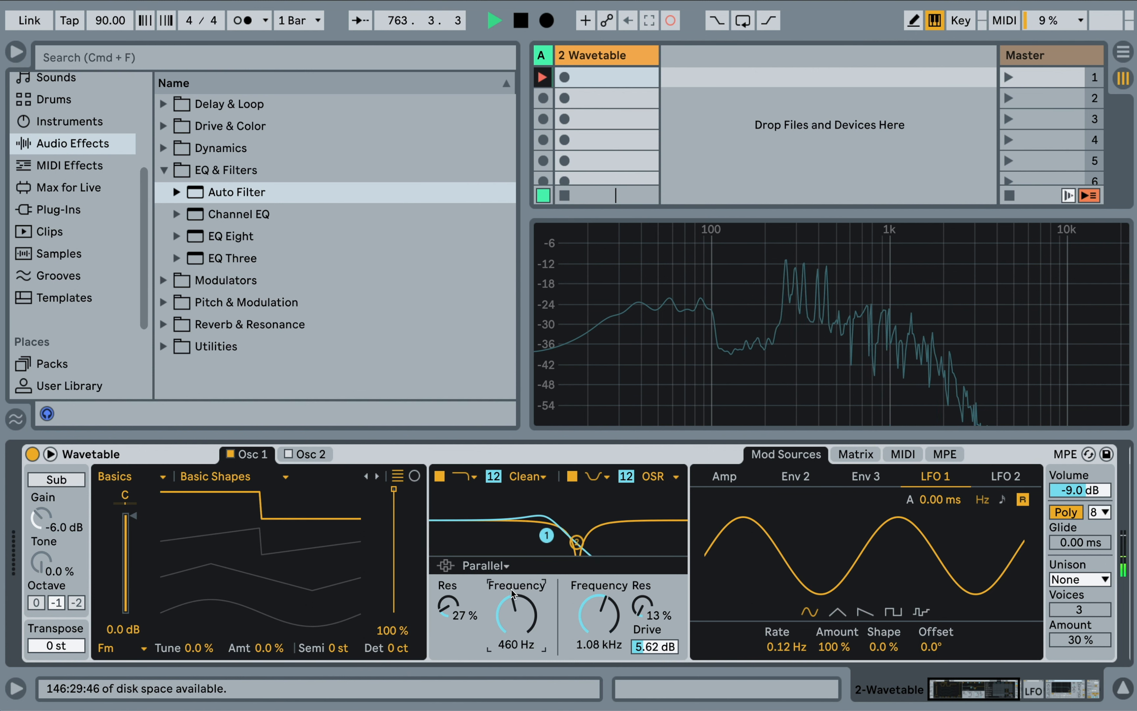
{"action": "left_click_drag", "start_coordinate": [515, 616], "coordinate": [511, 631]}
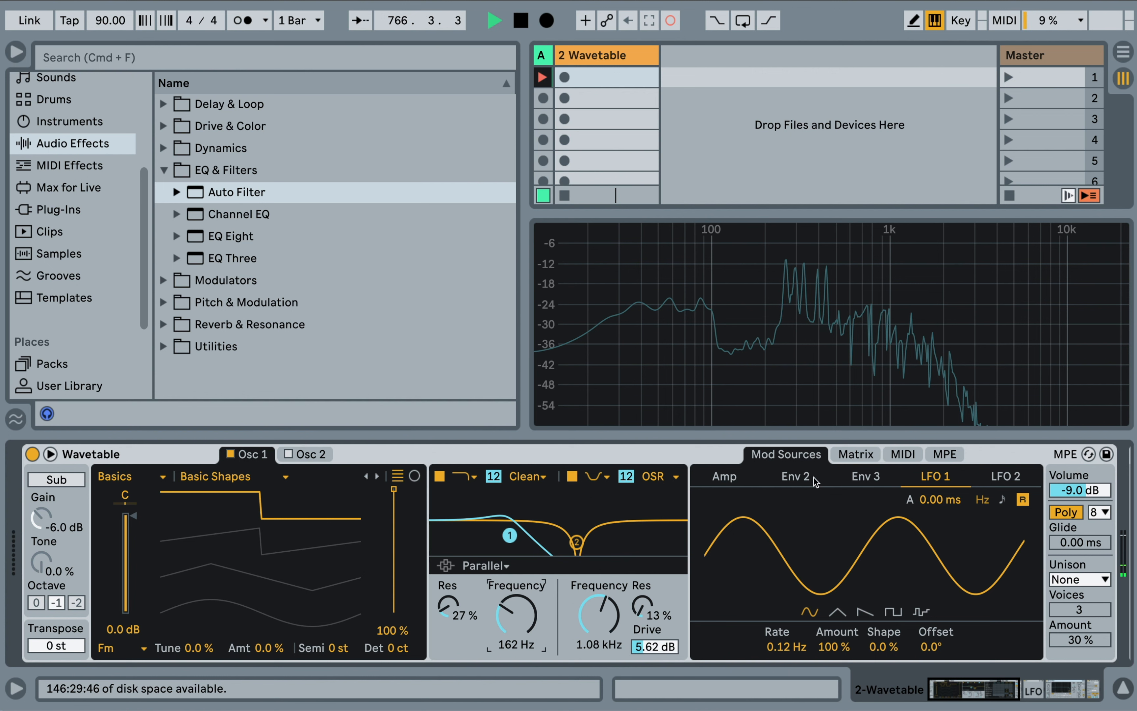
Review envelope 2 with attack at 0 ms, then return to LFO 1's settings
{"action": "left_click", "coordinate": [795, 476]}
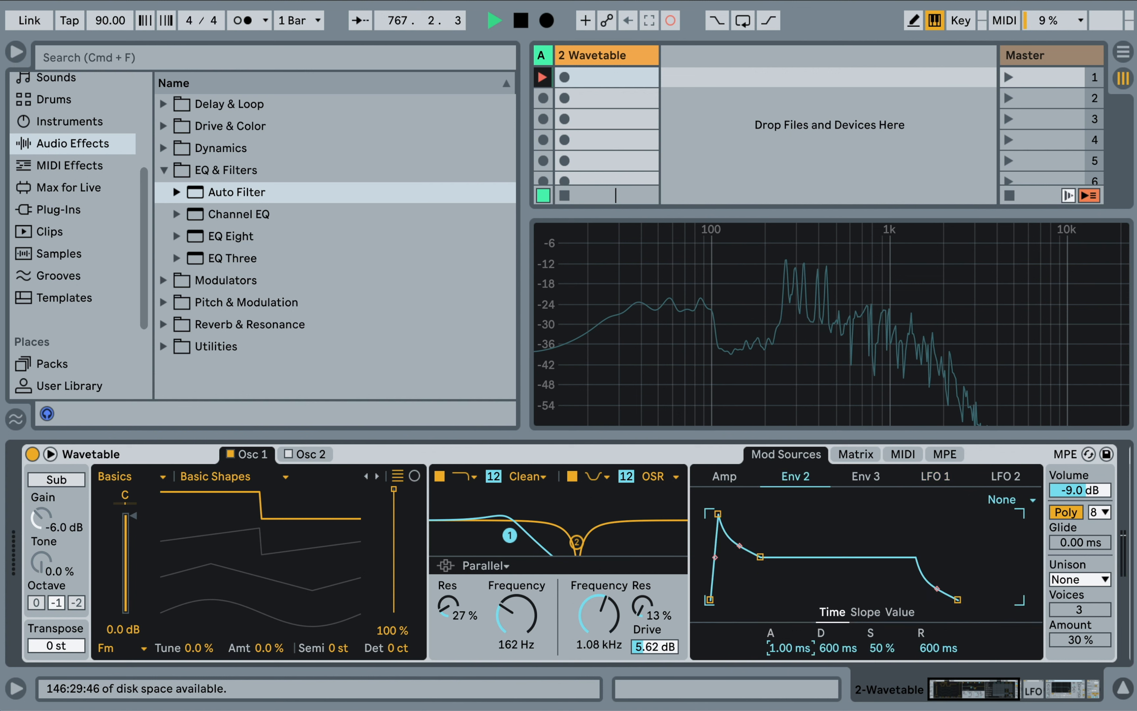
{"action": "left_click_drag", "start_coordinate": [711, 591], "coordinate": [743, 514]}
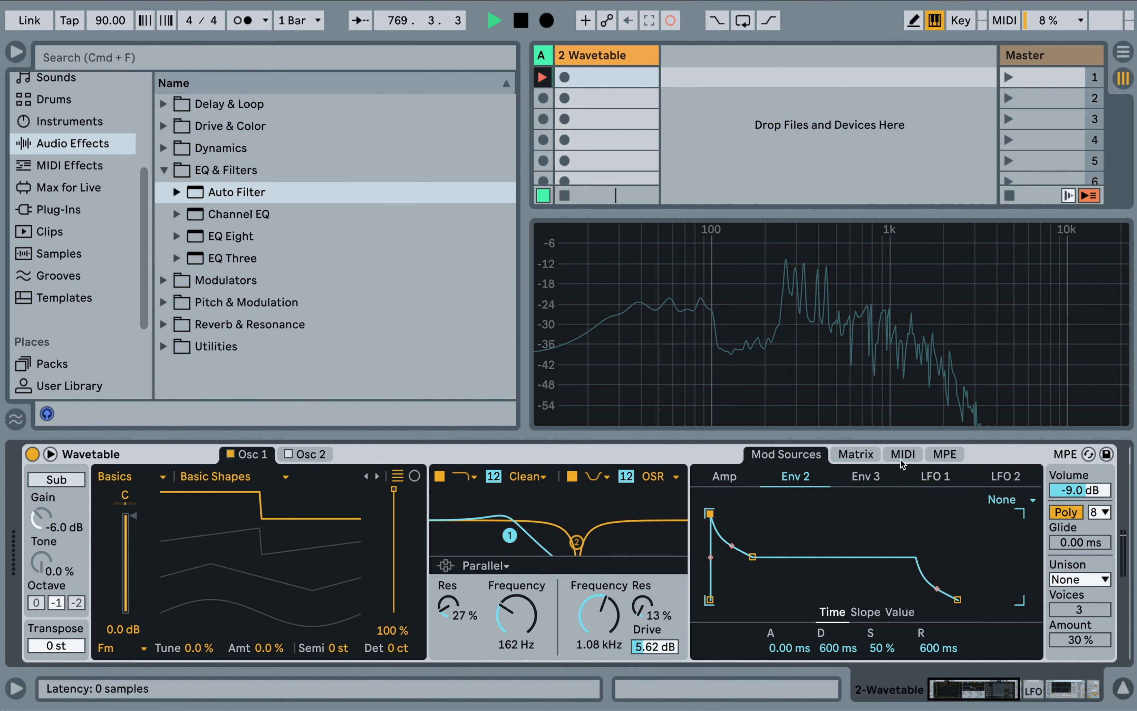
{"action": "left_click", "coordinate": [933, 476]}
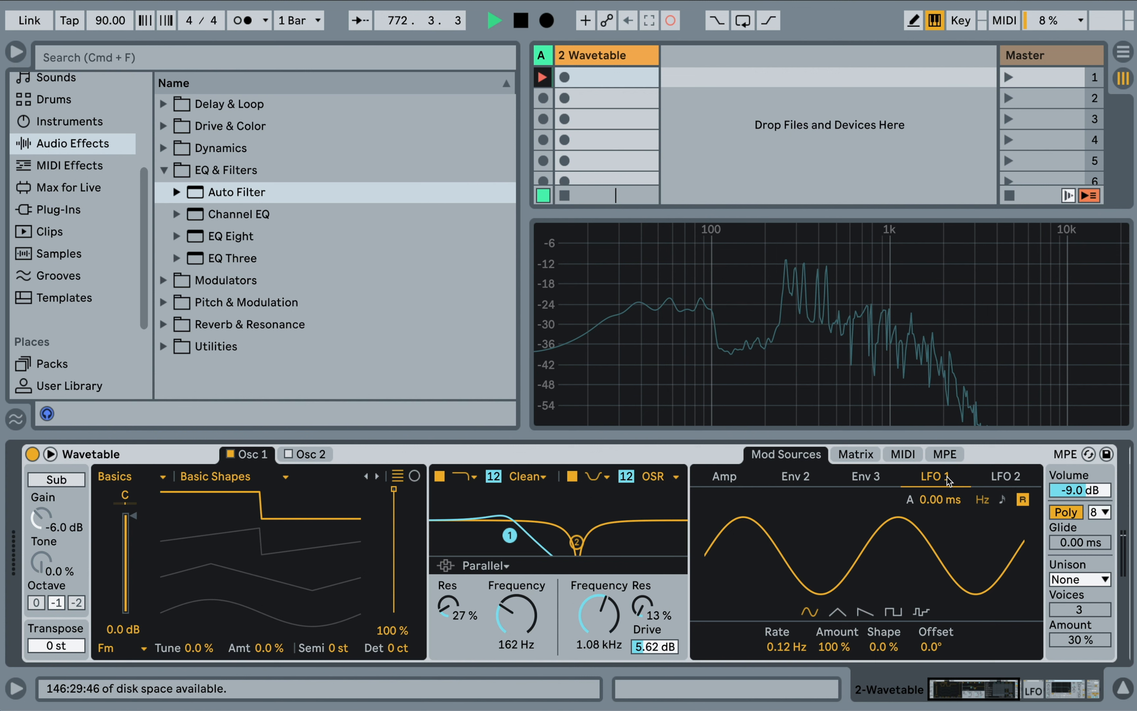
{"action": "mouse_move", "coordinate": [834, 506]}
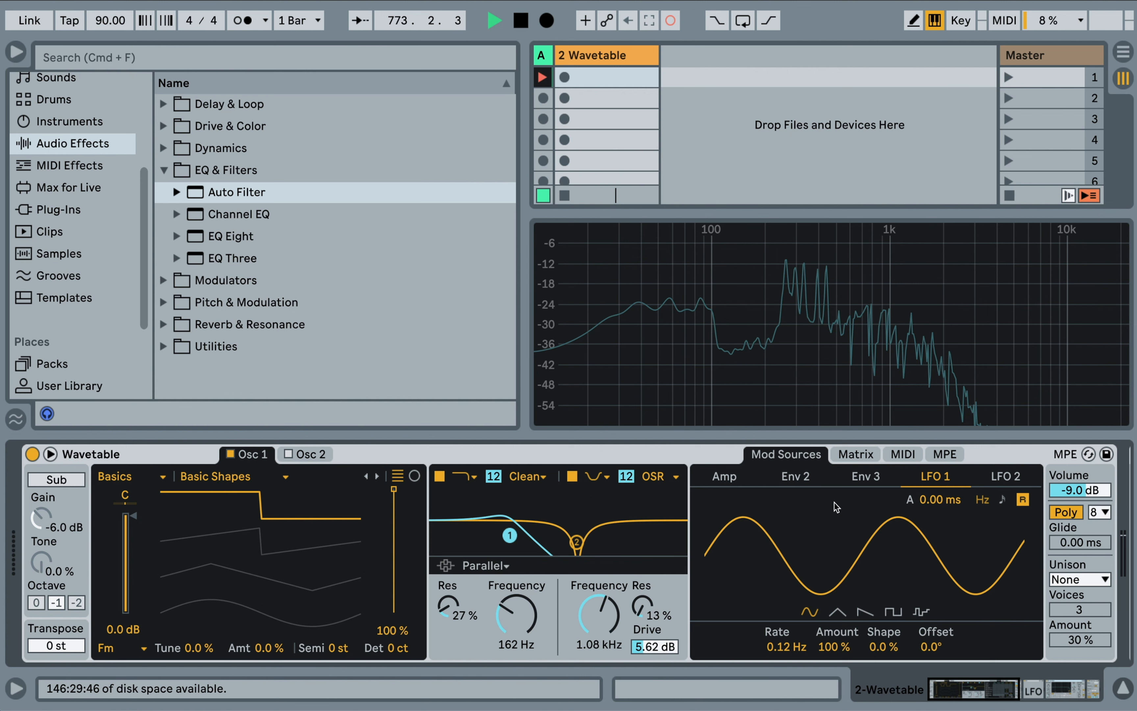
{"action": "mouse_move", "coordinate": [717, 552]}
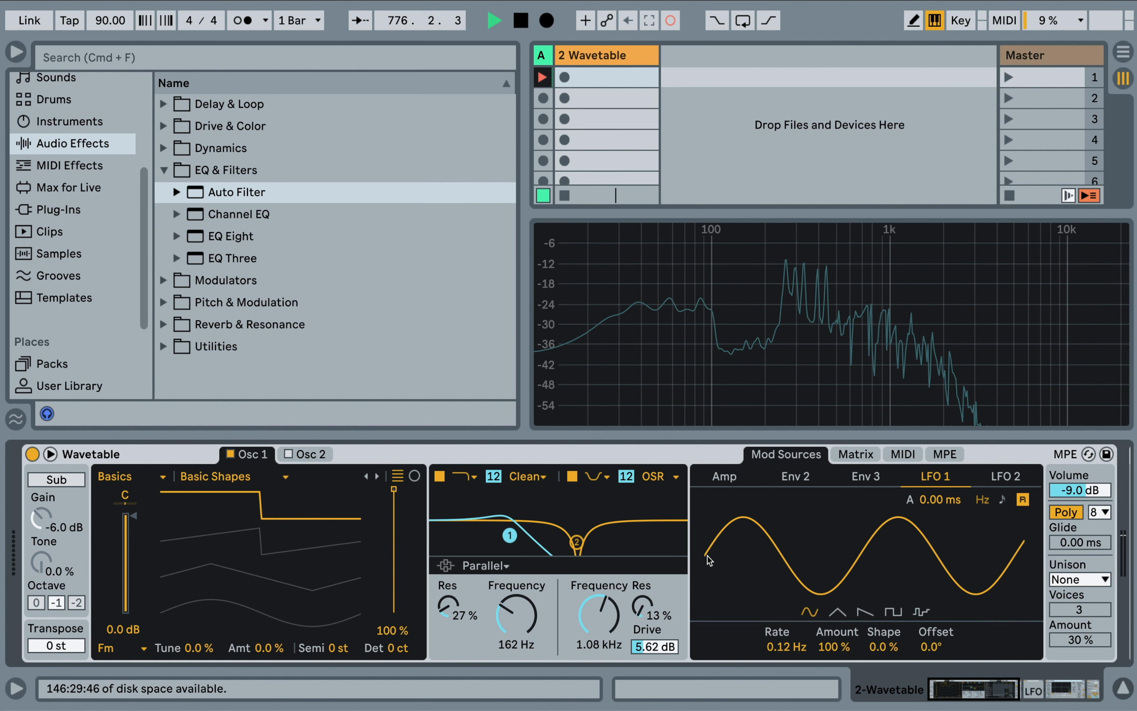
{"action": "mouse_move", "coordinate": [729, 529]}
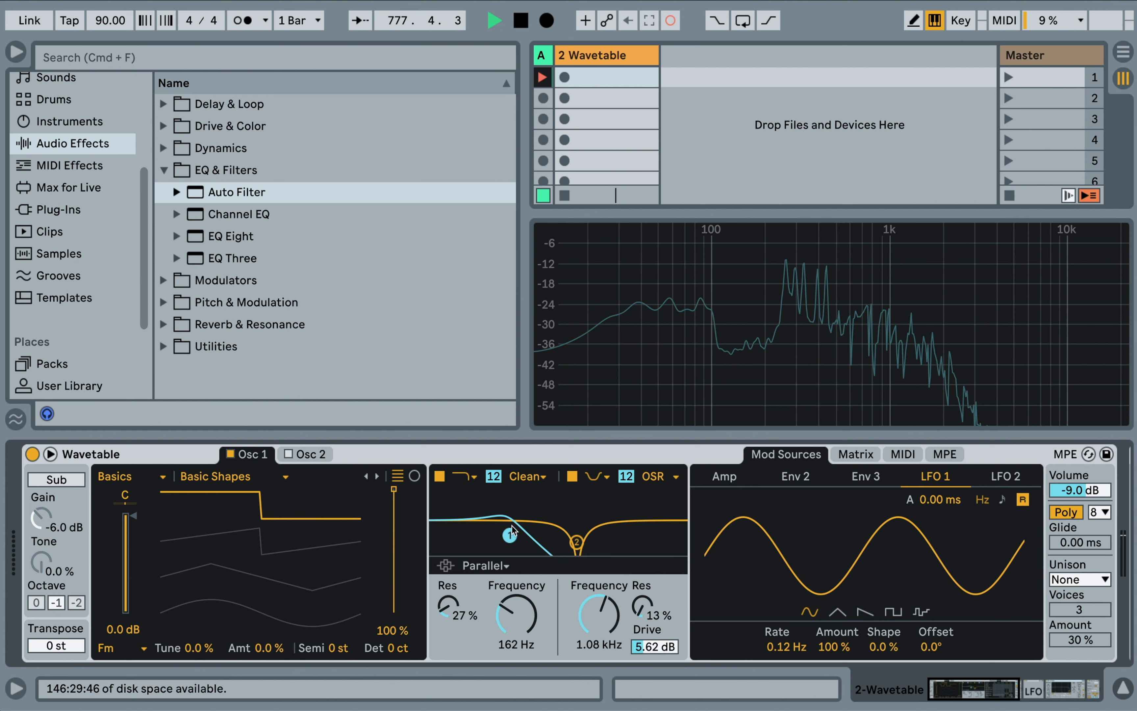
{"action": "mouse_move", "coordinate": [727, 542]}
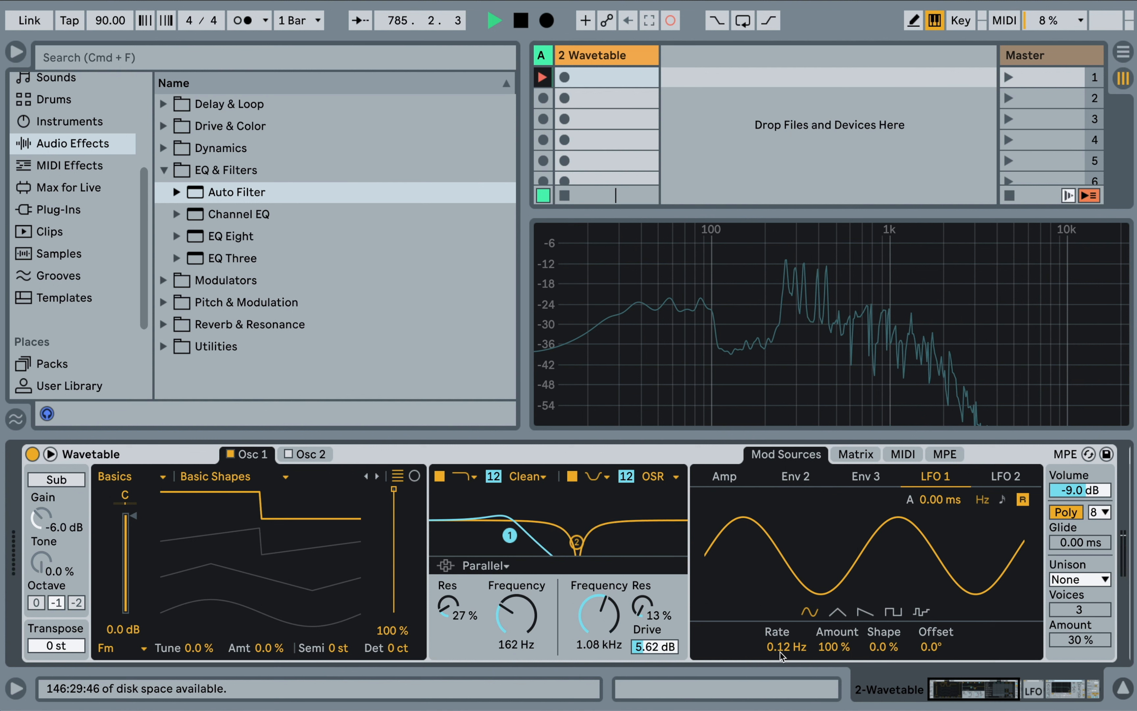
{"action": "mouse_move", "coordinate": [991, 488]}
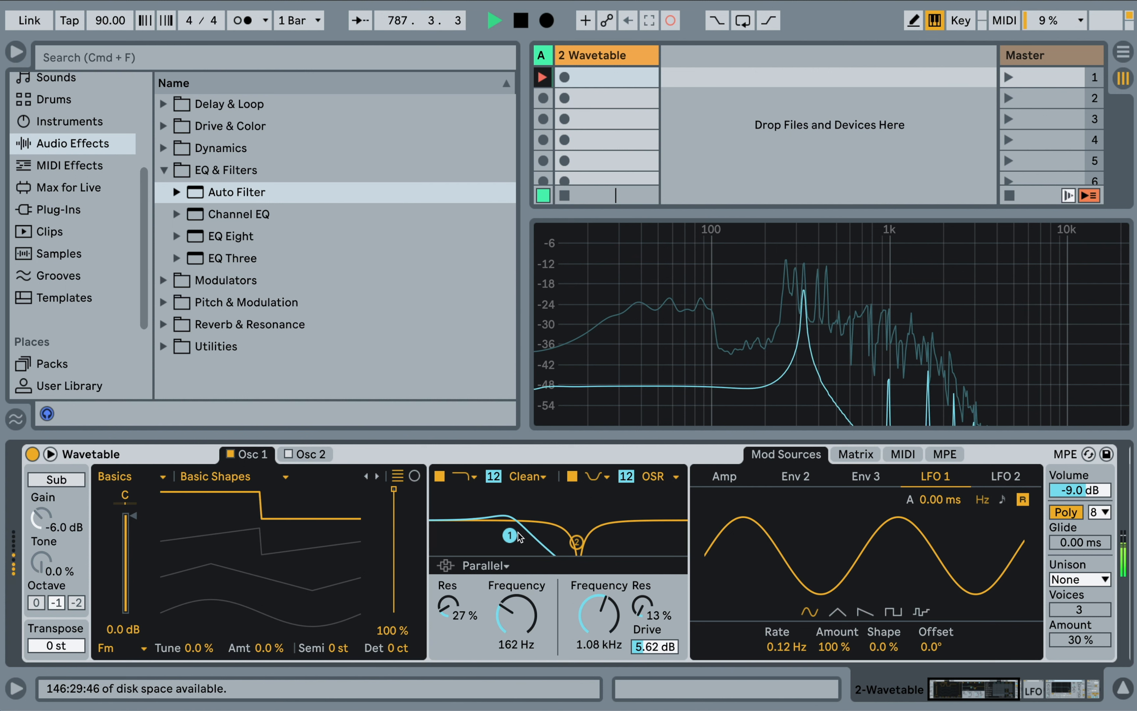
Drag oscillator 1's semitone offset down toward -12 st
{"action": "left_click_drag", "start_coordinate": [518, 534], "coordinate": [508, 540]}
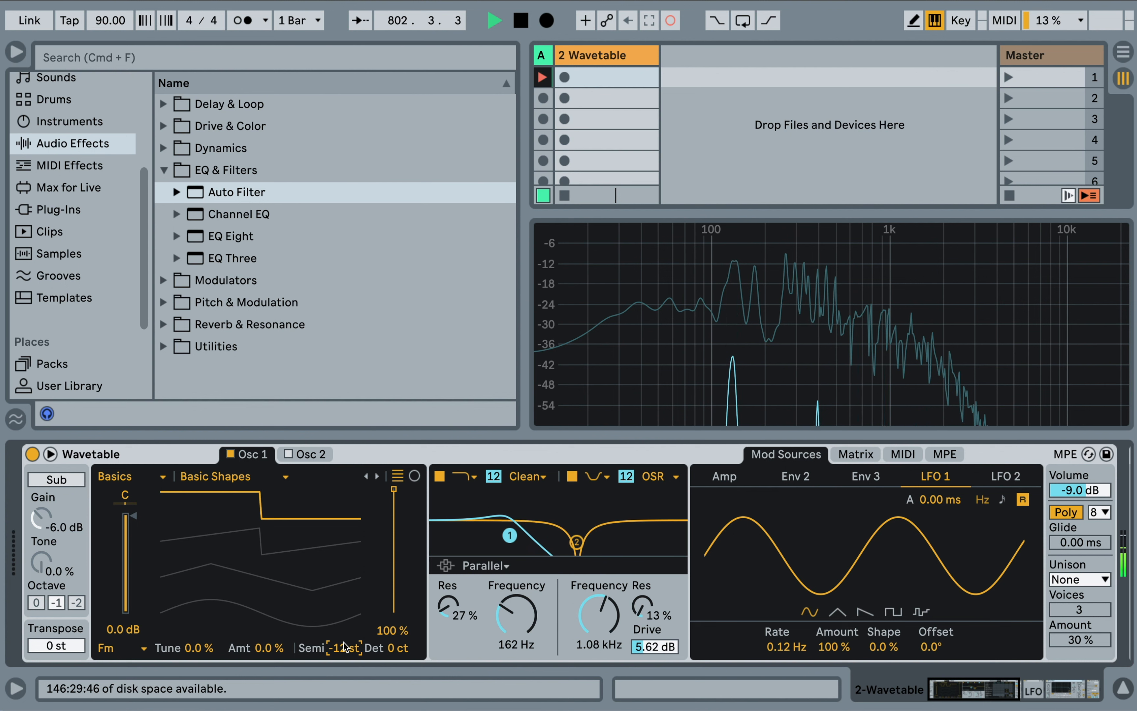
{"action": "mouse_move", "coordinate": [411, 641]}
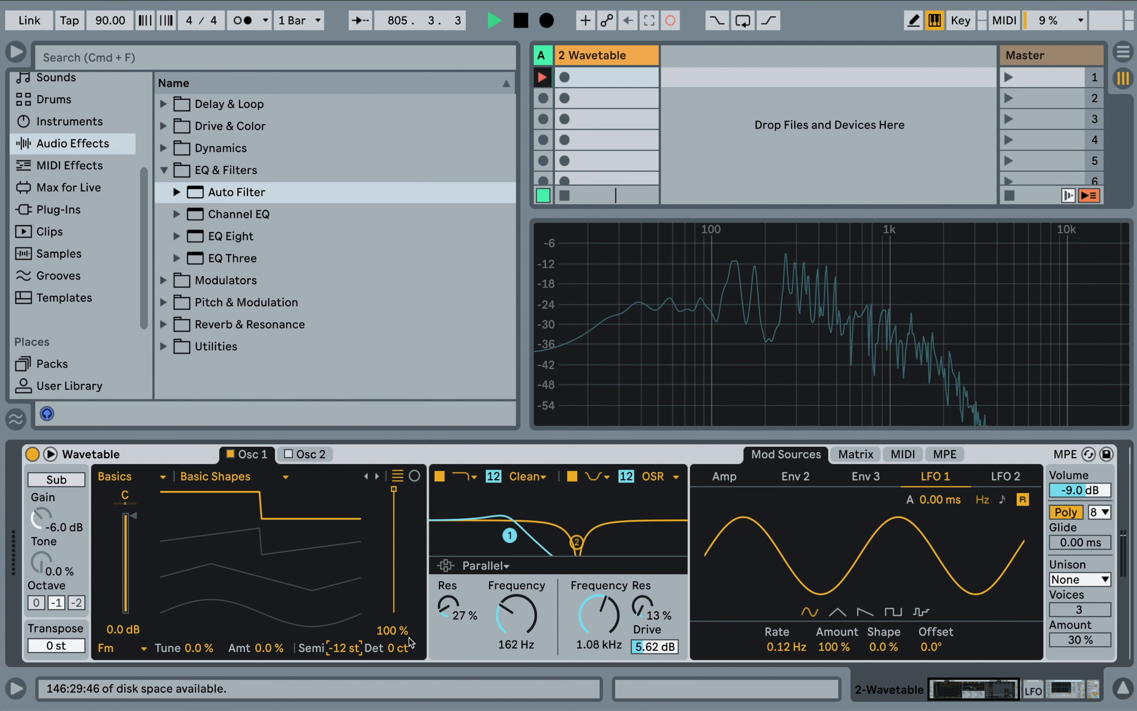
Bring oscillator 1's warp amount back to zero
{"action": "left_click", "coordinate": [794, 476]}
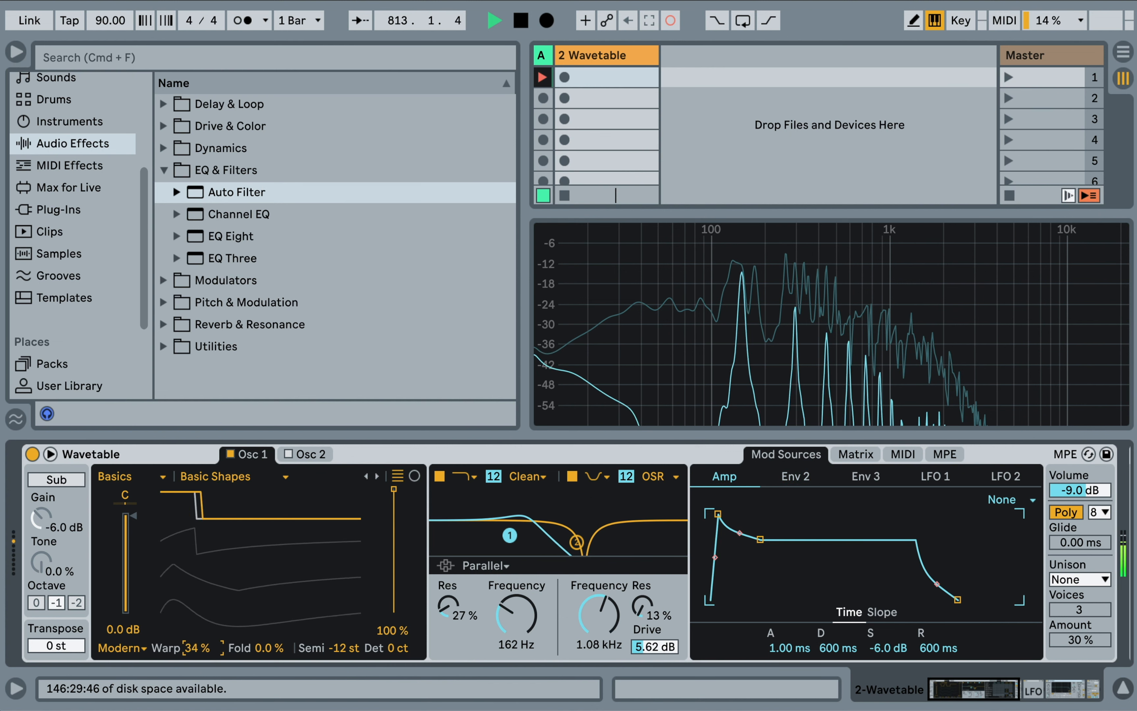
{"action": "left_click_drag", "start_coordinate": [192, 647], "coordinate": [205, 647]}
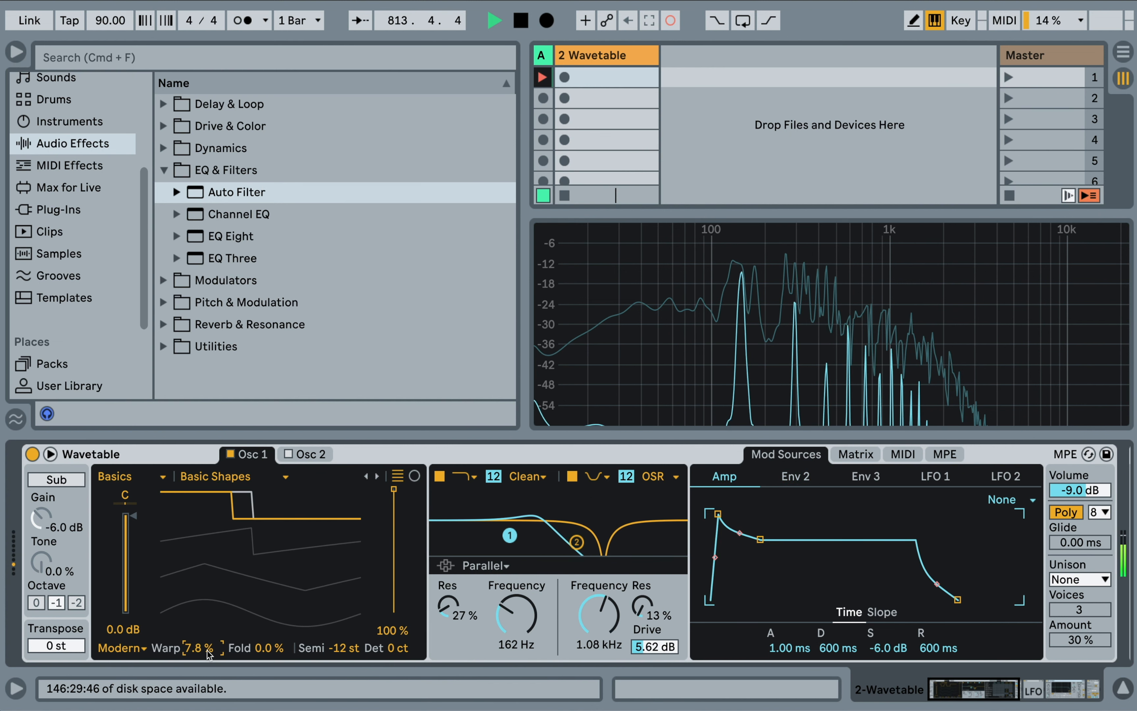
{"action": "left_click_drag", "start_coordinate": [199, 648], "coordinate": [199, 668]}
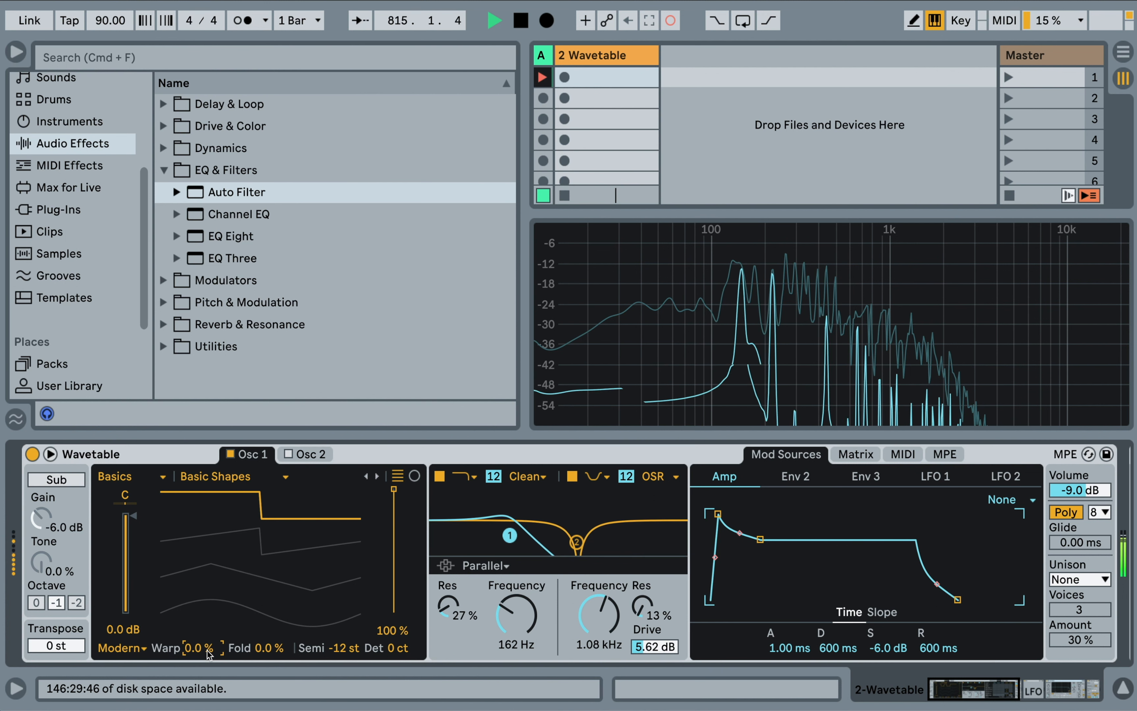
Try the Distortion and Filter wavetable categories, then settle on Harmonics
{"action": "left_click", "coordinate": [116, 476]}
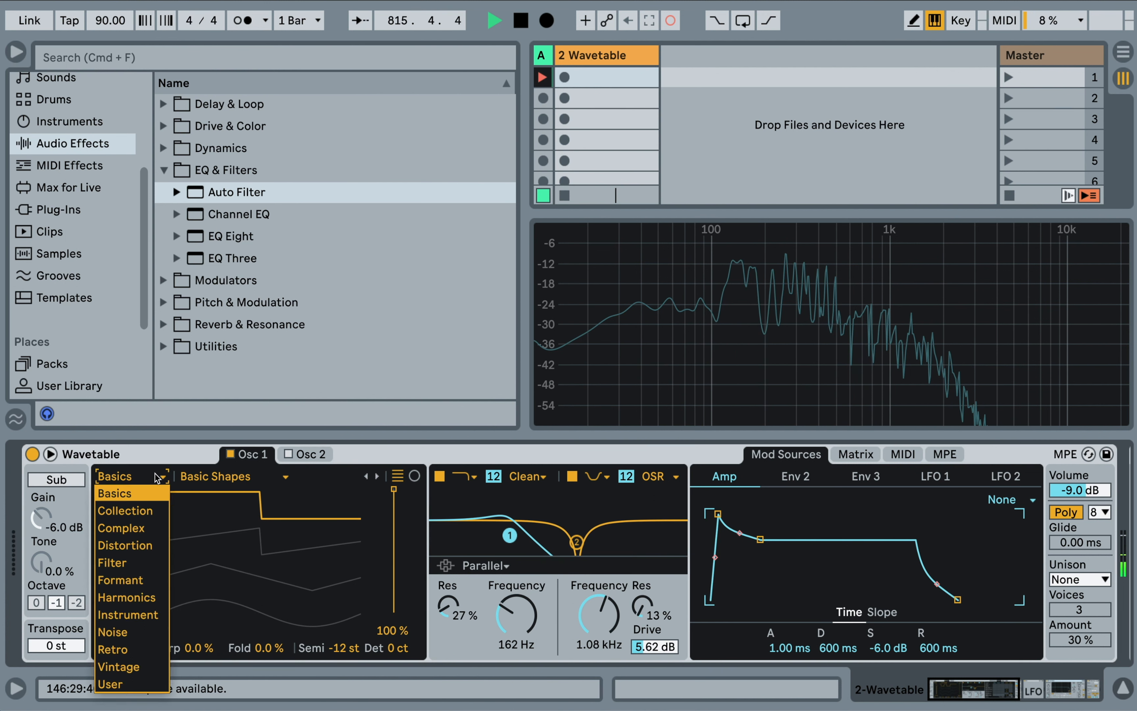
{"action": "left_click", "coordinate": [125, 545]}
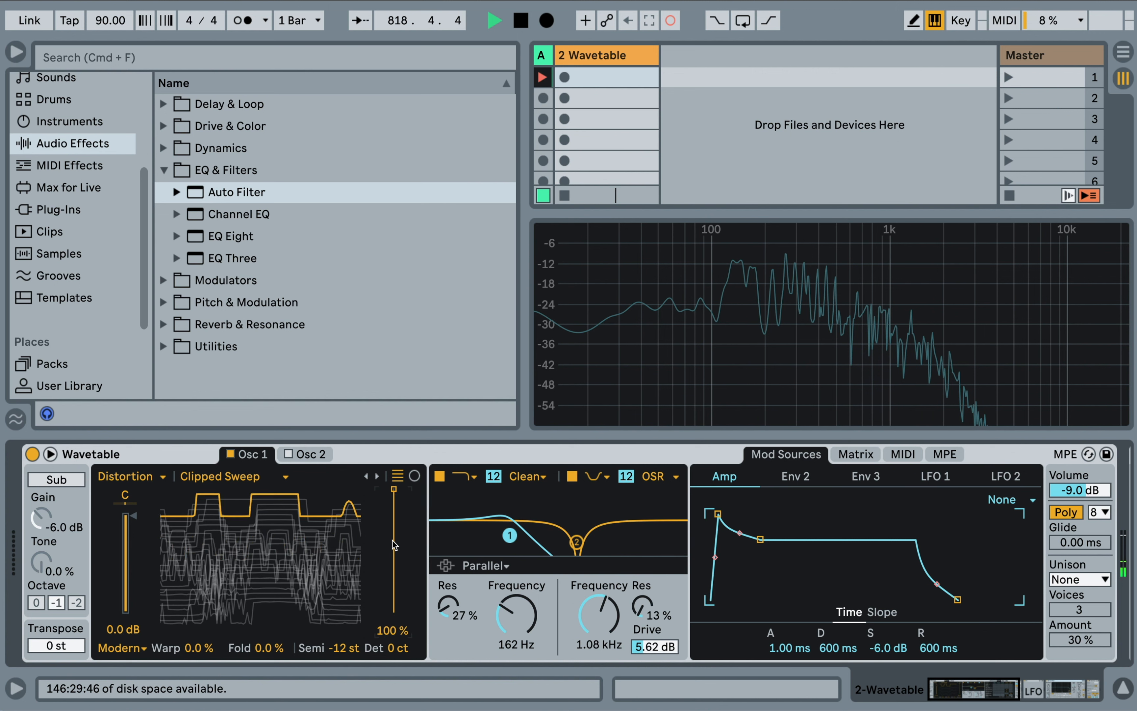
{"action": "left_click", "coordinate": [129, 477]}
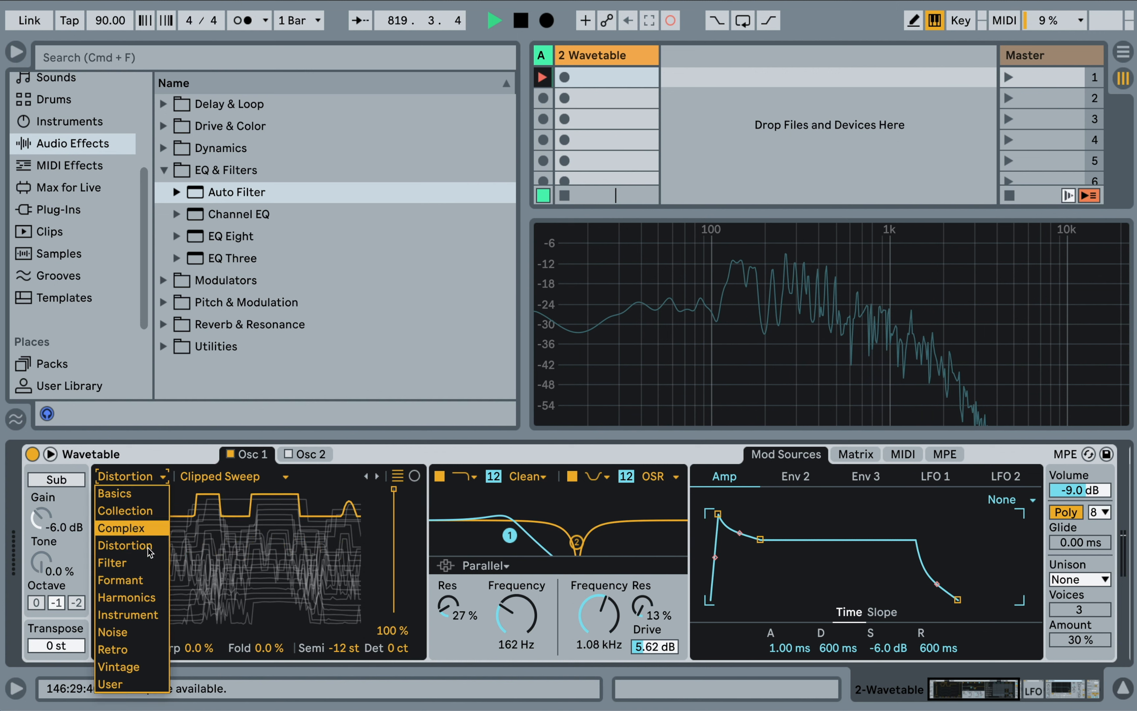
{"action": "left_click", "coordinate": [113, 562]}
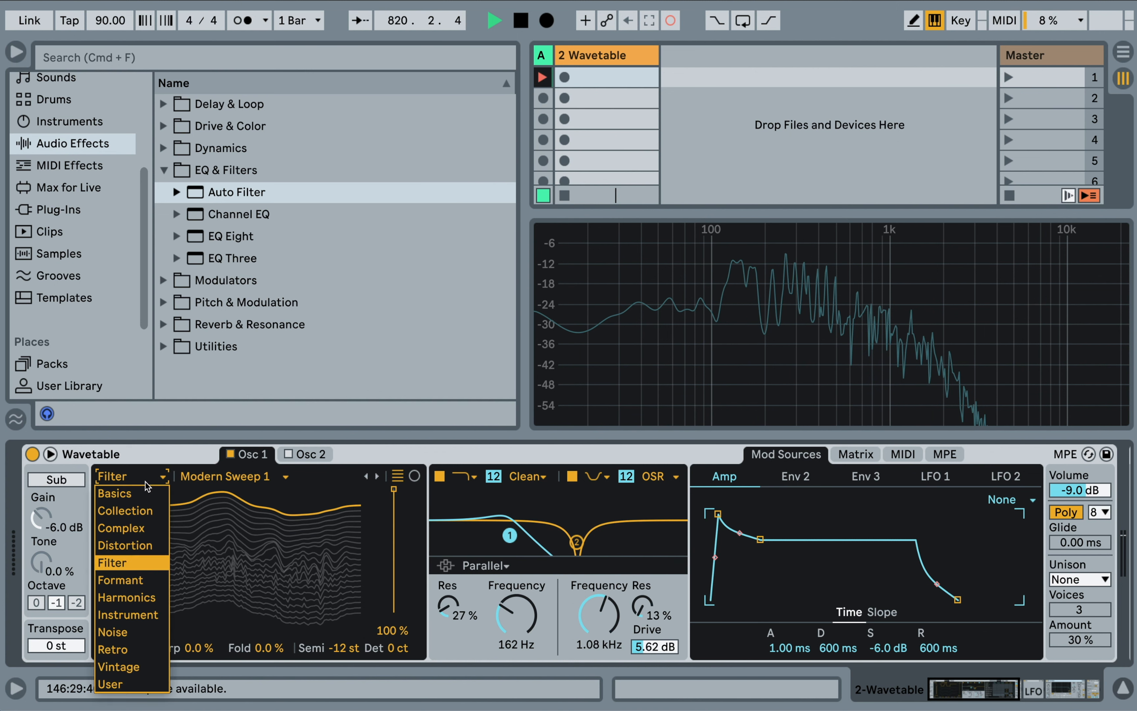
{"action": "left_click", "coordinate": [128, 597]}
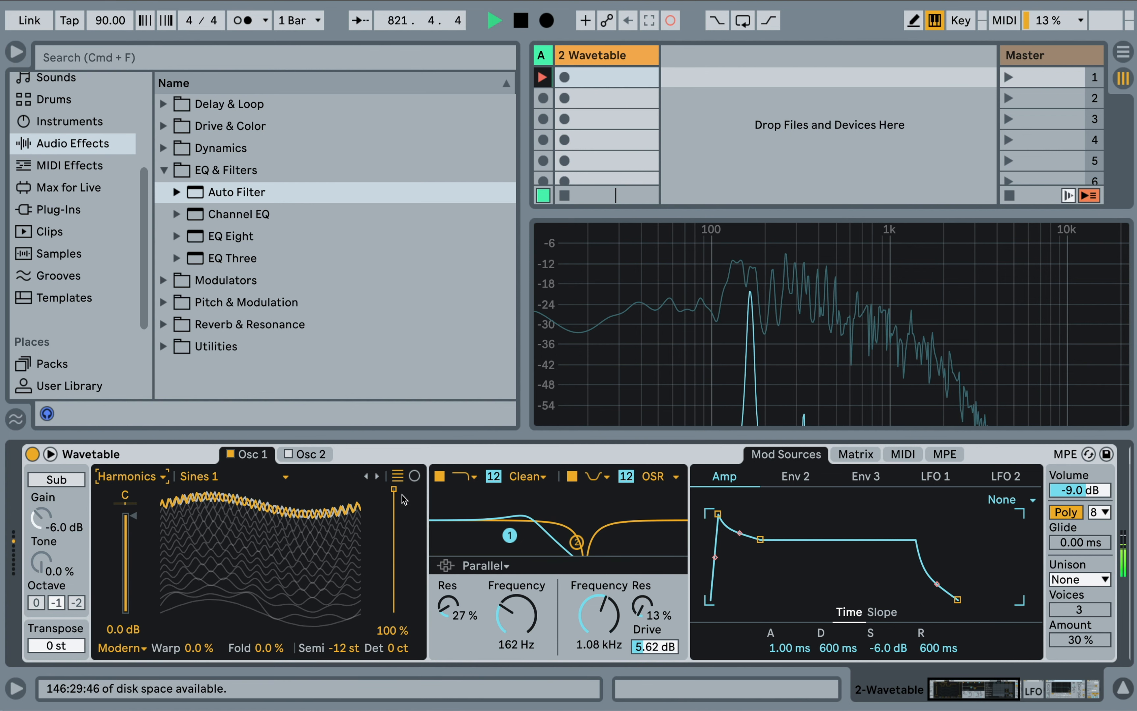
Adjust the wavetable position, ending around a third of the way up
{"action": "left_click_drag", "start_coordinate": [393, 488], "coordinate": [394, 588]}
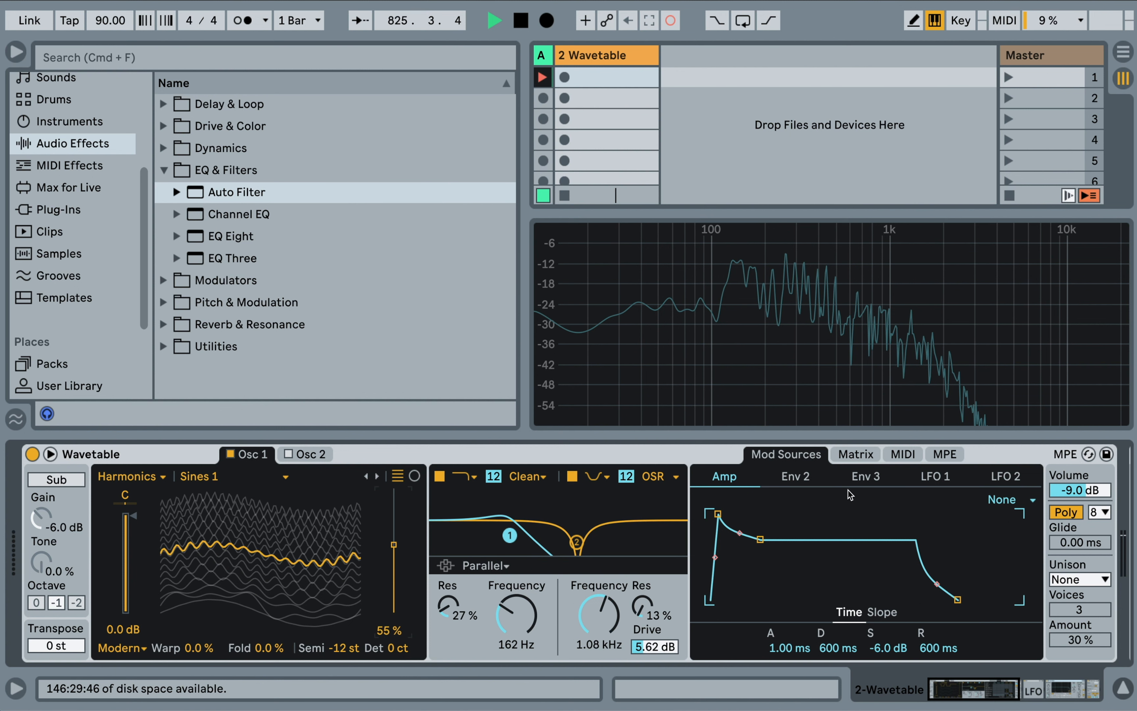
{"action": "left_click", "coordinate": [855, 454]}
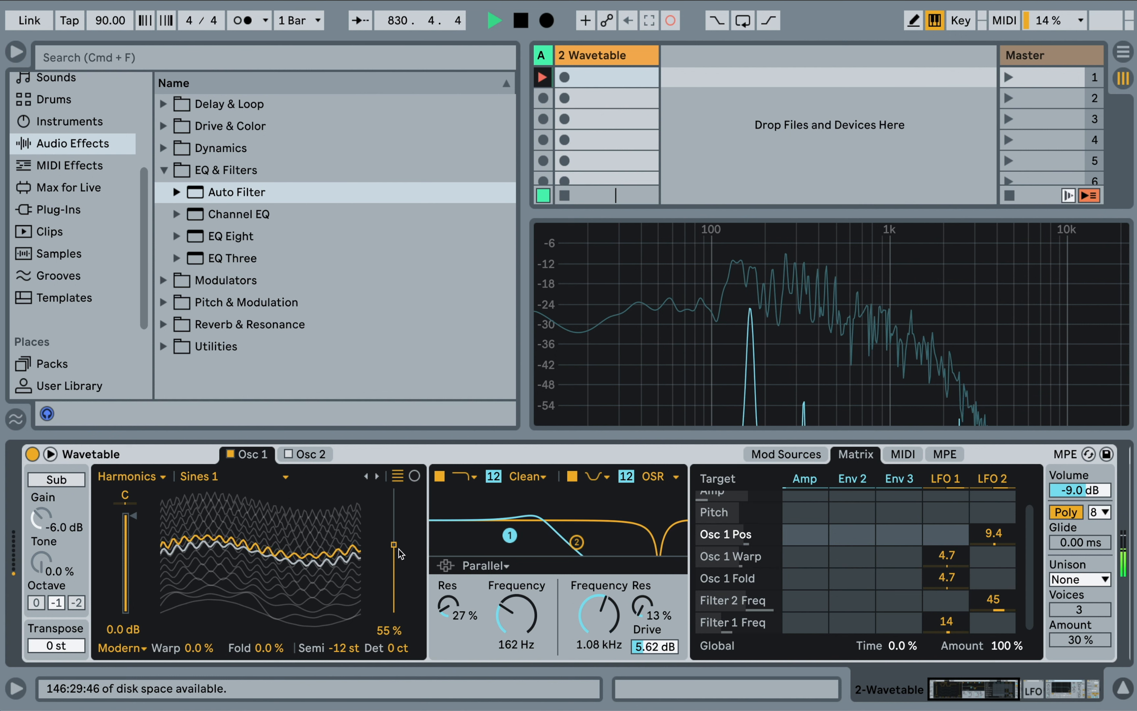
{"action": "left_click_drag", "start_coordinate": [393, 564], "coordinate": [392, 505]}
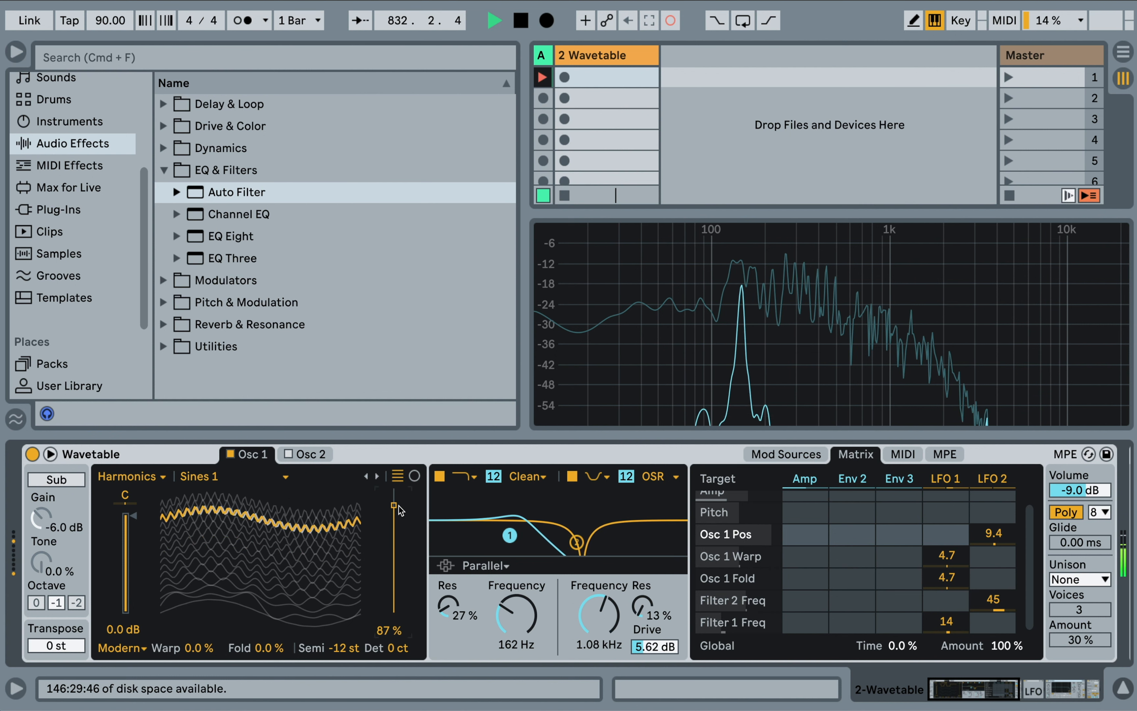
{"action": "mouse_move", "coordinate": [741, 292]}
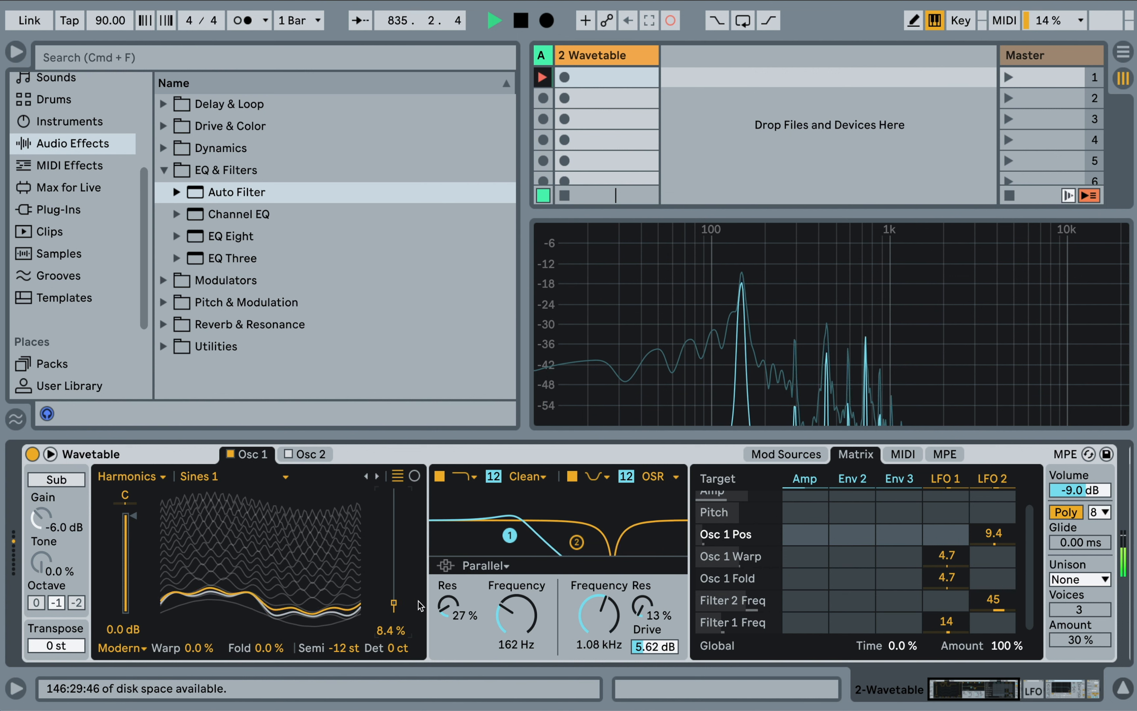
{"action": "left_click_drag", "start_coordinate": [393, 603], "coordinate": [393, 584]}
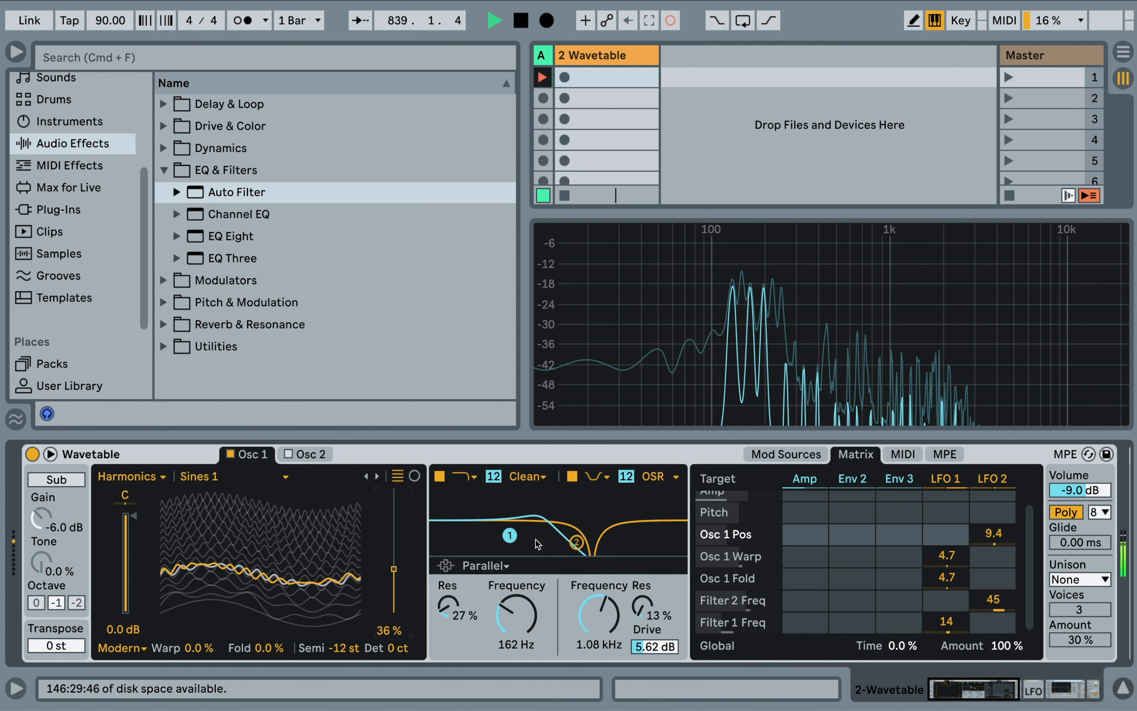
Switch filter 1 to the SMP circuit and browse the EQ & Filters audio effects
{"action": "left_click", "coordinate": [521, 477]}
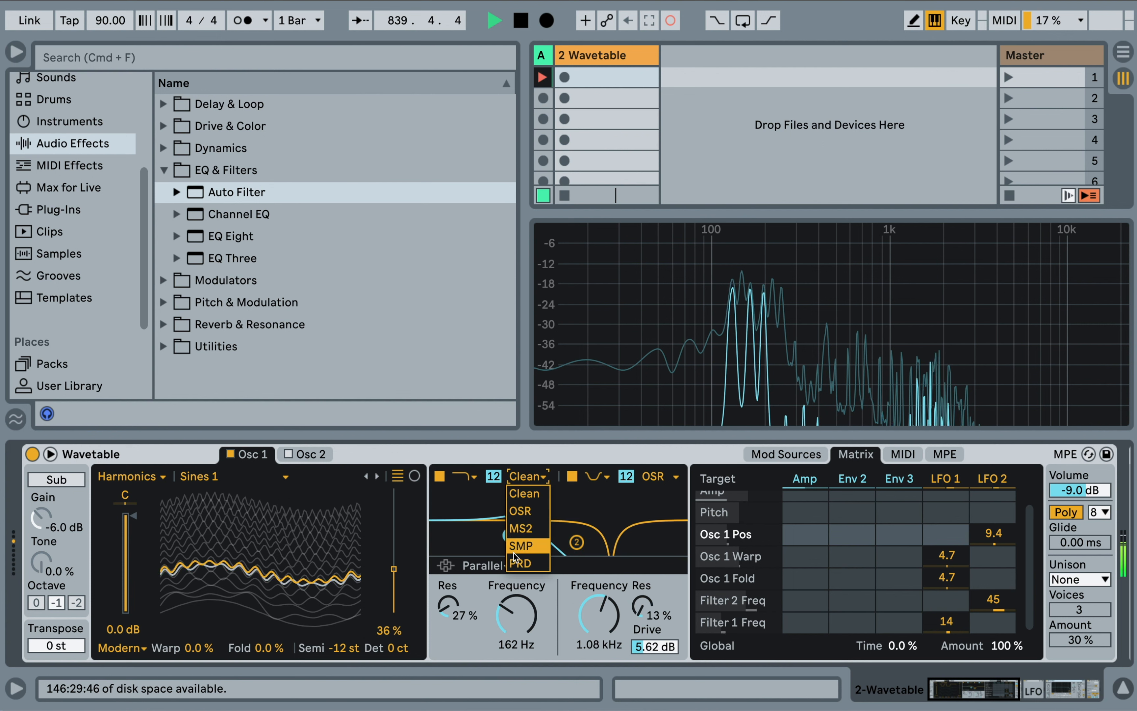
{"action": "left_click", "coordinate": [520, 545]}
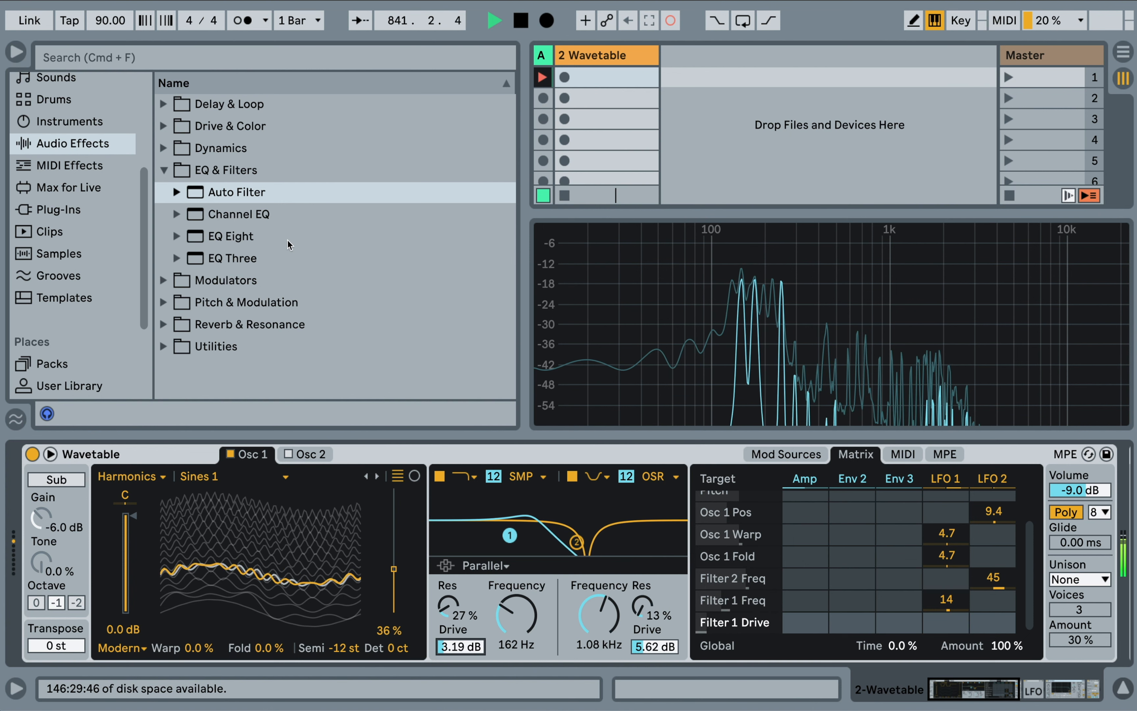
{"action": "left_click", "coordinate": [237, 236]}
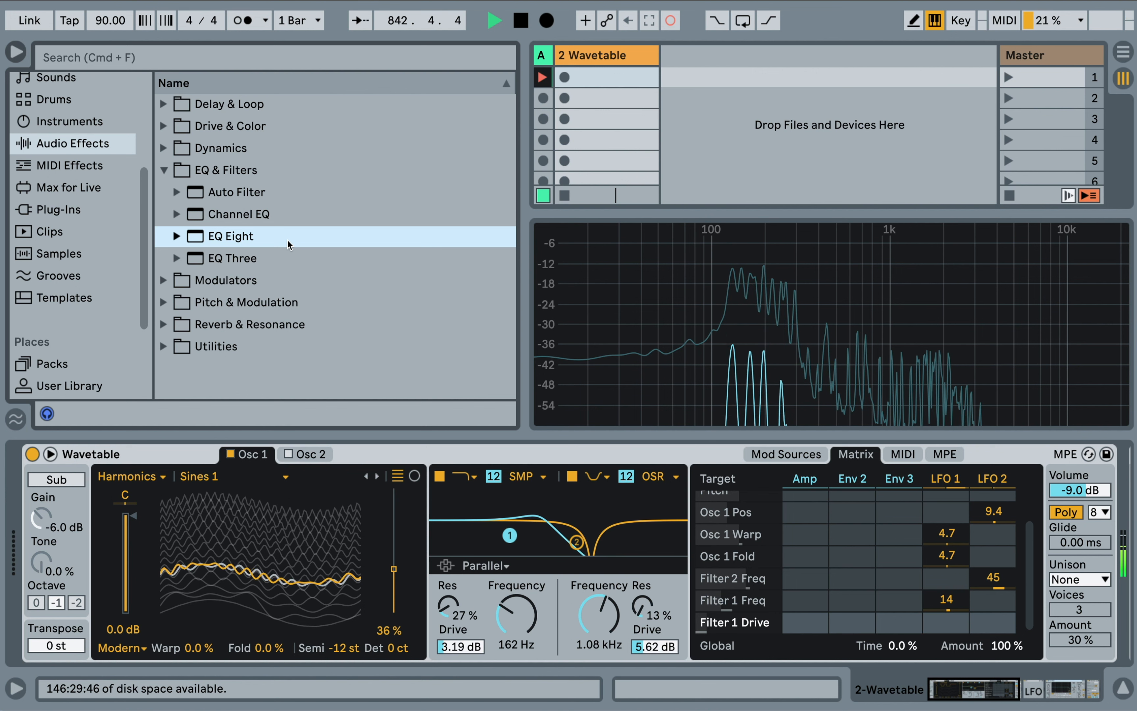
{"action": "left_click", "coordinate": [165, 191]}
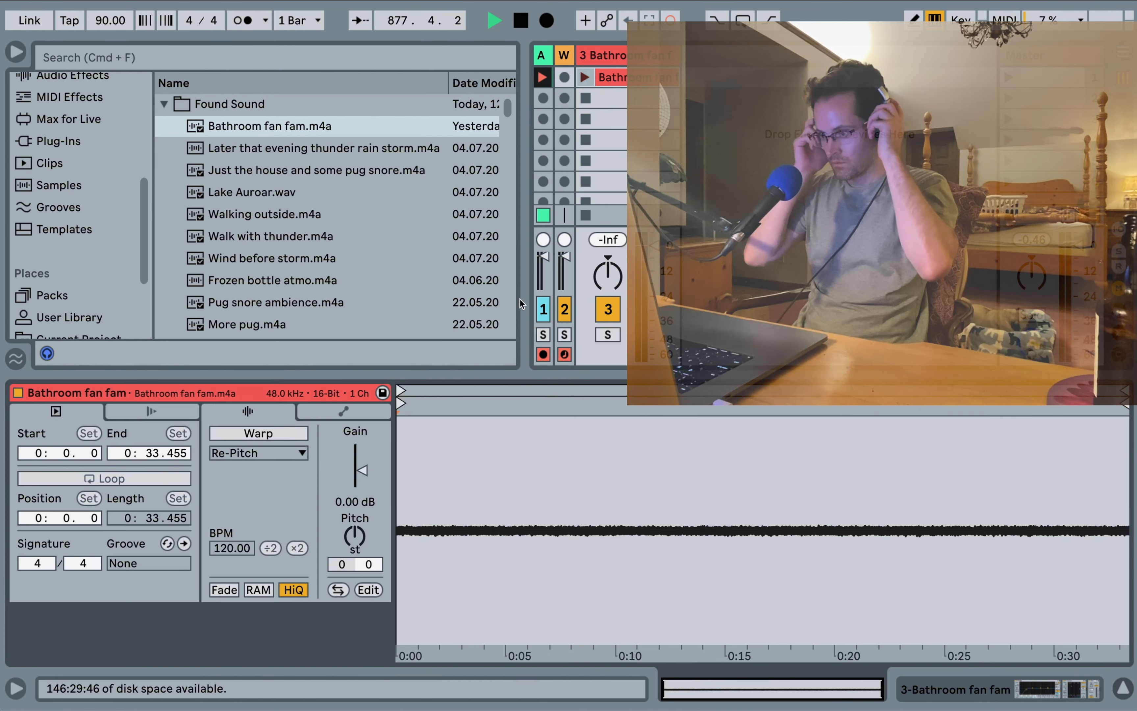
Turn warping on for the Bathroom fan fam clip
{"action": "left_click", "coordinate": [257, 433]}
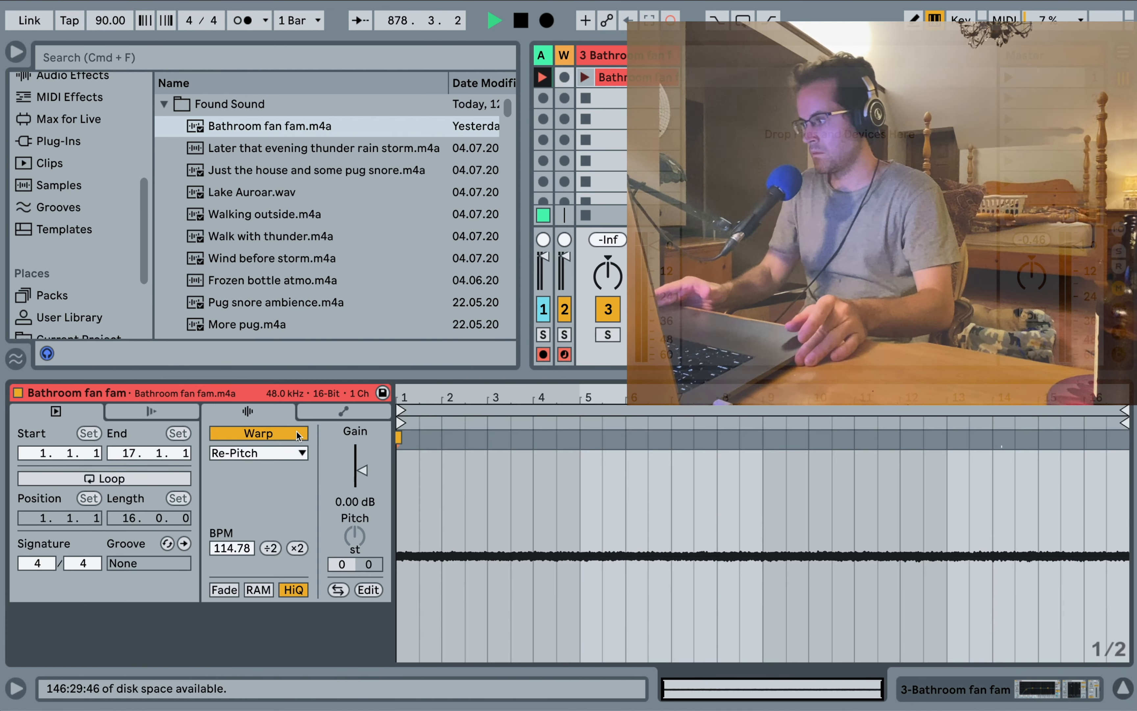
{"action": "left_click", "coordinate": [104, 477]}
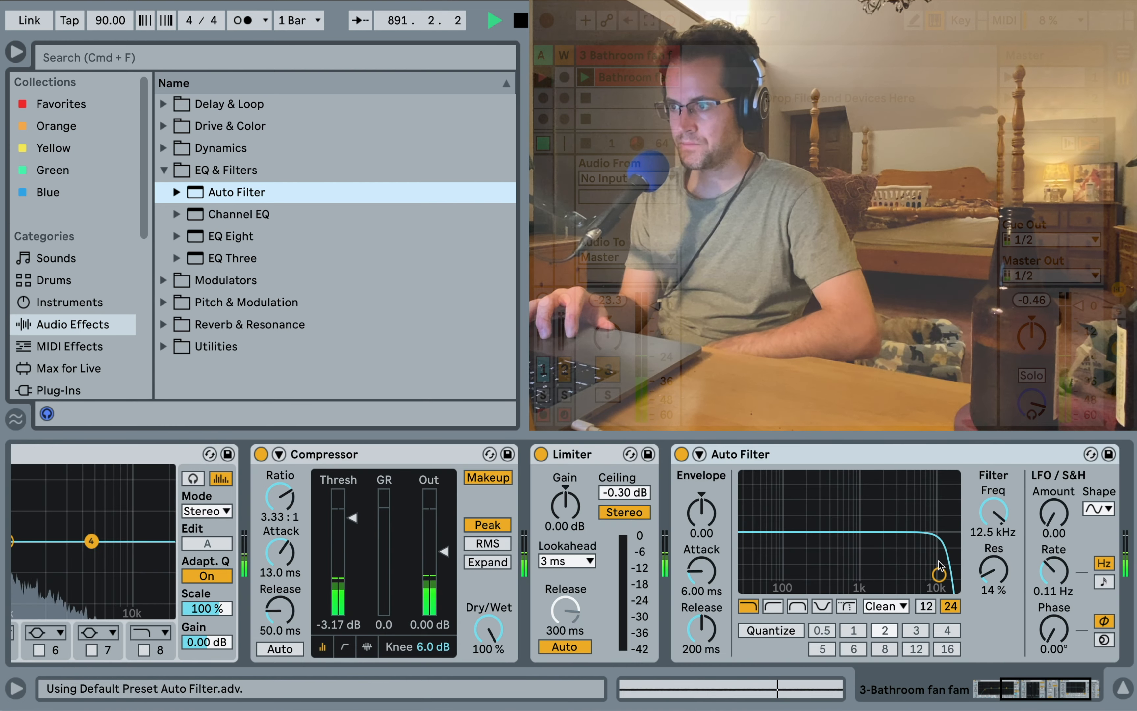
Set the Auto Filter cutoff near 530 Hz with the MS2 circuit and raised drive
{"action": "left_click_drag", "start_coordinate": [936, 569], "coordinate": [844, 562]}
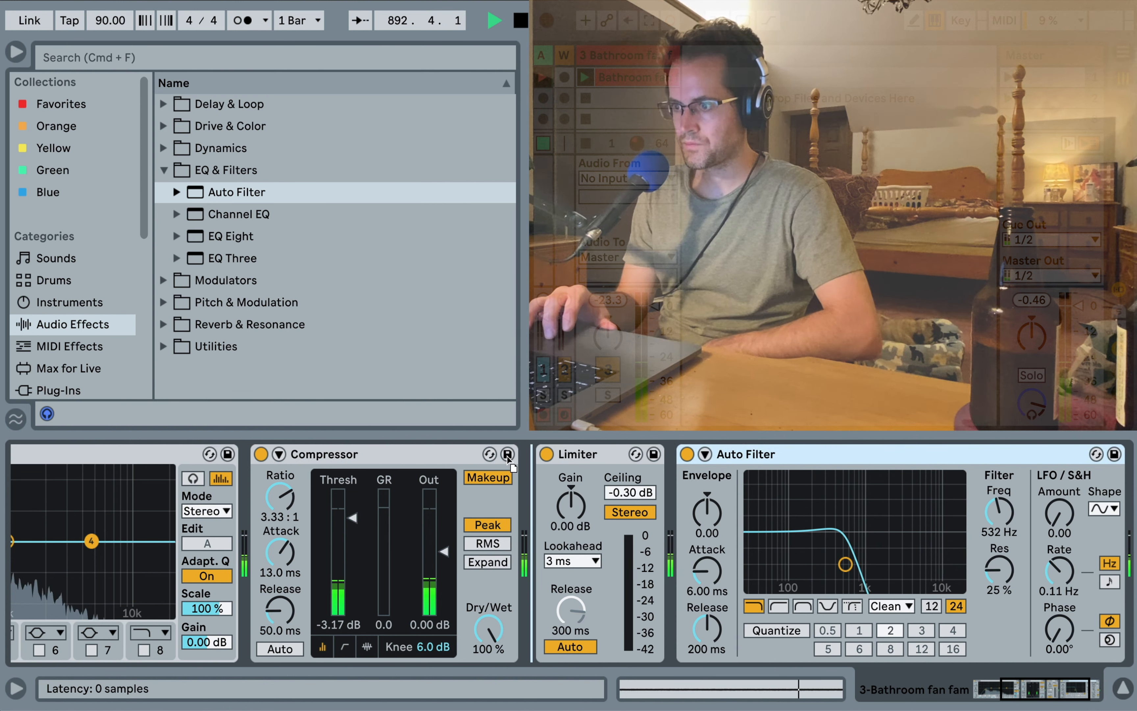
{"action": "left_click", "coordinate": [667, 605]}
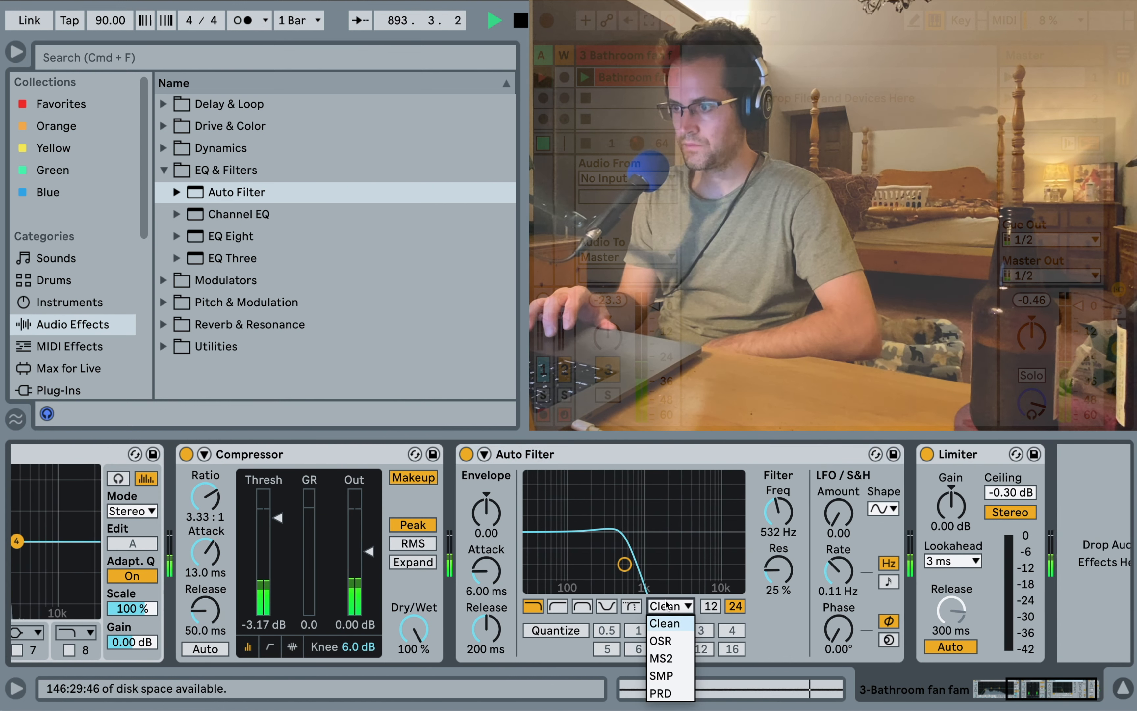
{"action": "left_click", "coordinate": [660, 658]}
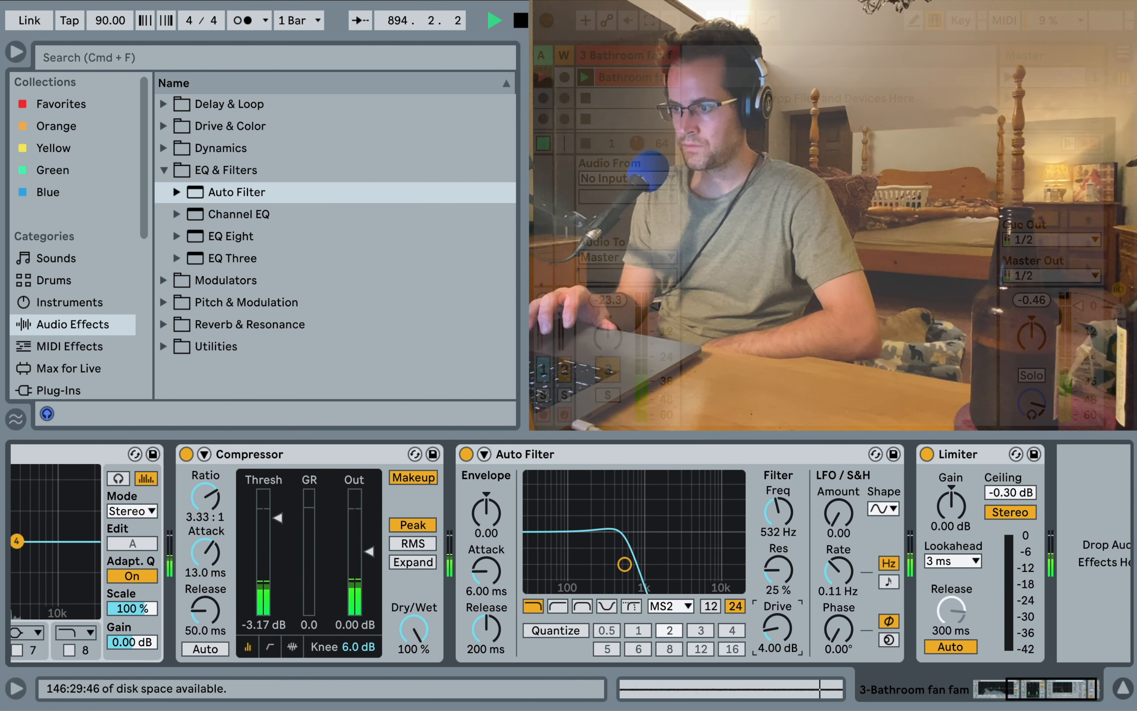
{"action": "left_click_drag", "start_coordinate": [621, 561], "coordinate": [638, 563]}
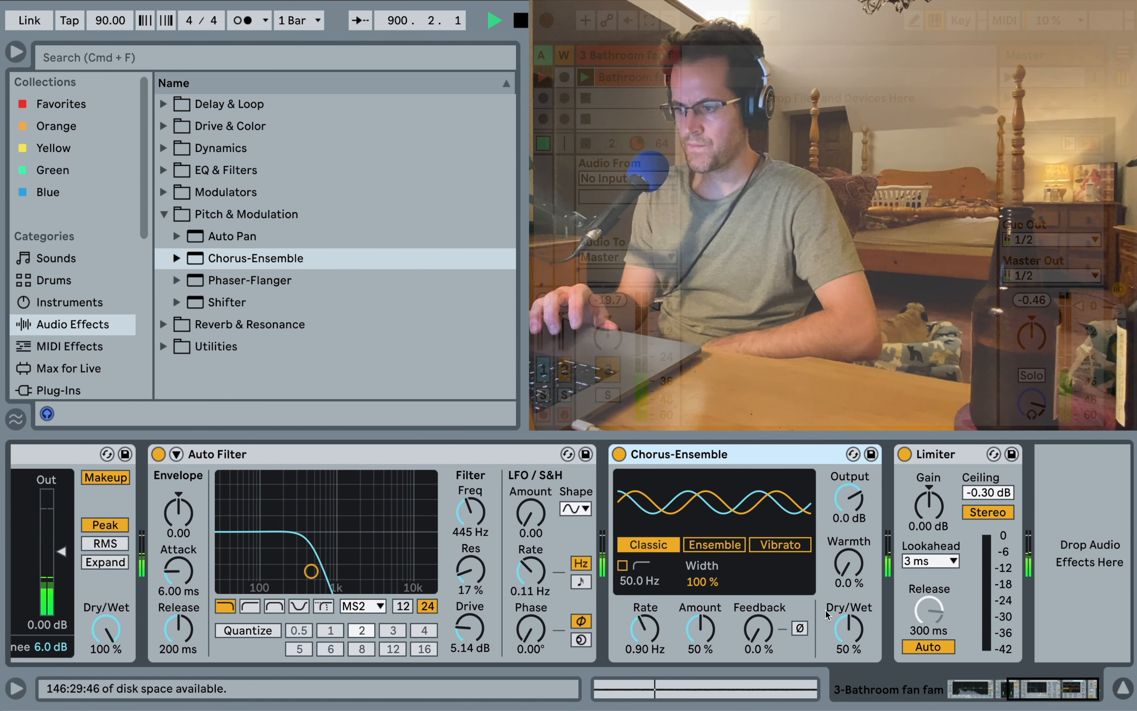
Slow the Chorus-Ensemble rate to about 0.23 Hz at 38% wet and trim the filter drive
{"action": "left_click_drag", "start_coordinate": [641, 627], "coordinate": [637, 645]}
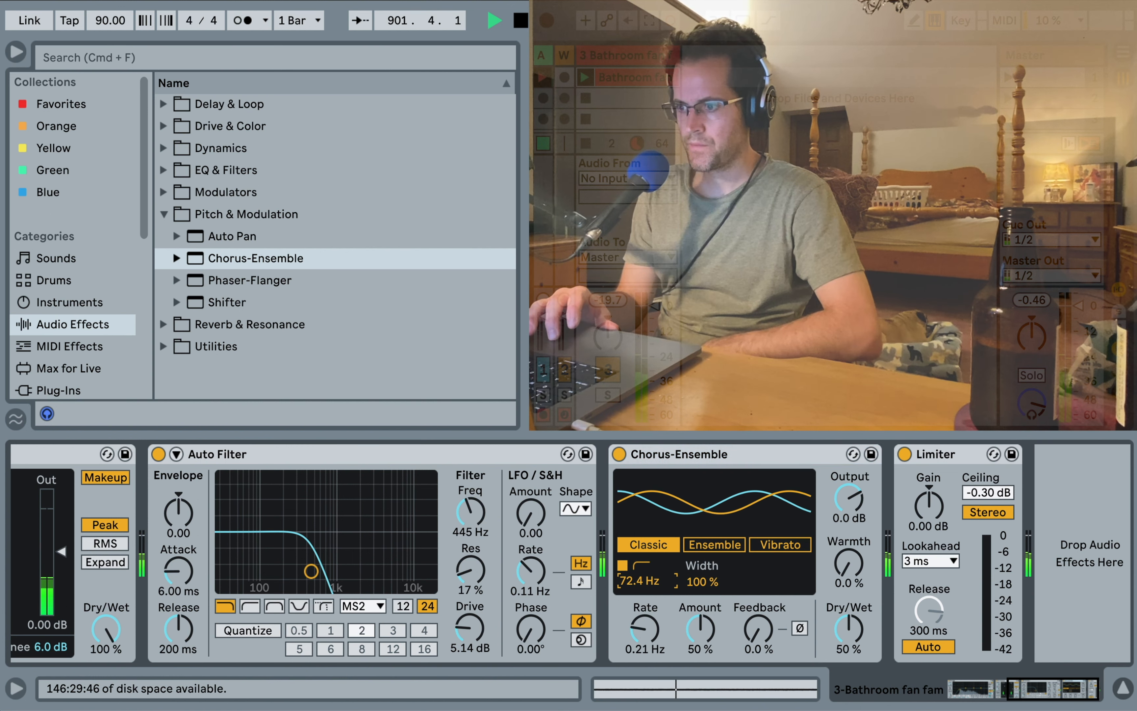
{"action": "left_click_drag", "start_coordinate": [641, 632], "coordinate": [641, 616]}
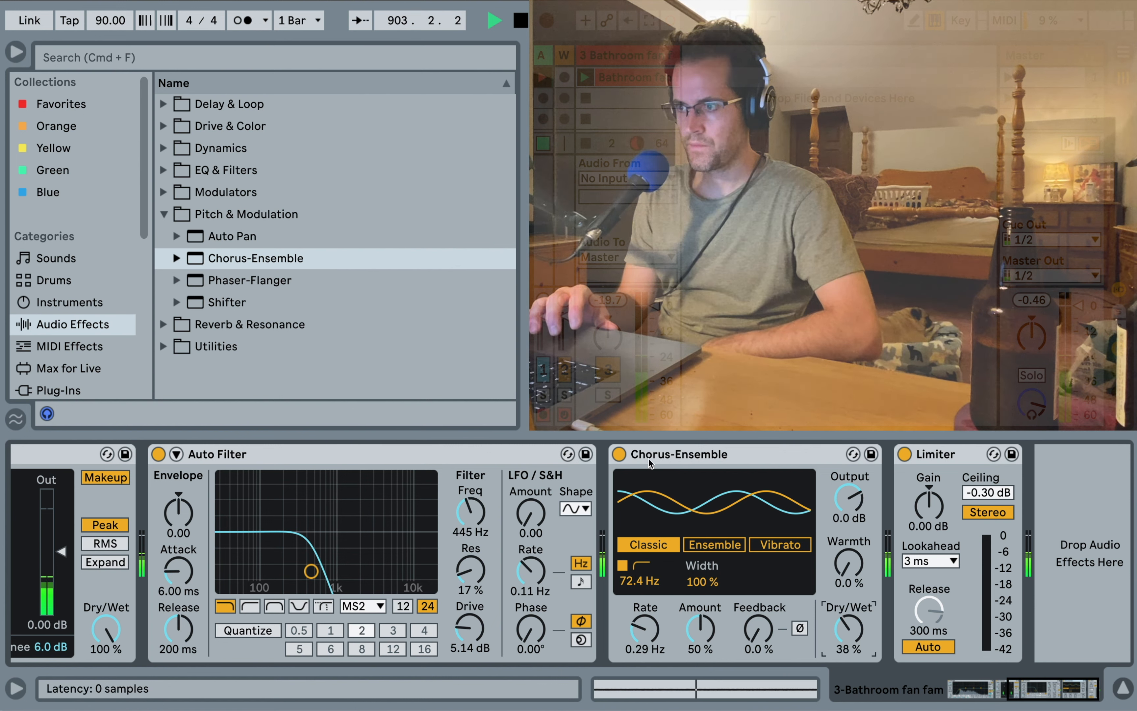
{"action": "left_click", "coordinate": [618, 454]}
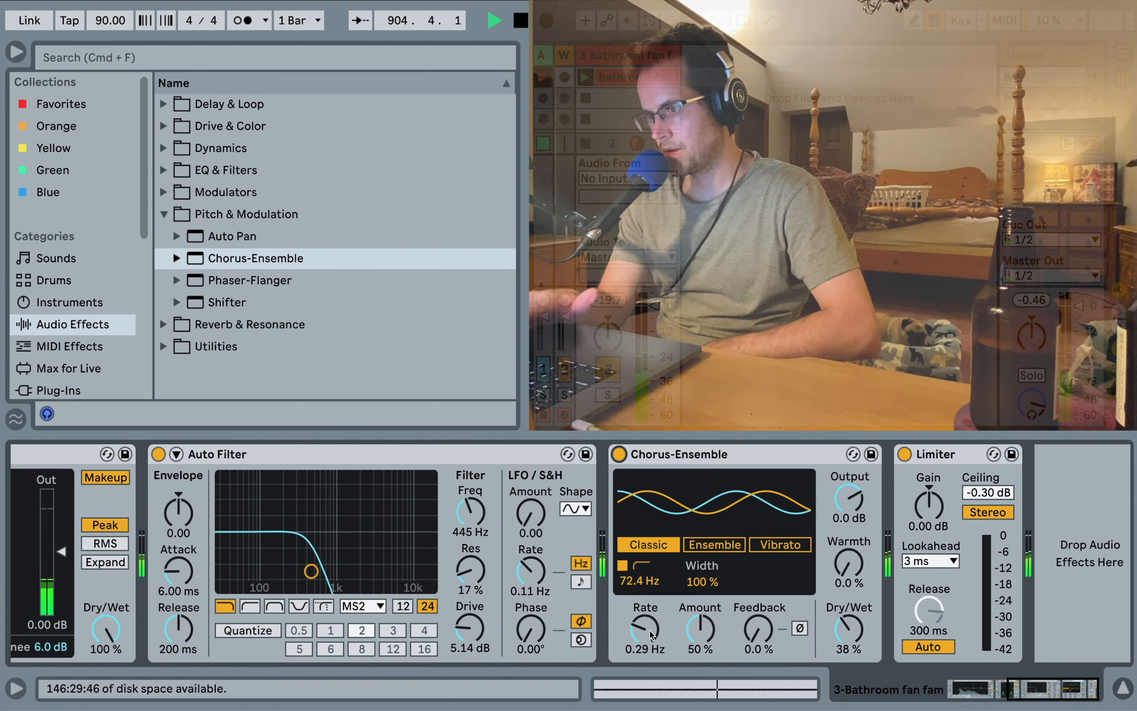
{"action": "left_click_drag", "start_coordinate": [642, 627], "coordinate": [642, 638]}
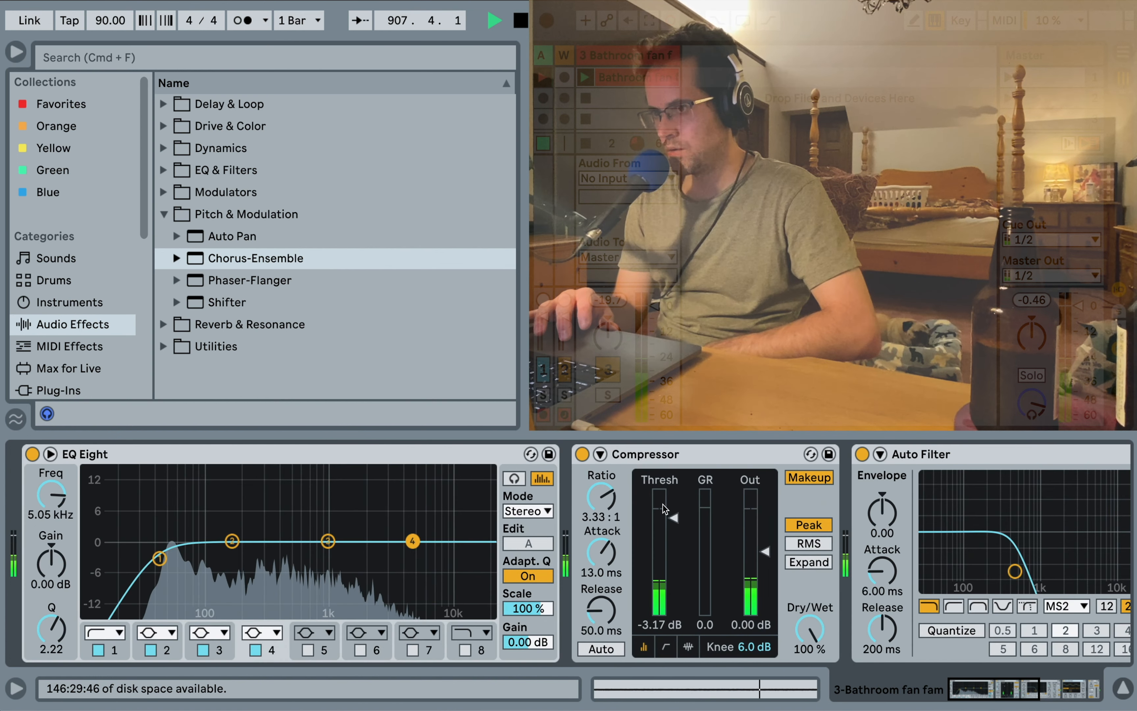
{"action": "left_click_drag", "start_coordinate": [675, 499], "coordinate": [675, 540]}
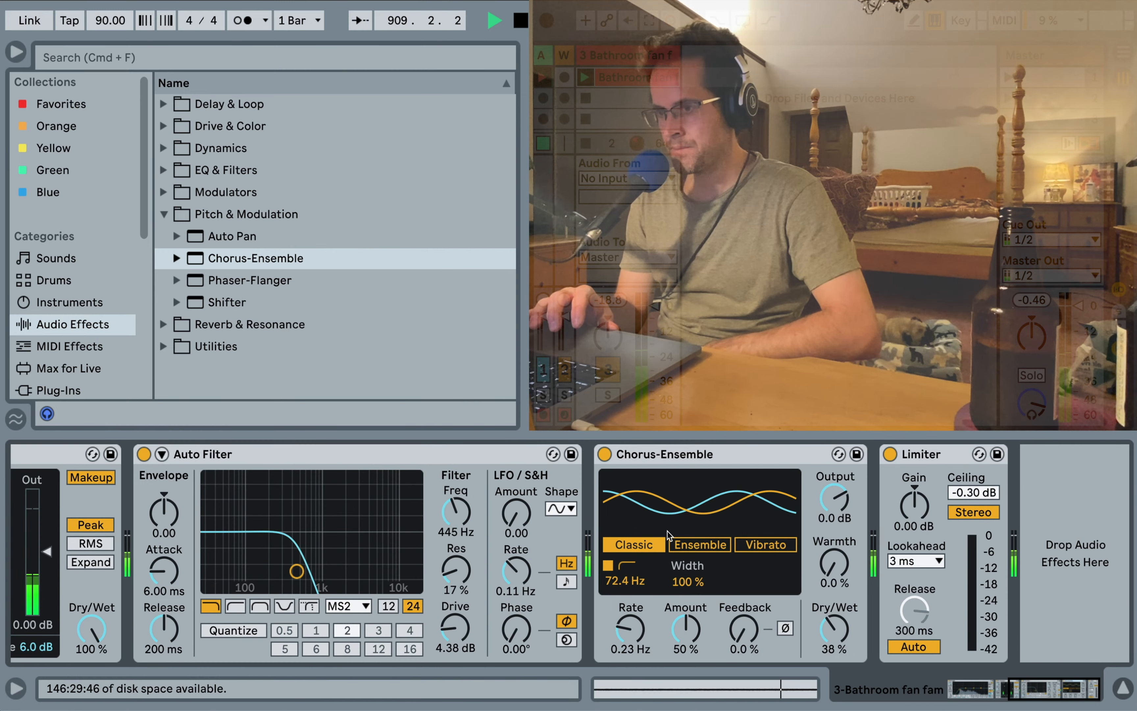
{"action": "left_click", "coordinate": [164, 214]}
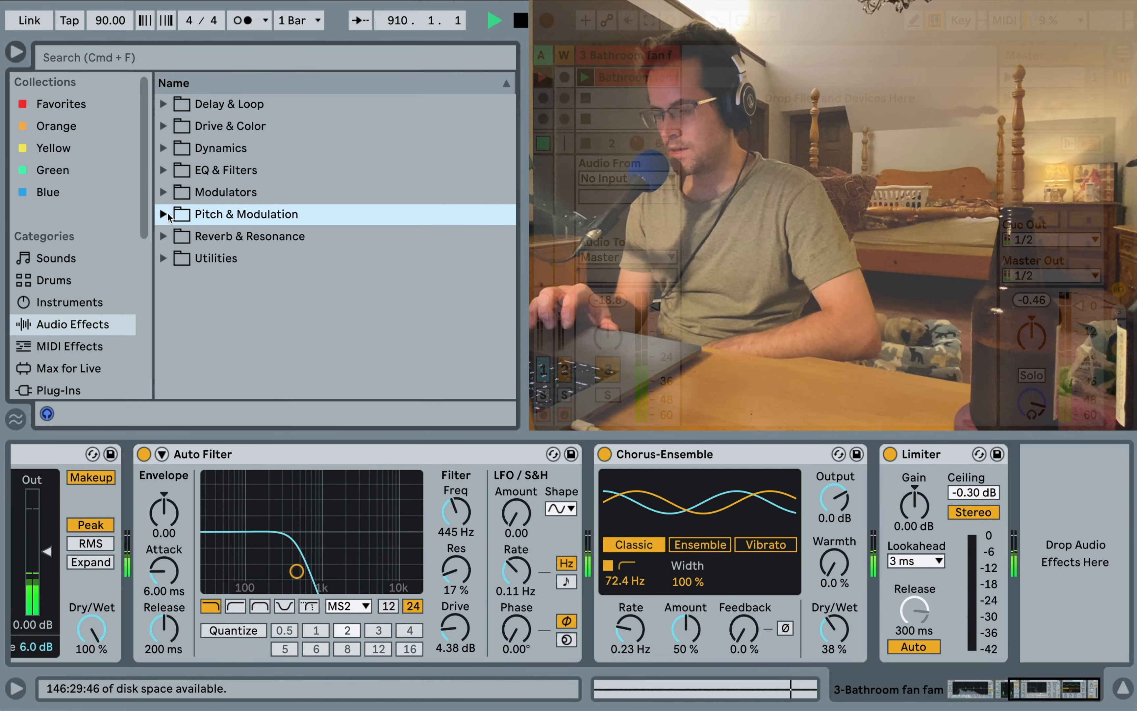
{"action": "left_click", "coordinate": [164, 235]}
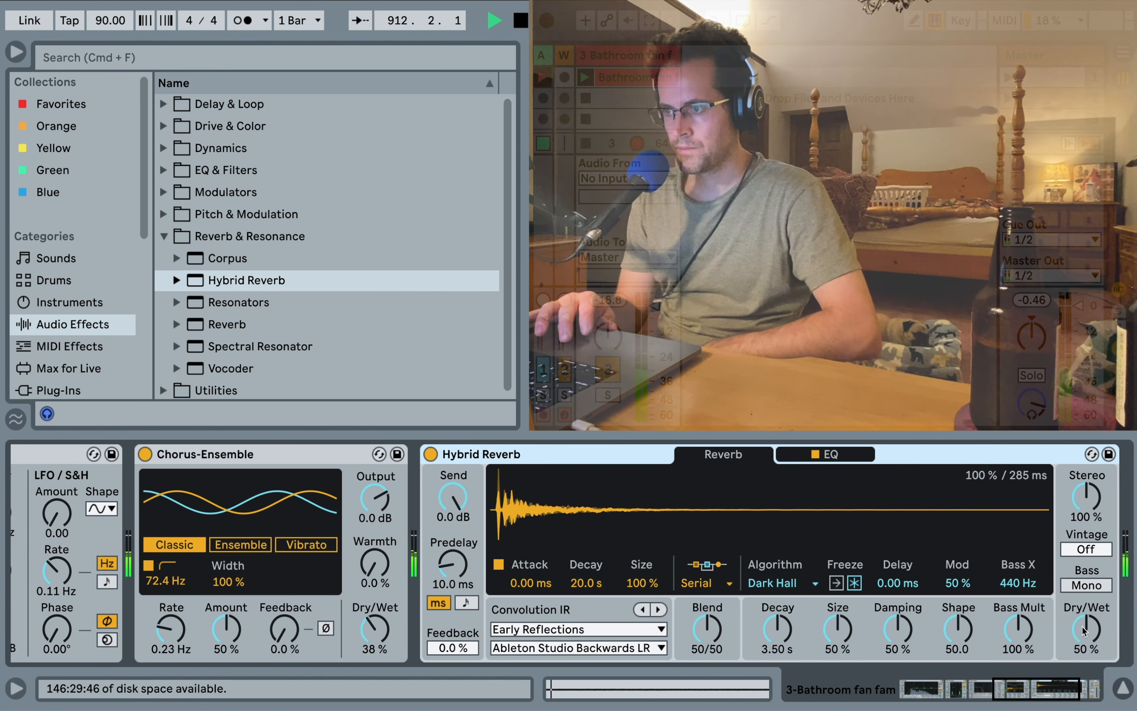
Set Hybrid Reverb Dry/Wet to 38%, Bass X to 219 Hz, Decay to 21.2 s and browse the IR categories
{"action": "left_click_drag", "start_coordinate": [1086, 625], "coordinate": [1086, 646]}
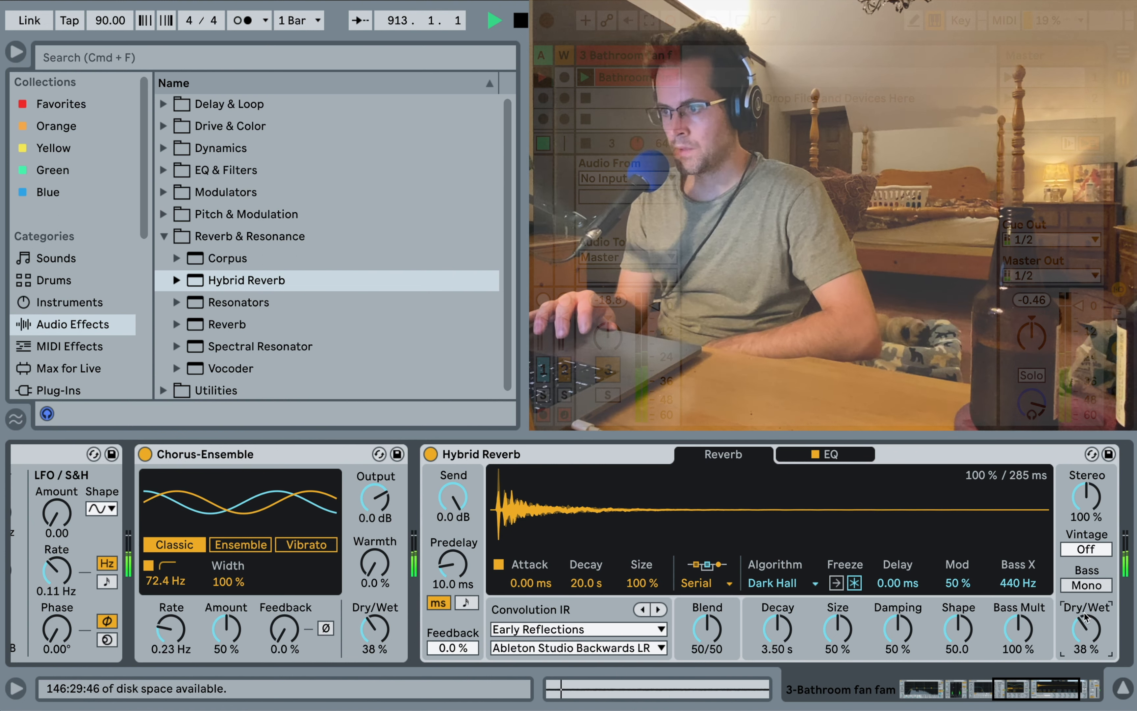
{"action": "left_click", "coordinate": [1085, 585]}
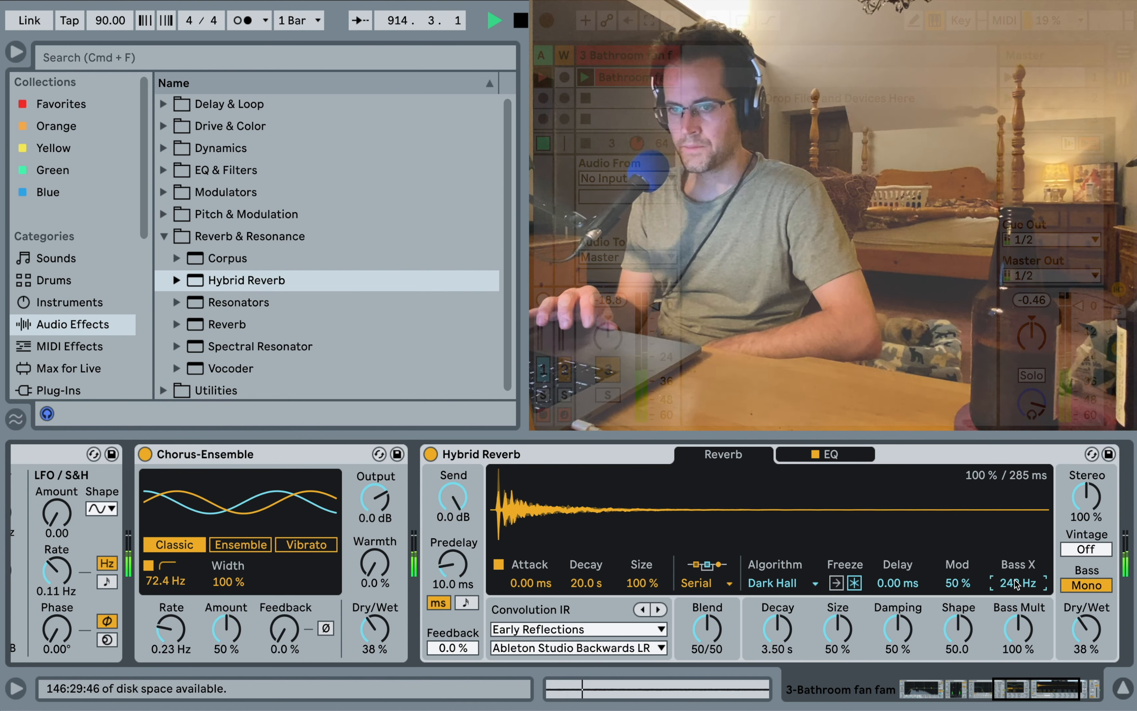
{"action": "left_click_drag", "start_coordinate": [1022, 582], "coordinate": [1023, 590]}
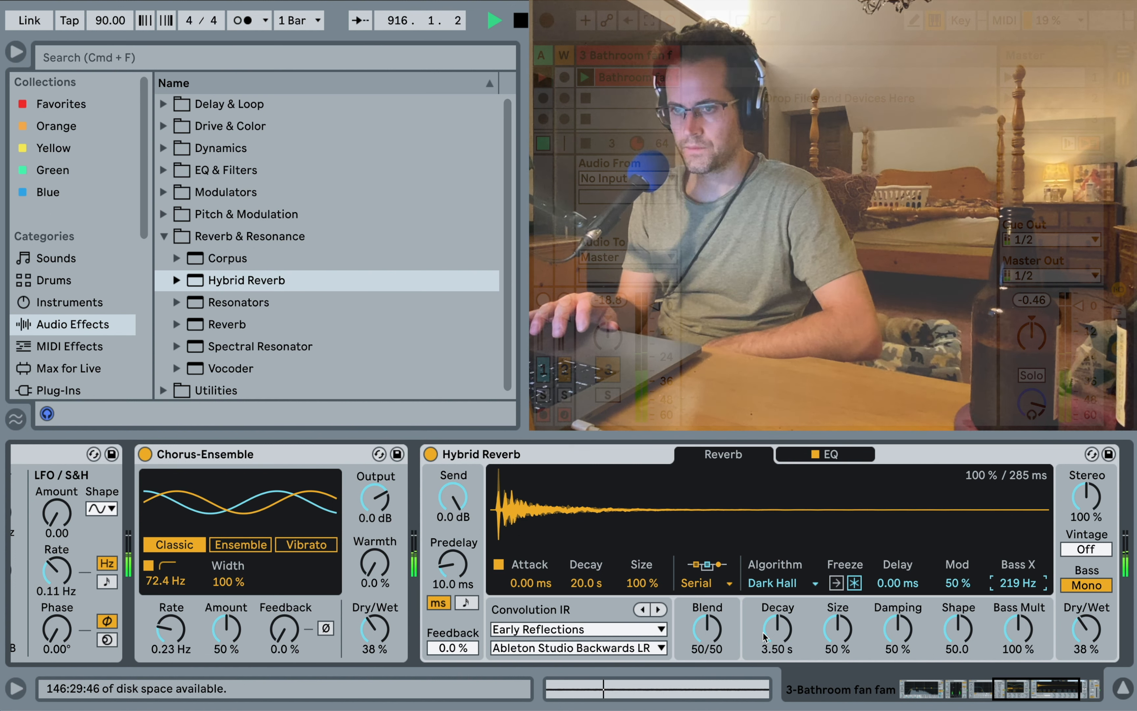
{"action": "left_click_drag", "start_coordinate": [775, 627], "coordinate": [775, 573]}
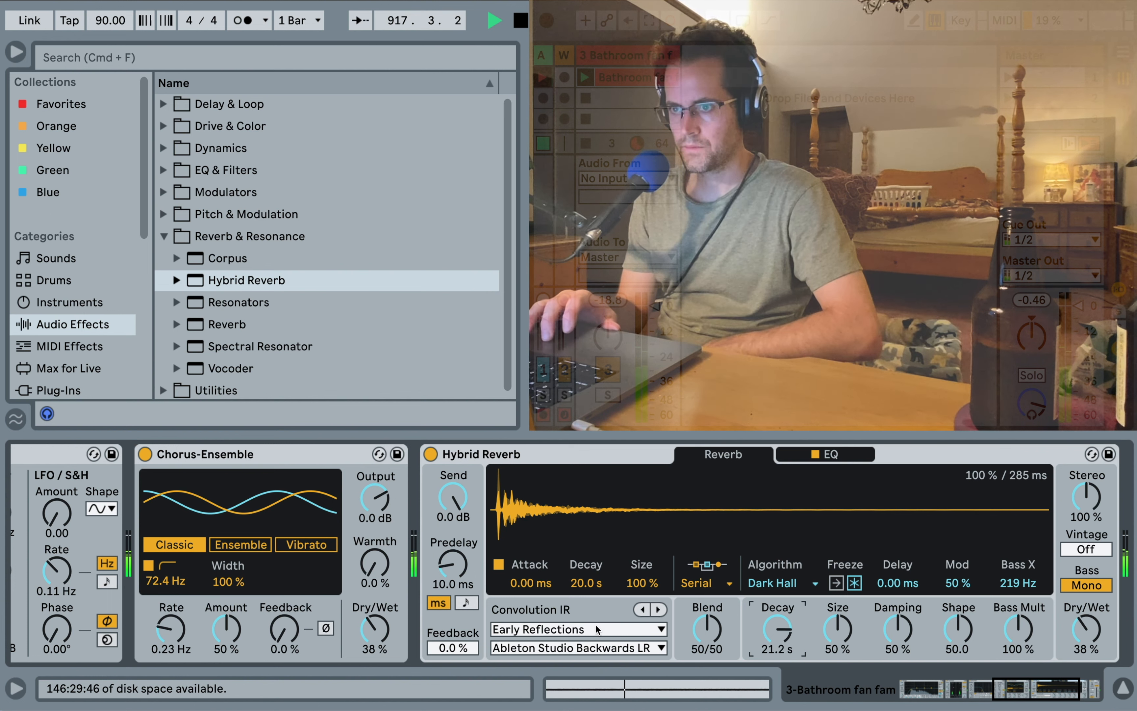
{"action": "left_click", "coordinate": [576, 628]}
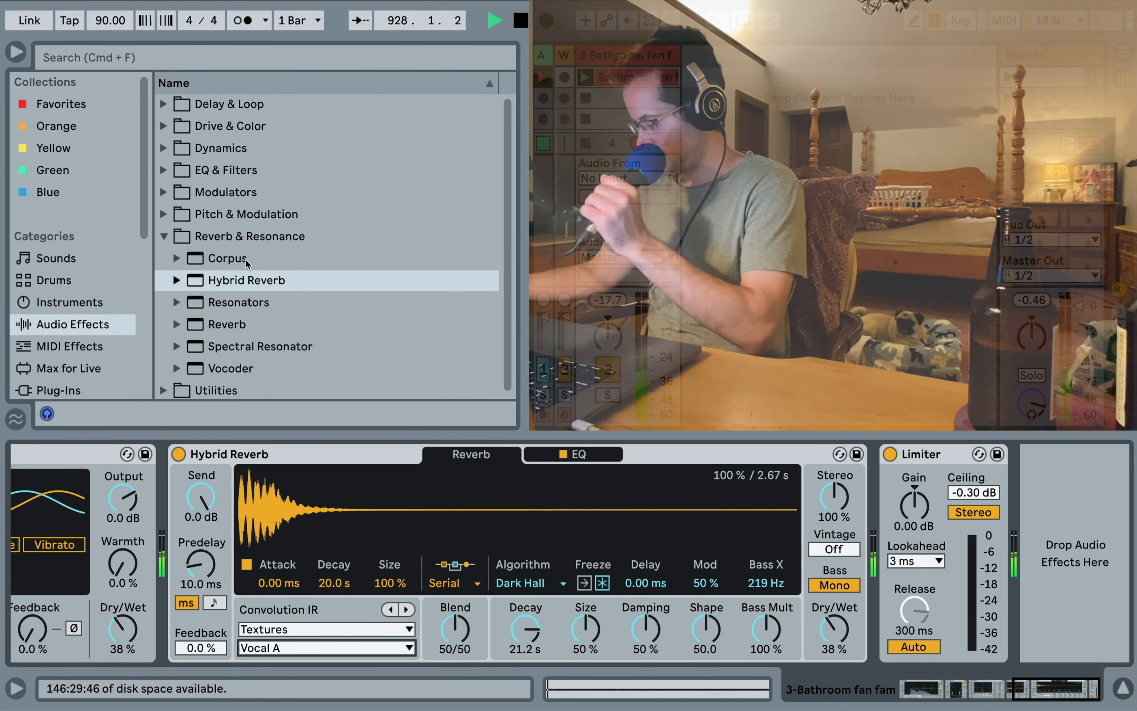
Load Corpus after the reverb and set its resonance type to Membrane (via Marimba)
{"action": "left_click", "coordinate": [227, 258]}
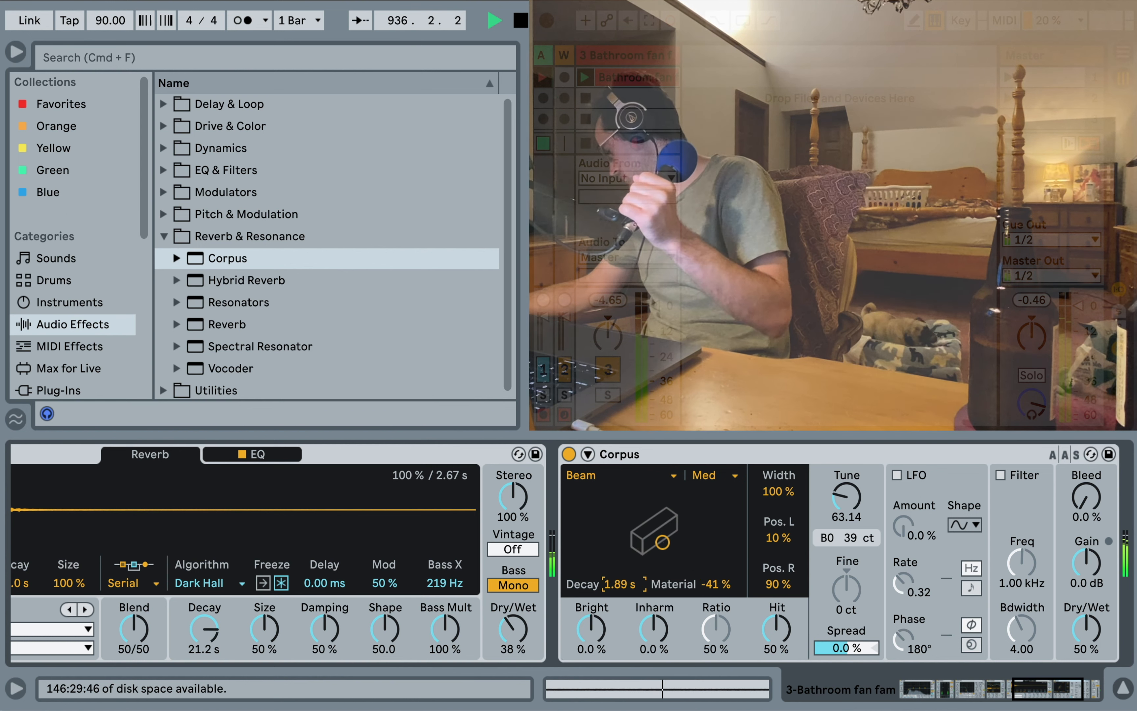
{"action": "left_click", "coordinate": [618, 474]}
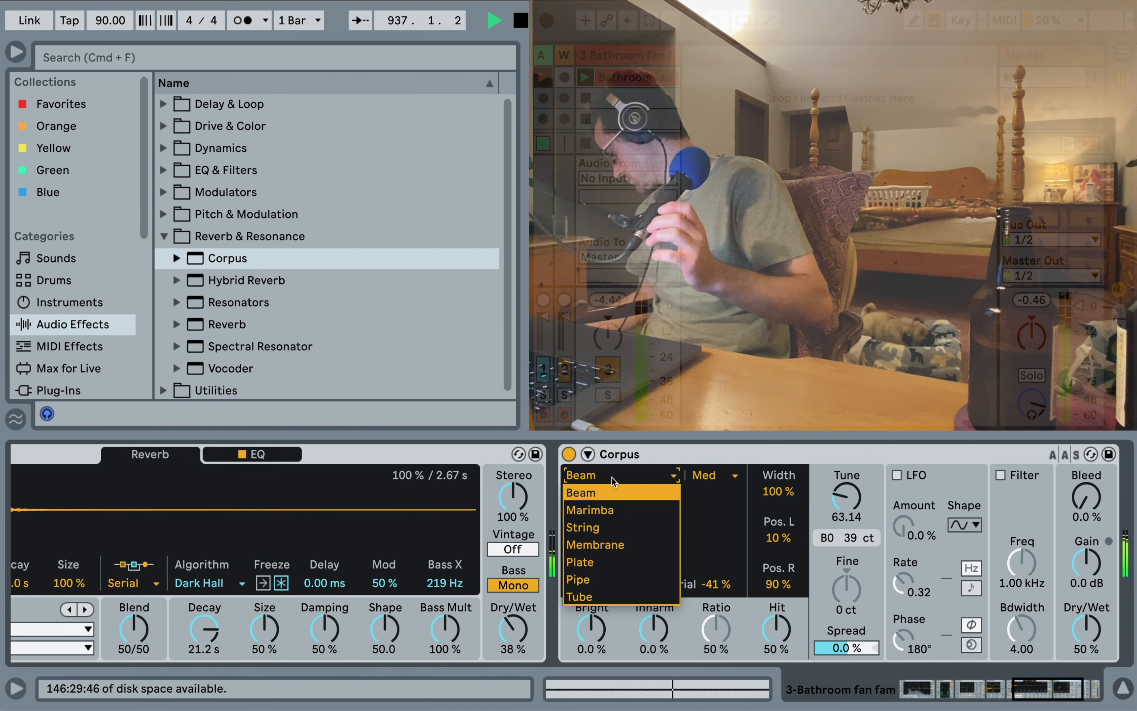
{"action": "left_click", "coordinate": [589, 509]}
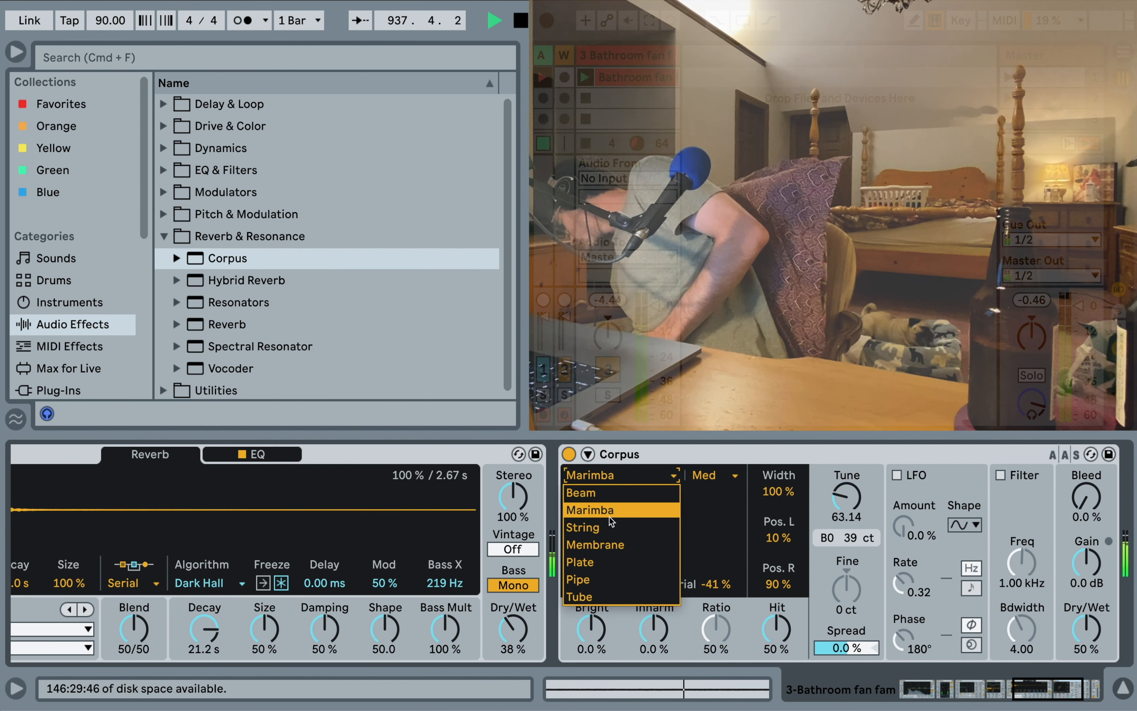
{"action": "left_click", "coordinate": [595, 545]}
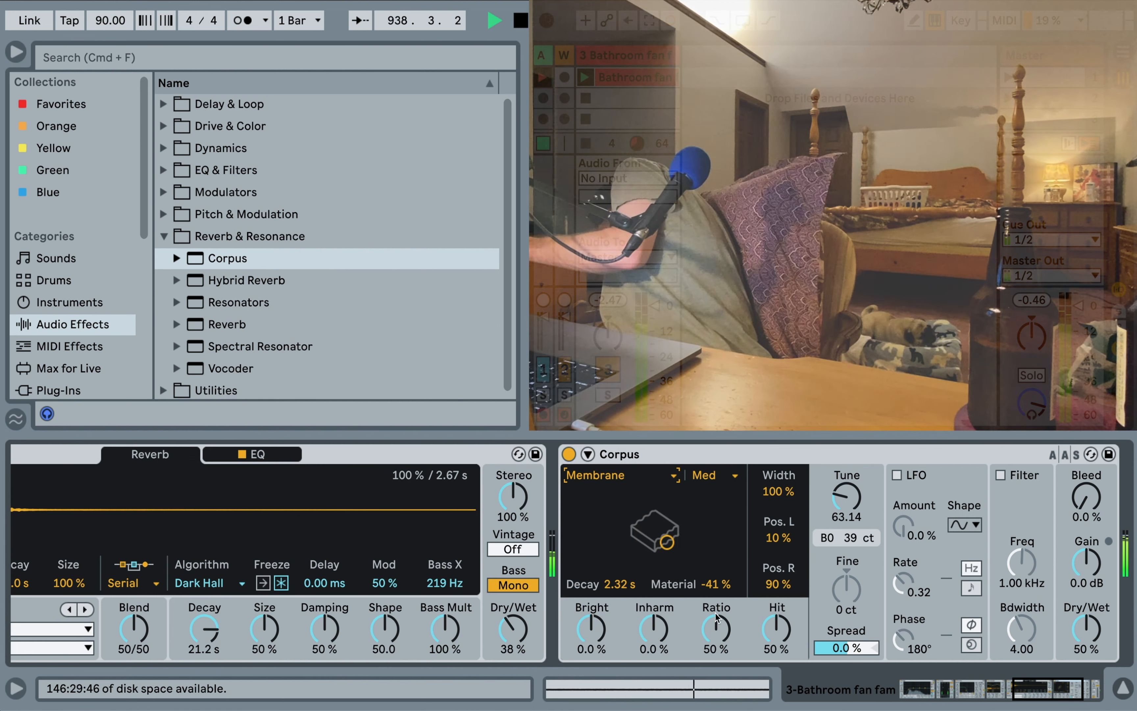